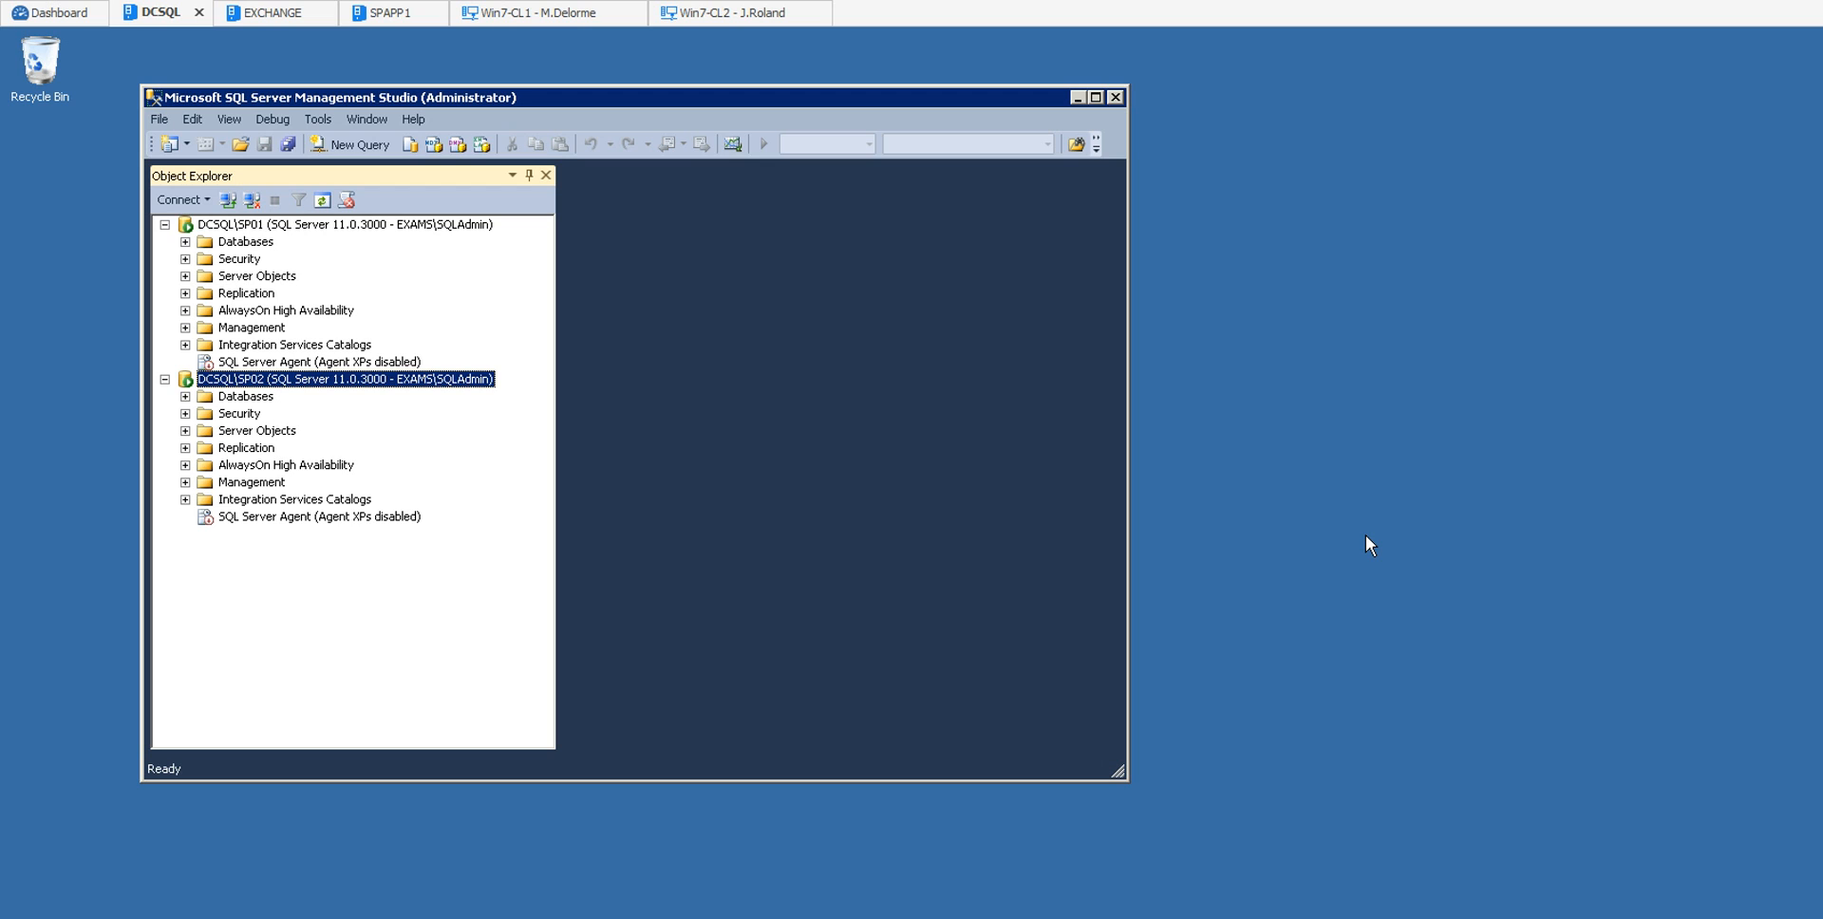
pyautogui.moveTo(1300, 525)
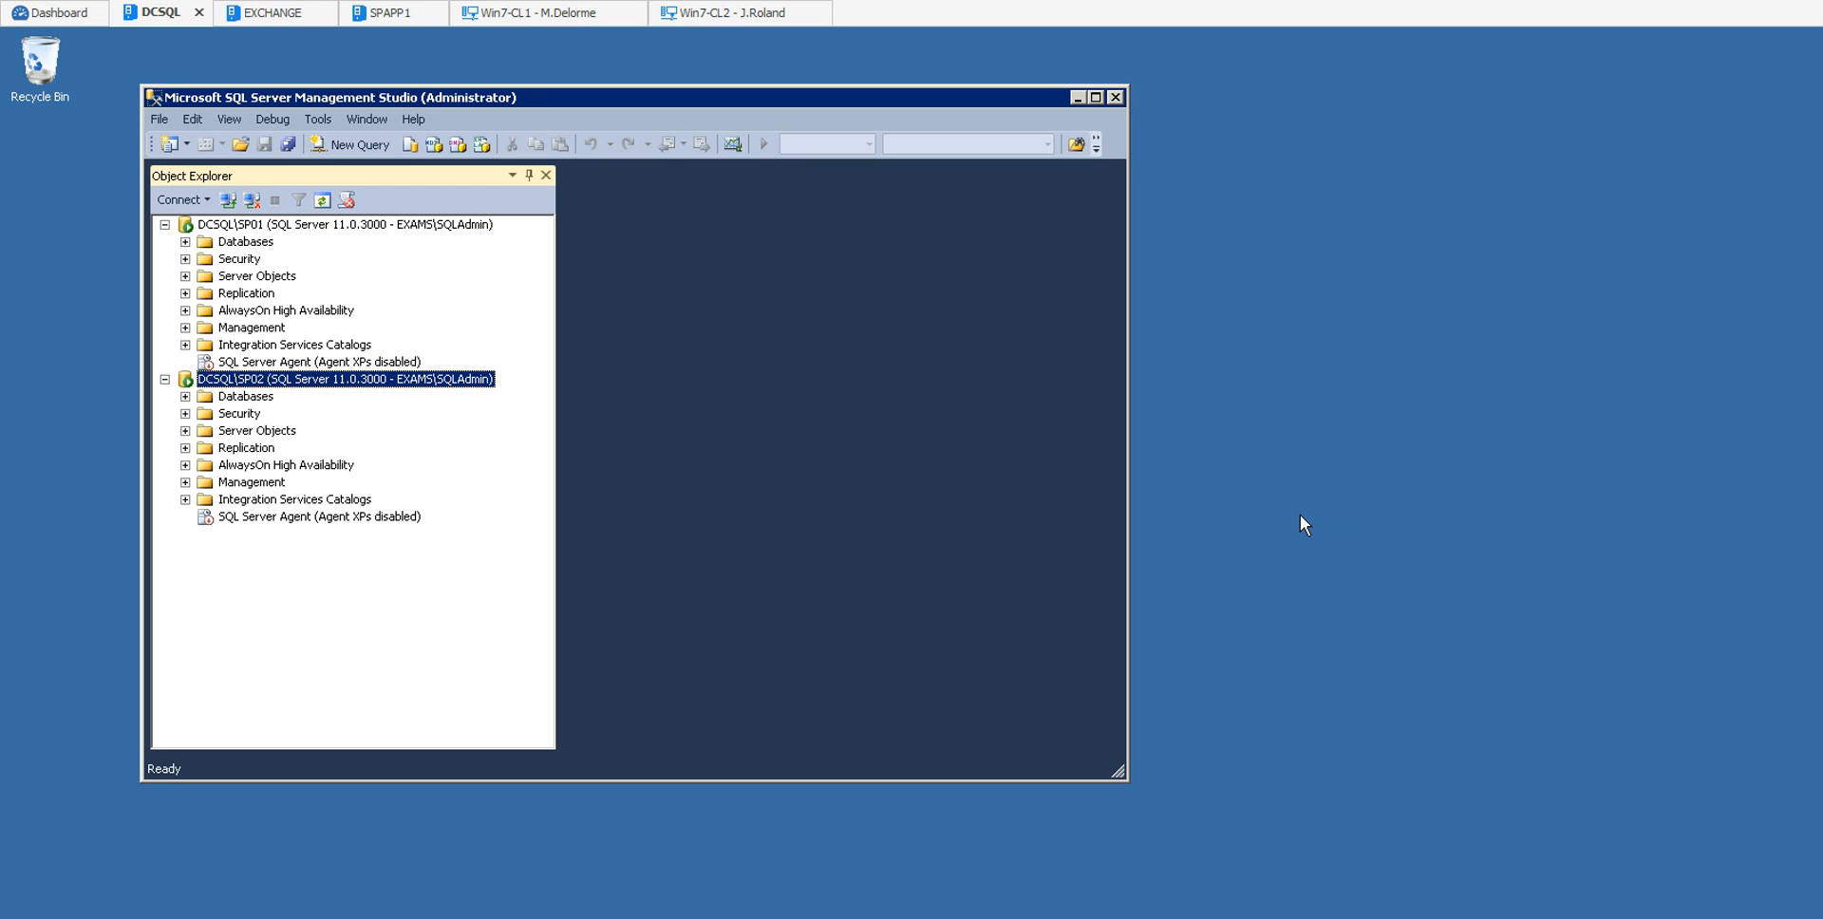
pyautogui.moveTo(157, 59)
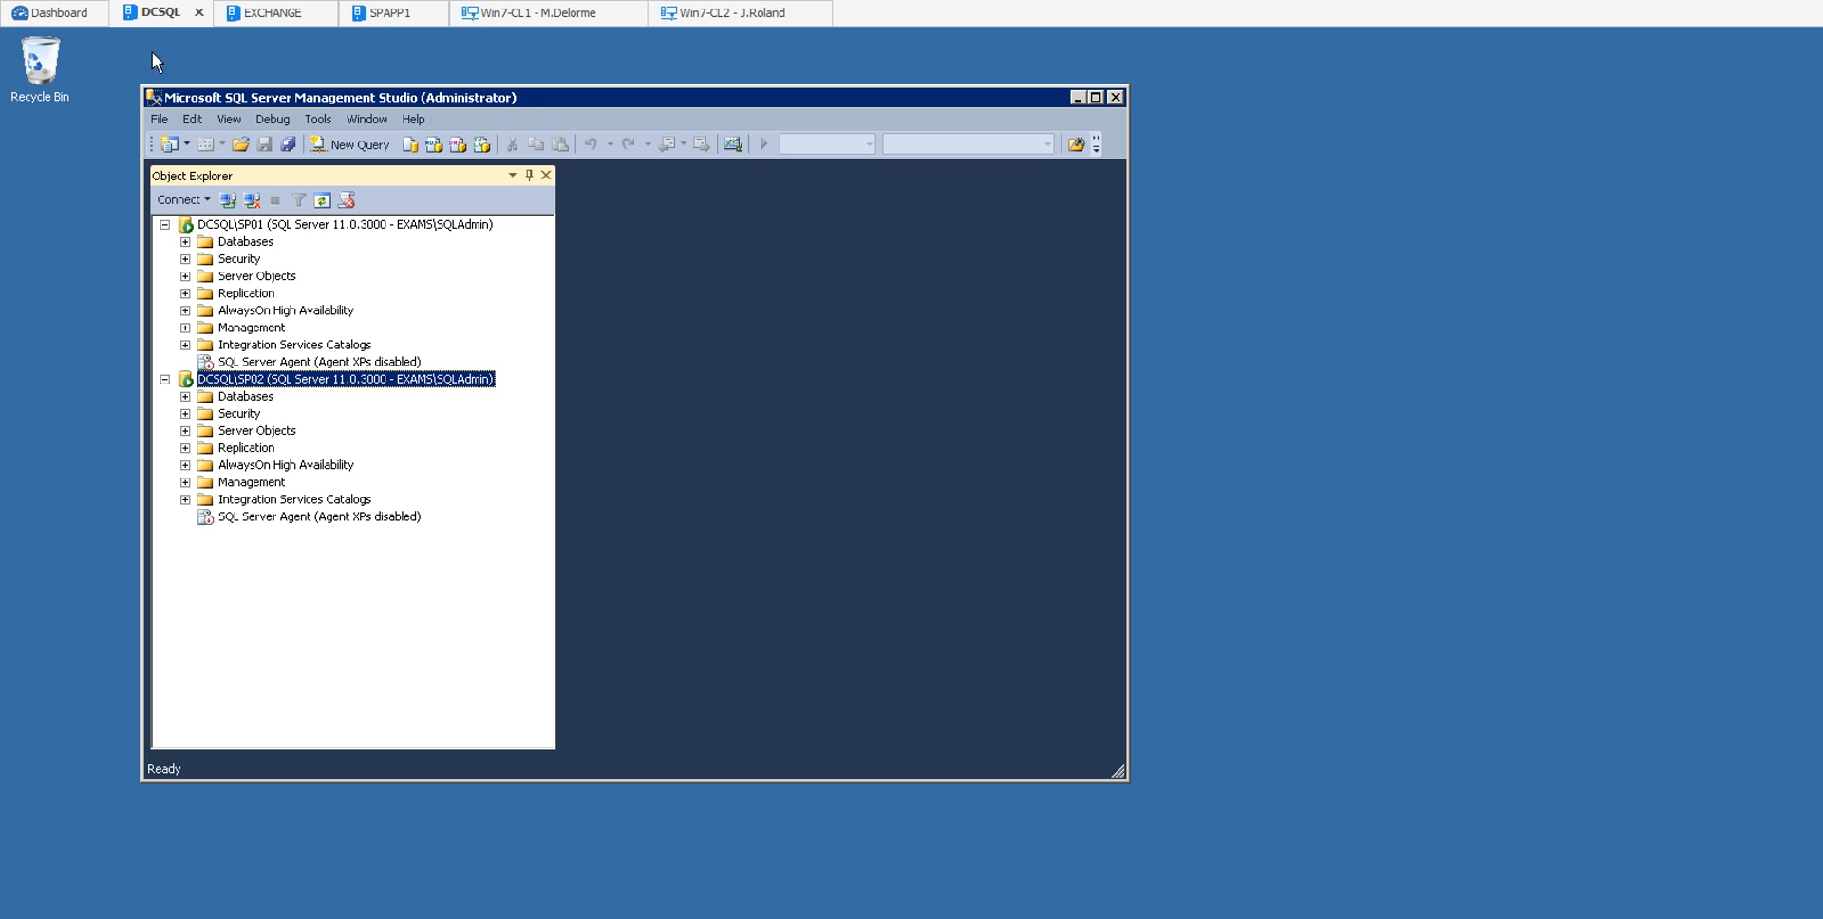
pyautogui.moveTo(172, 33)
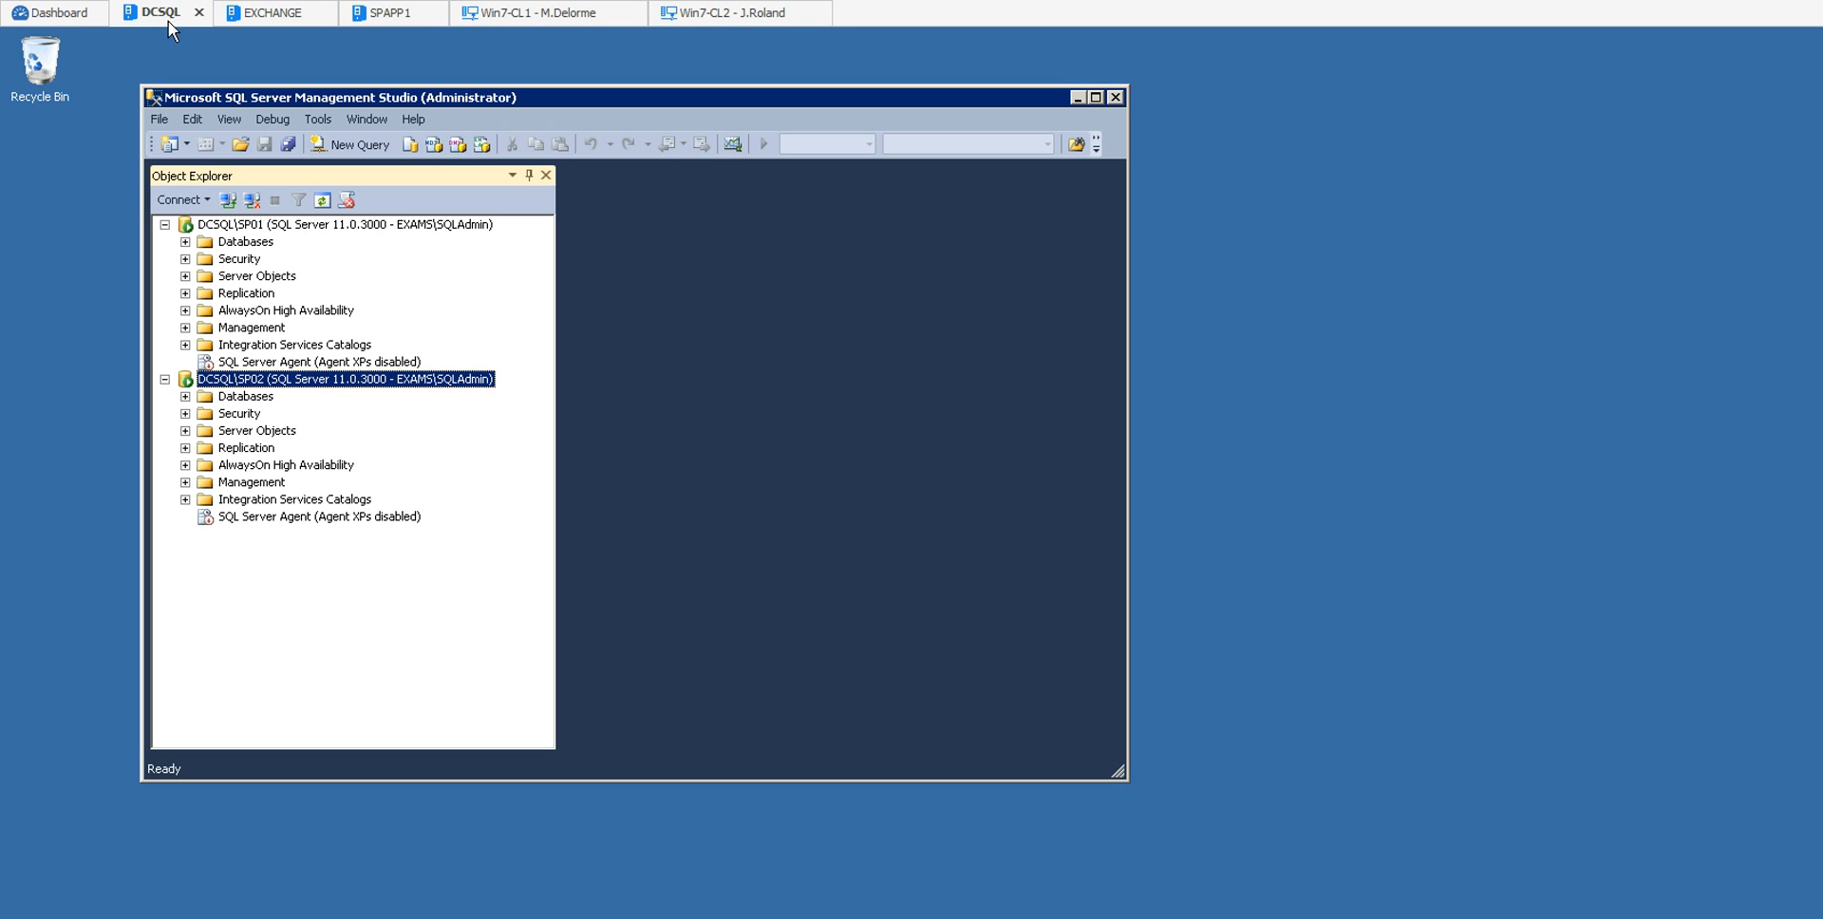
pyautogui.moveTo(437, 726)
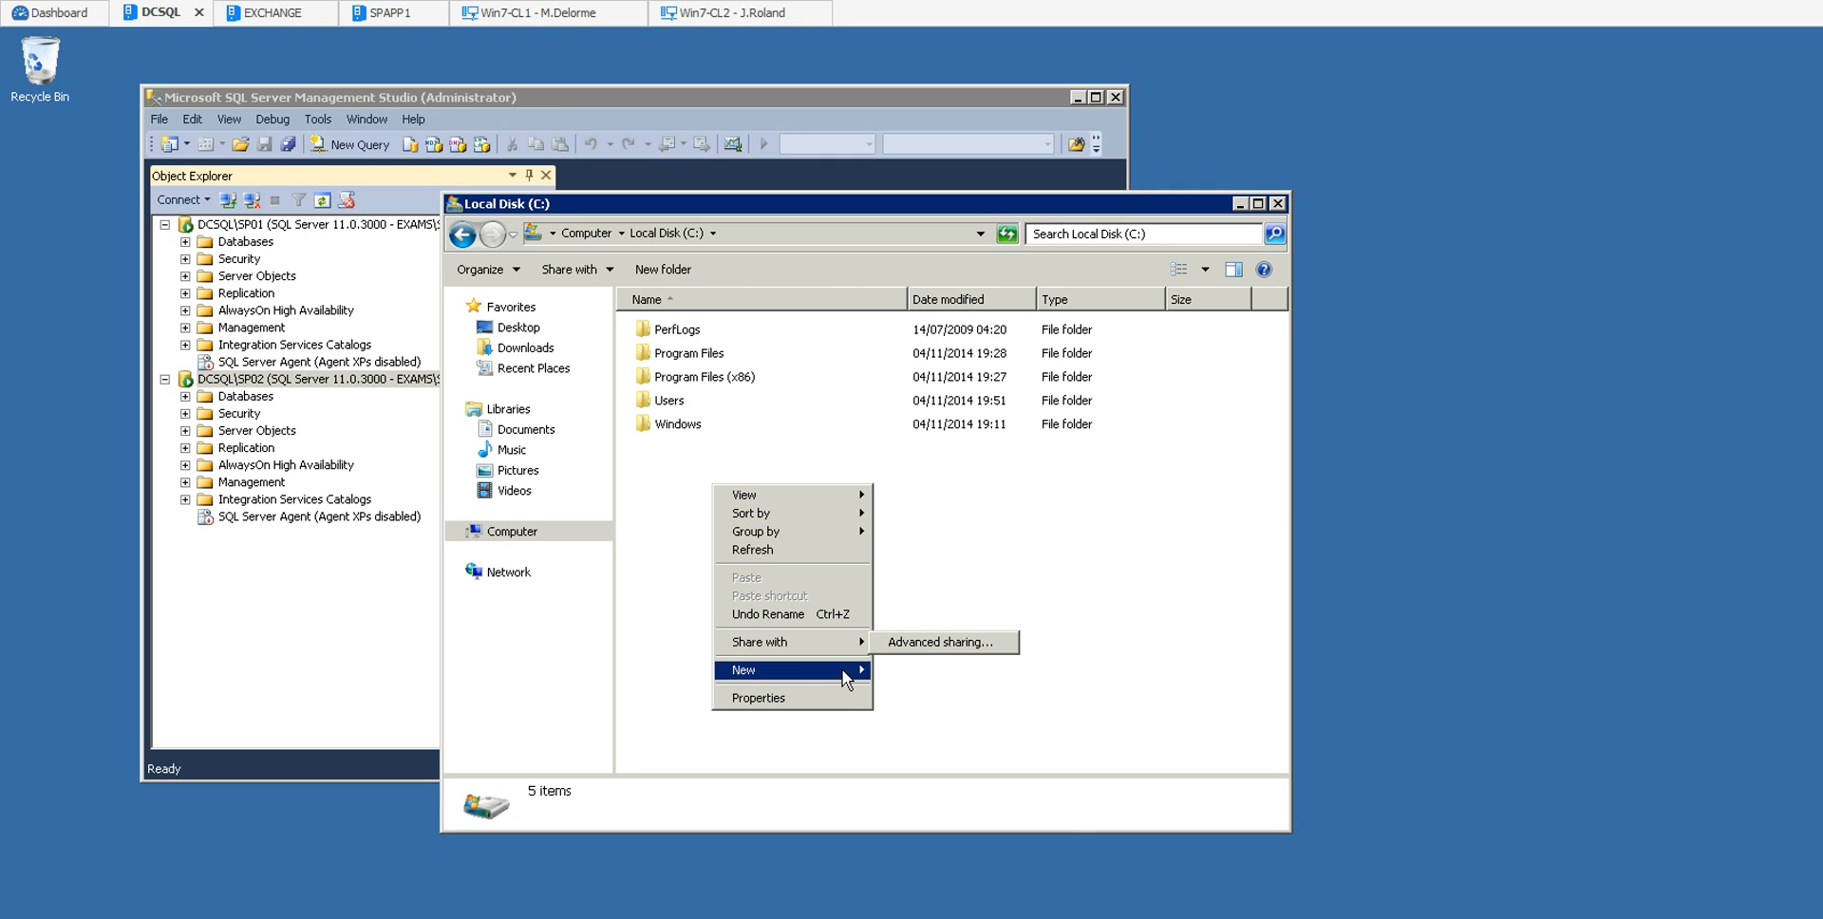
# Create a new folder on the C: drive named SP2013_Backups.
pyautogui.click(744, 670)
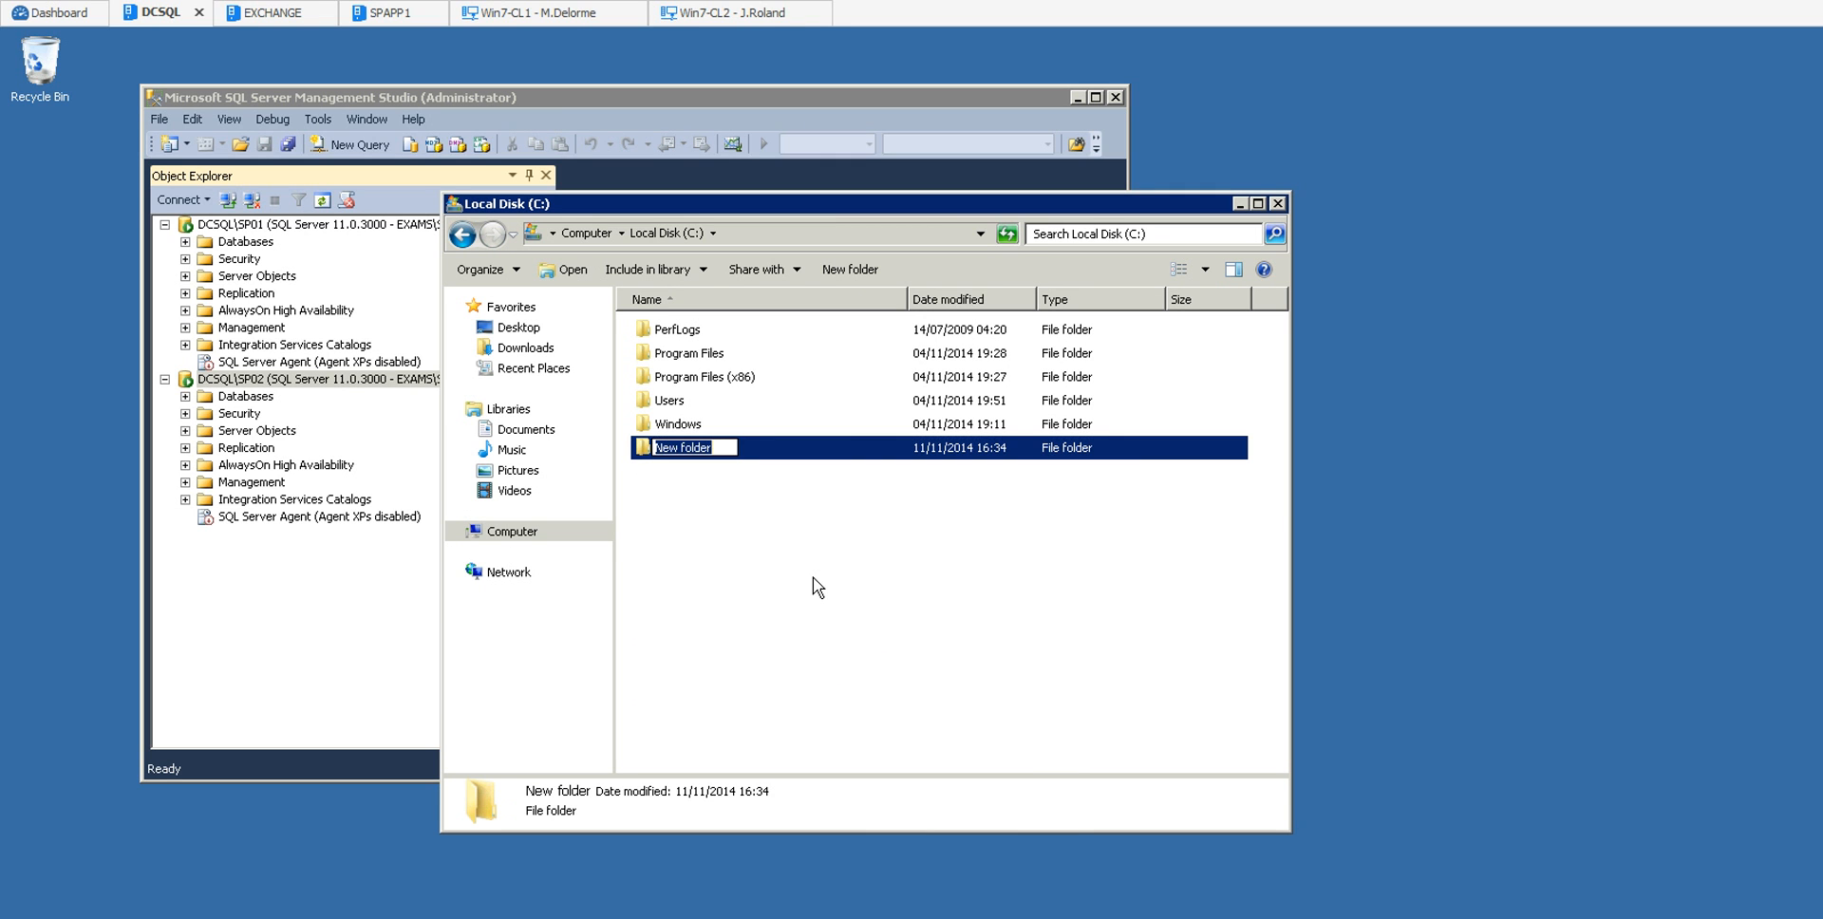
pyautogui.write('SP2013_')
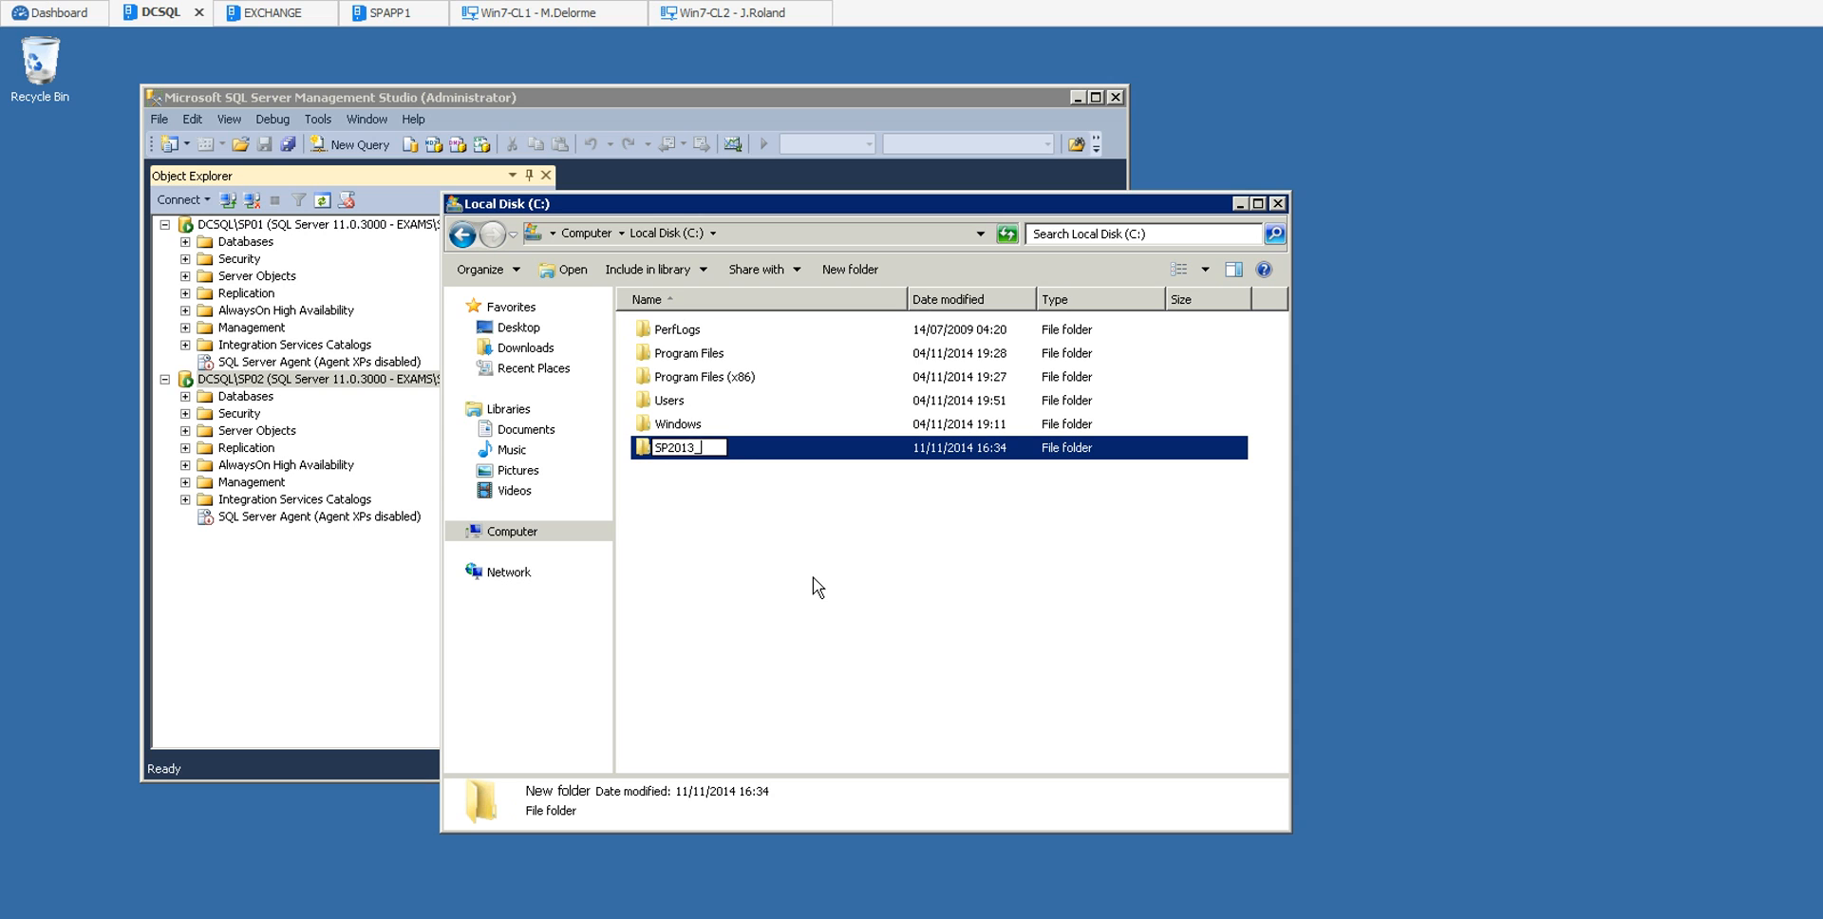
pyautogui.write('Backupd')
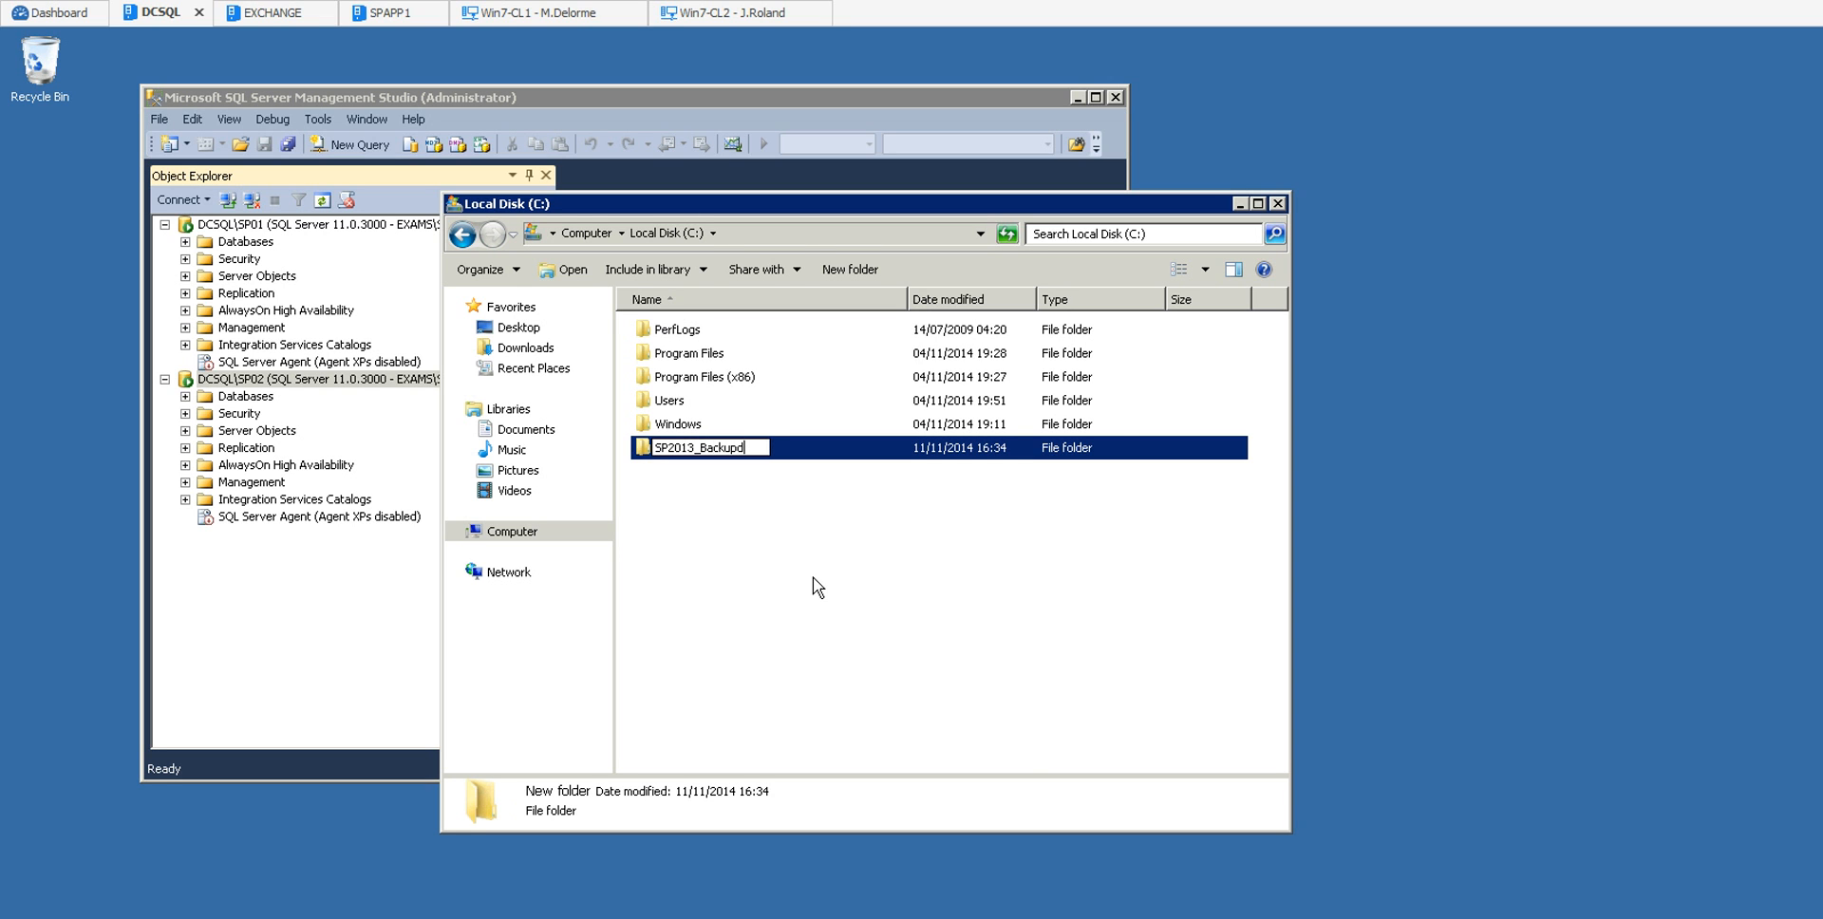
pyautogui.write('s')
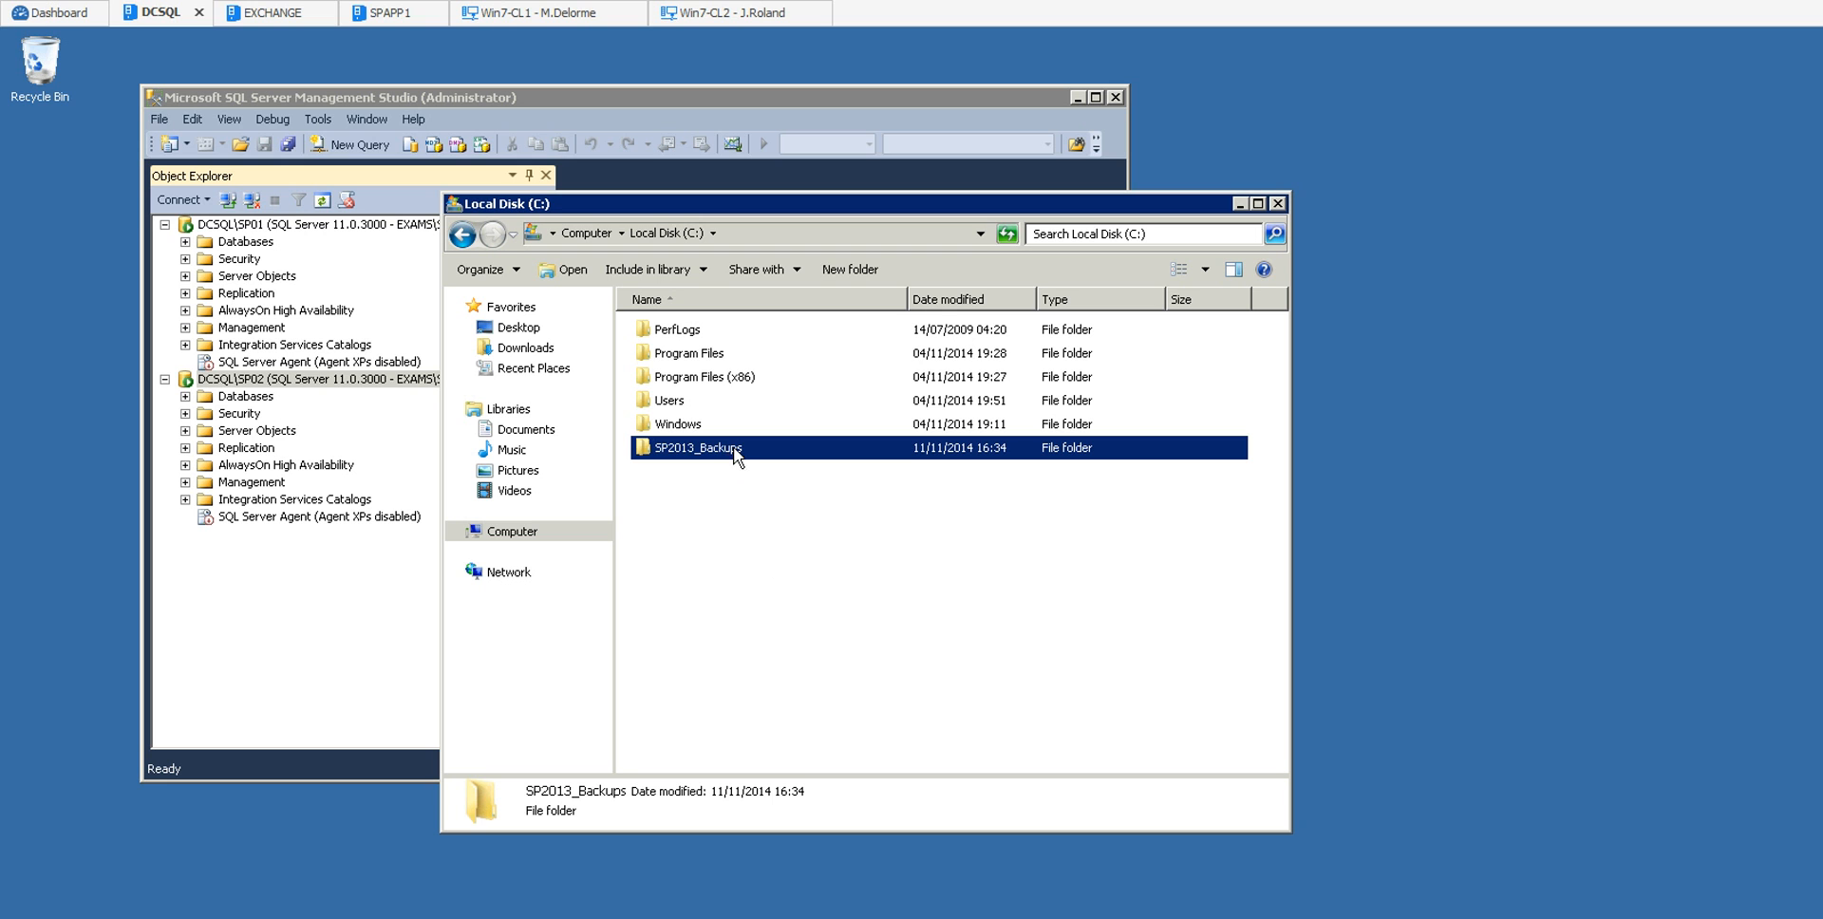
# Share SP2013_Backups with SPFarm at Read/Write access.
pyautogui.rightClick(735, 454)
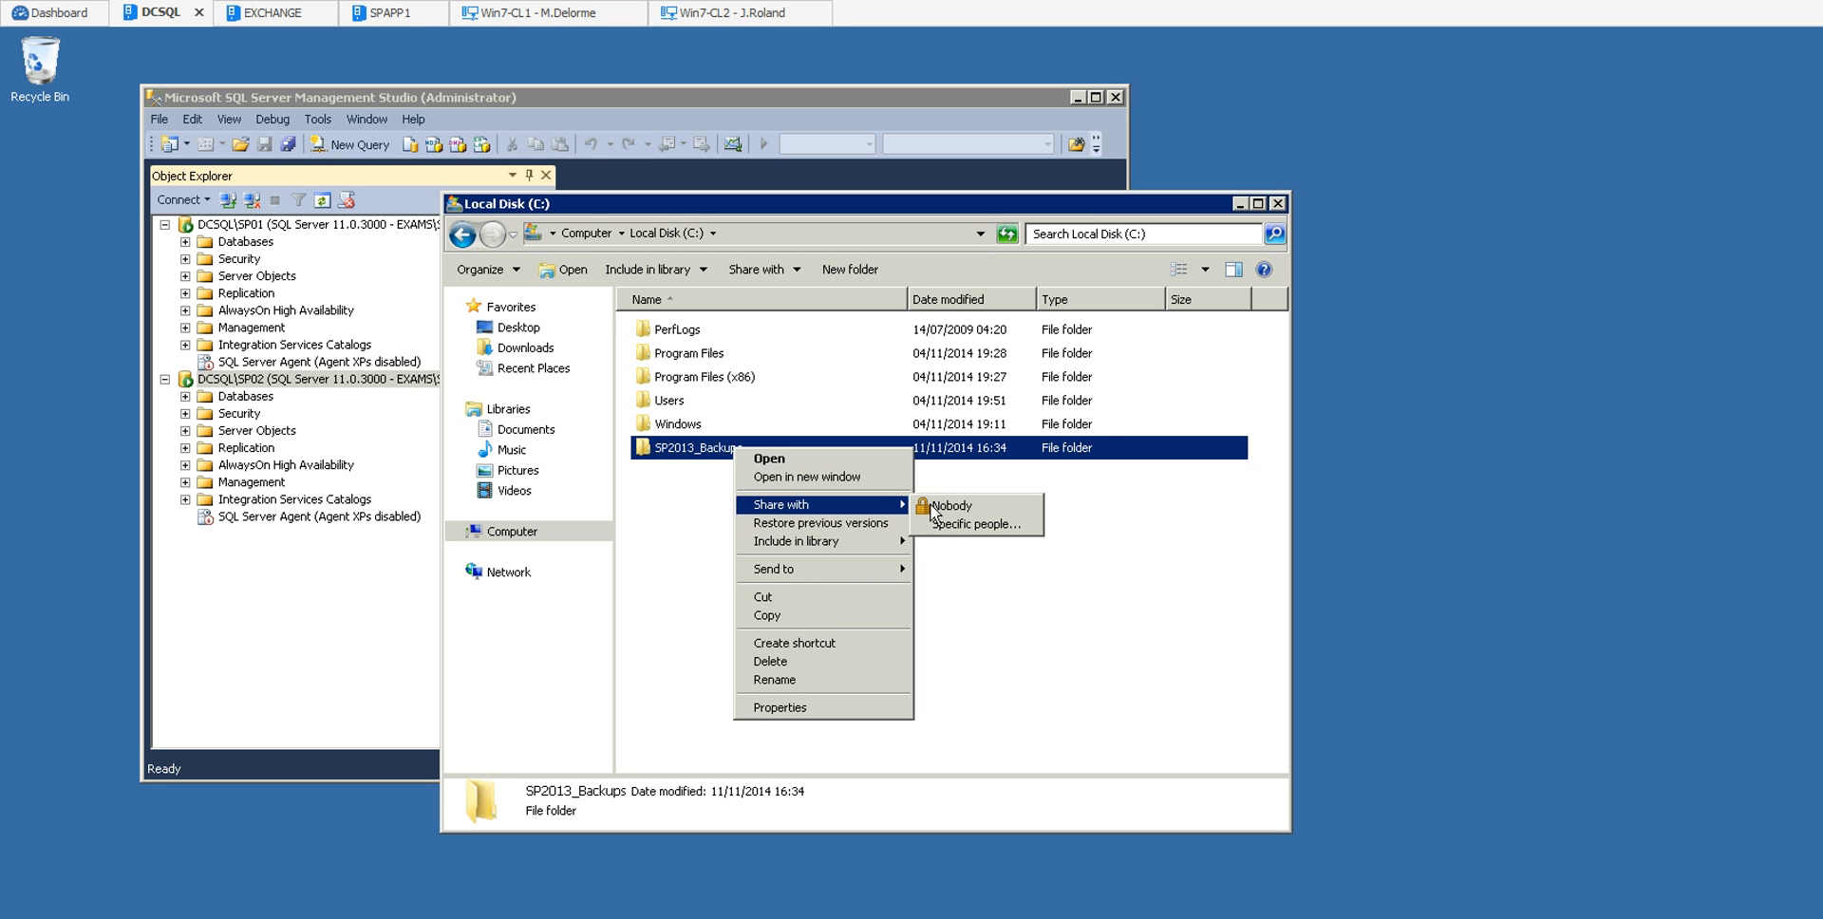
pyautogui.click(977, 524)
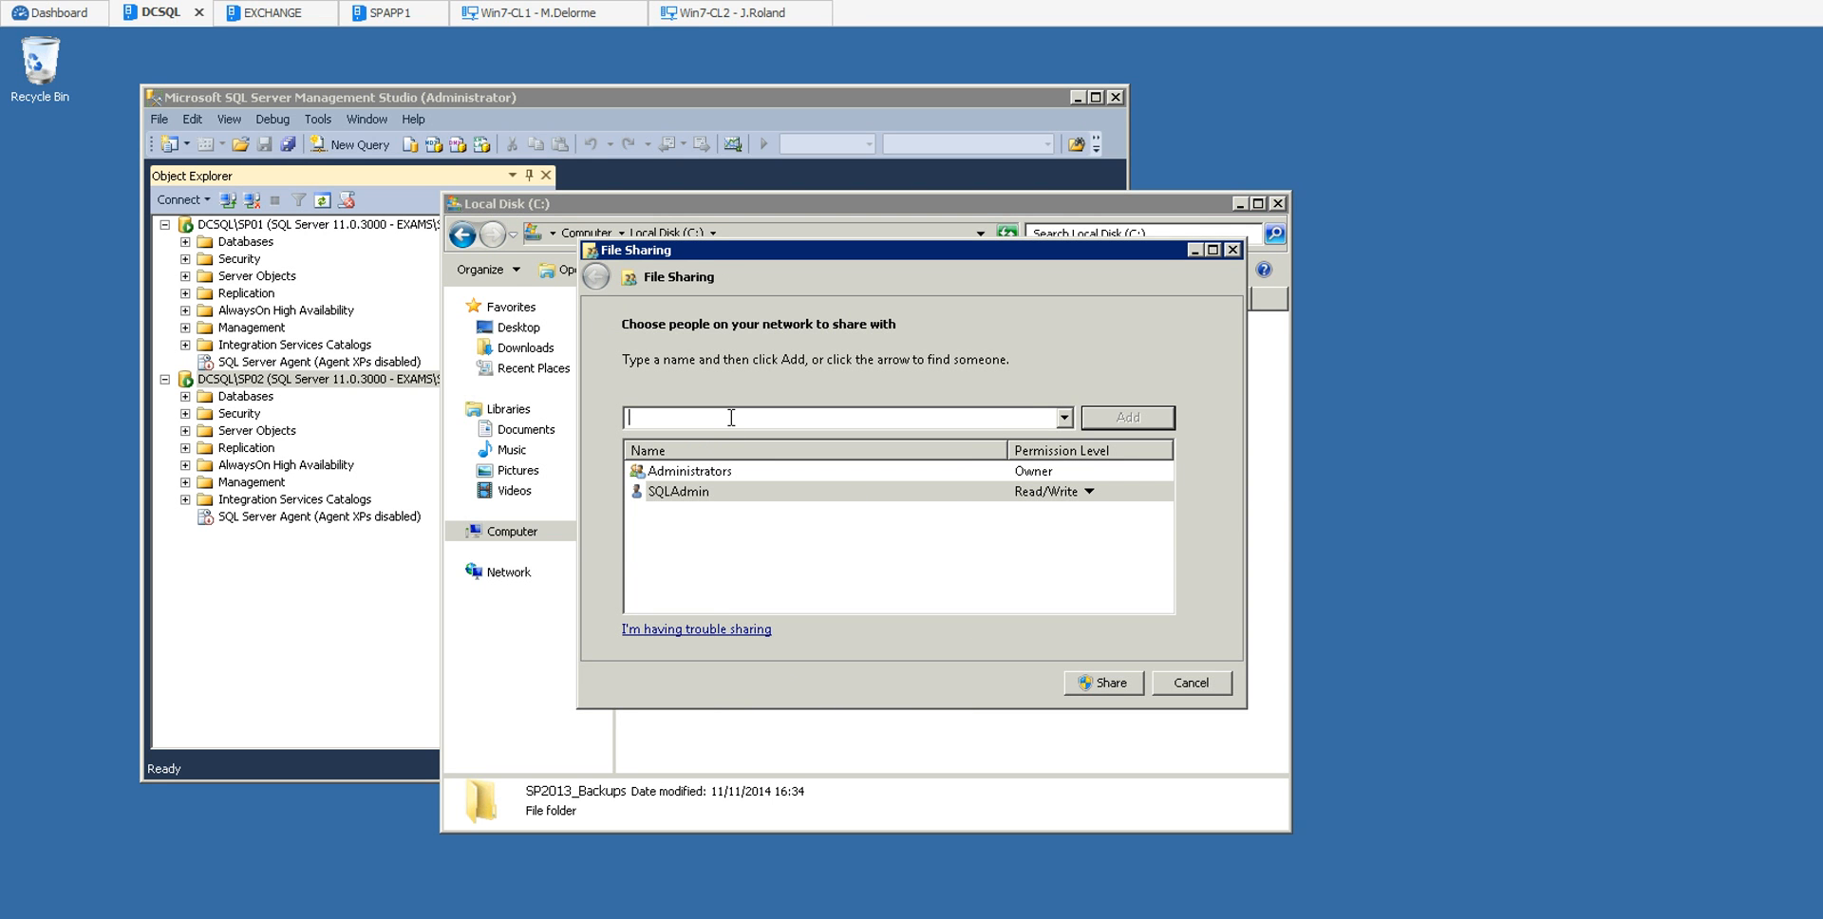
pyautogui.write('SPfarm')
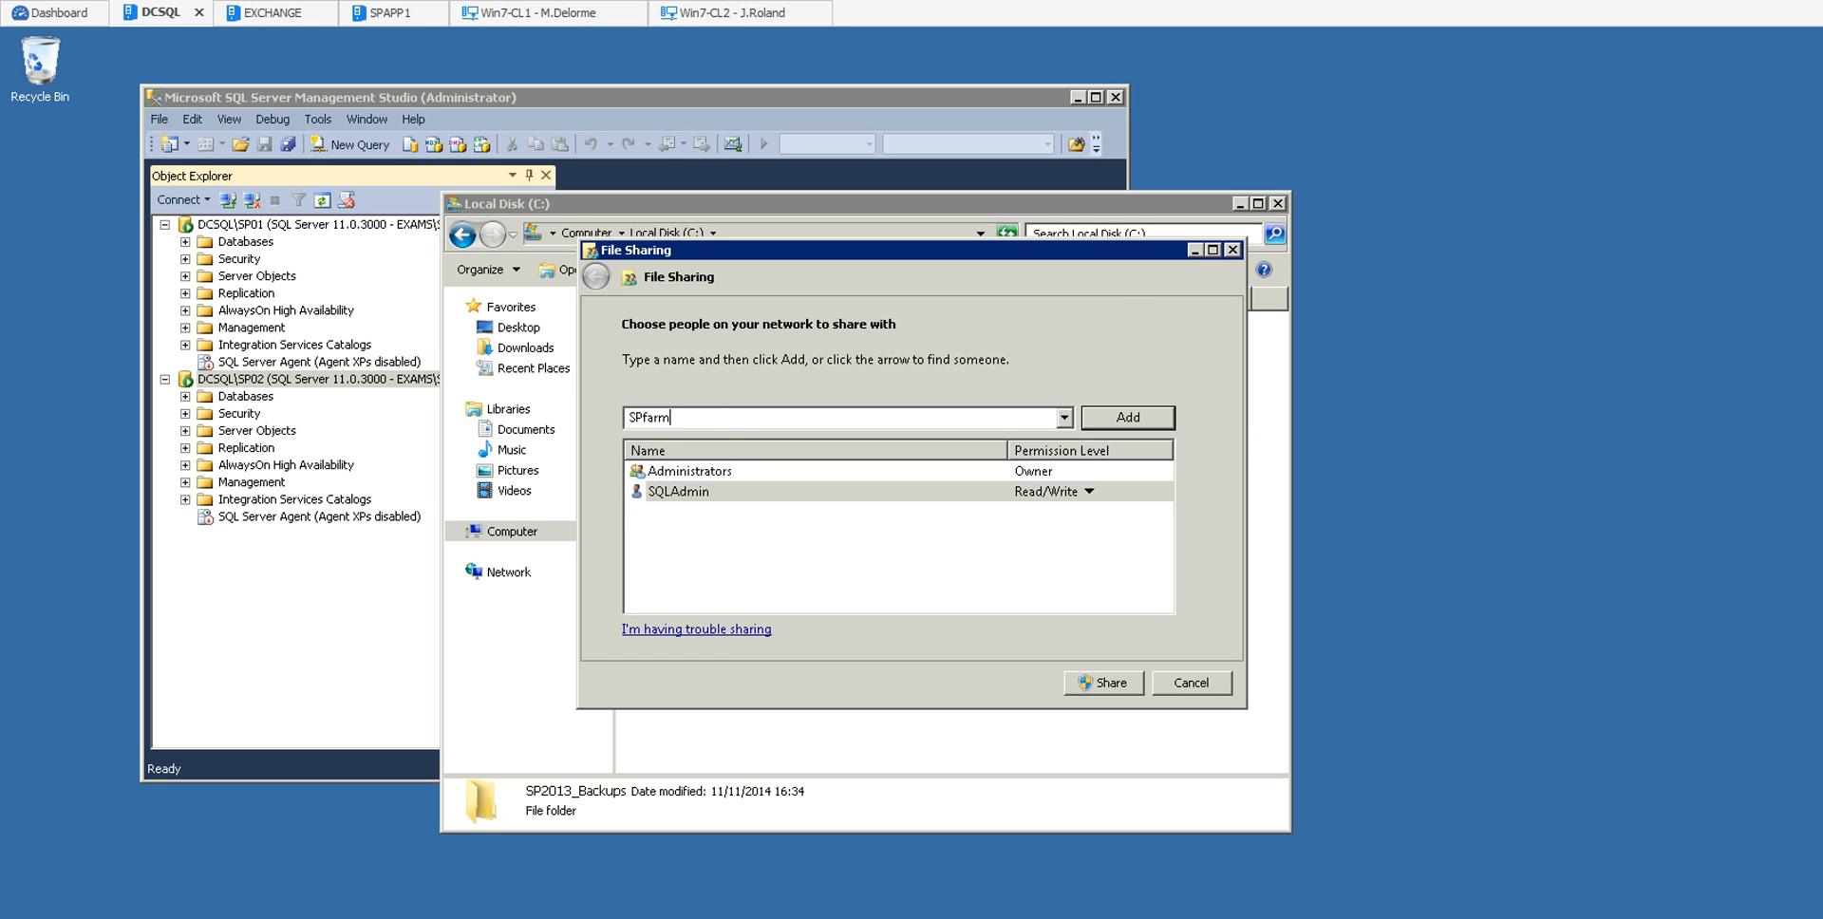
pyautogui.click(1127, 417)
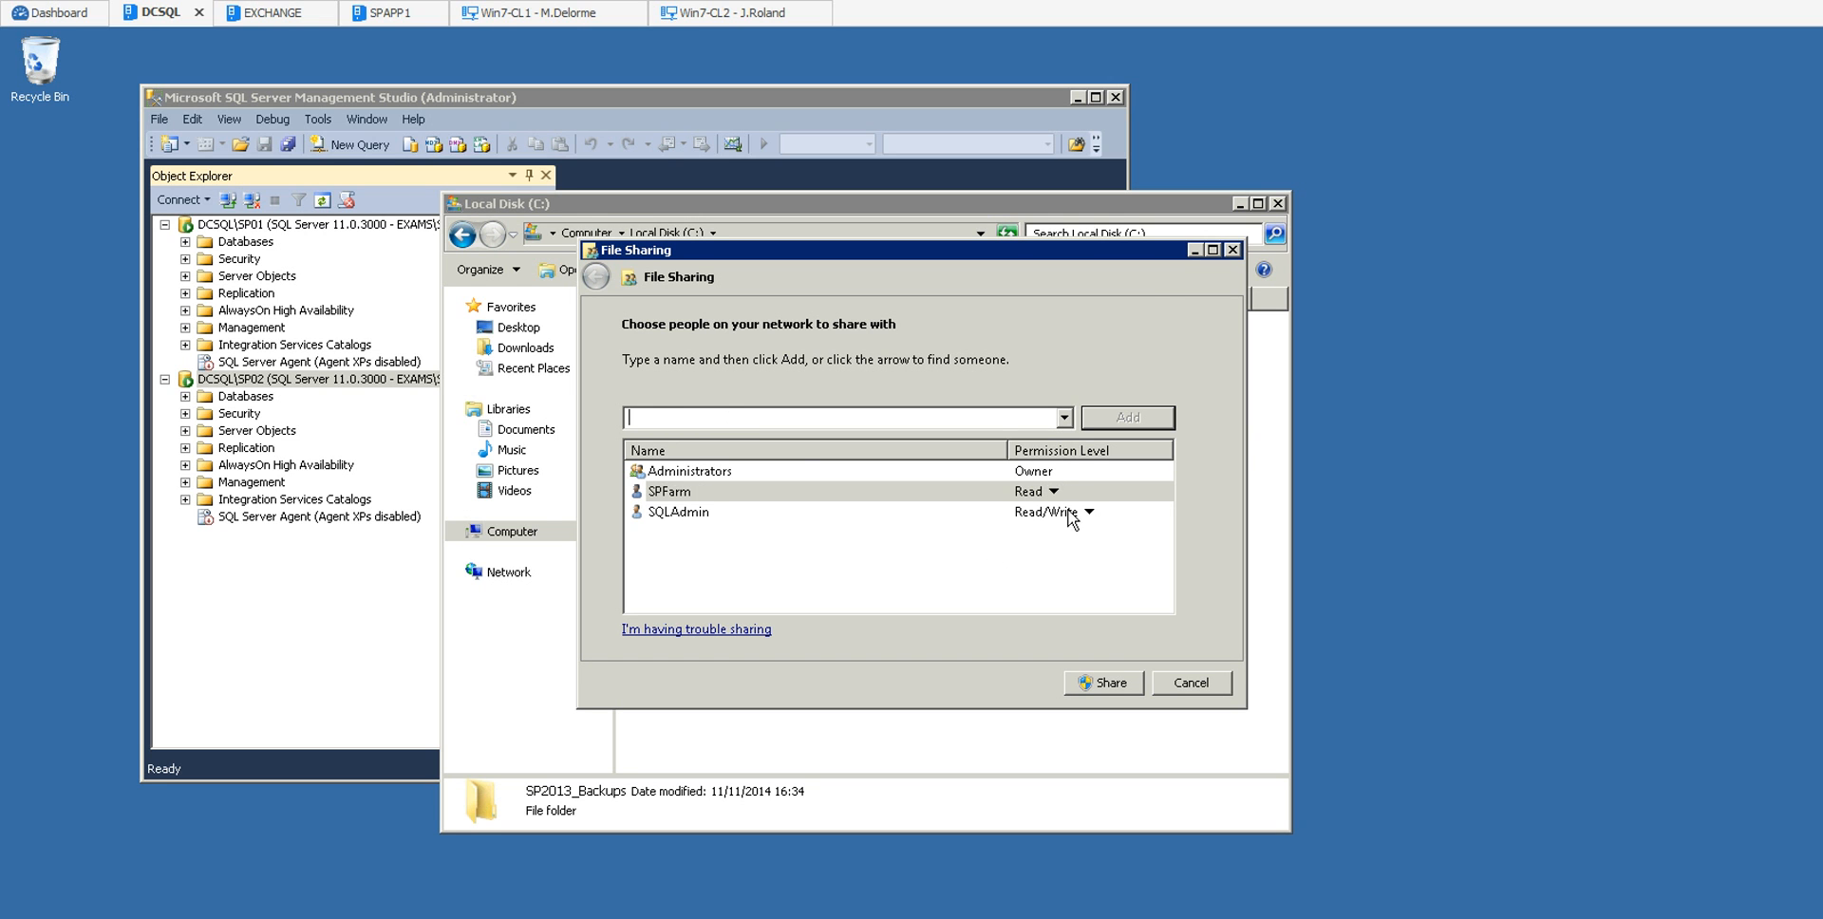
pyautogui.click(1055, 491)
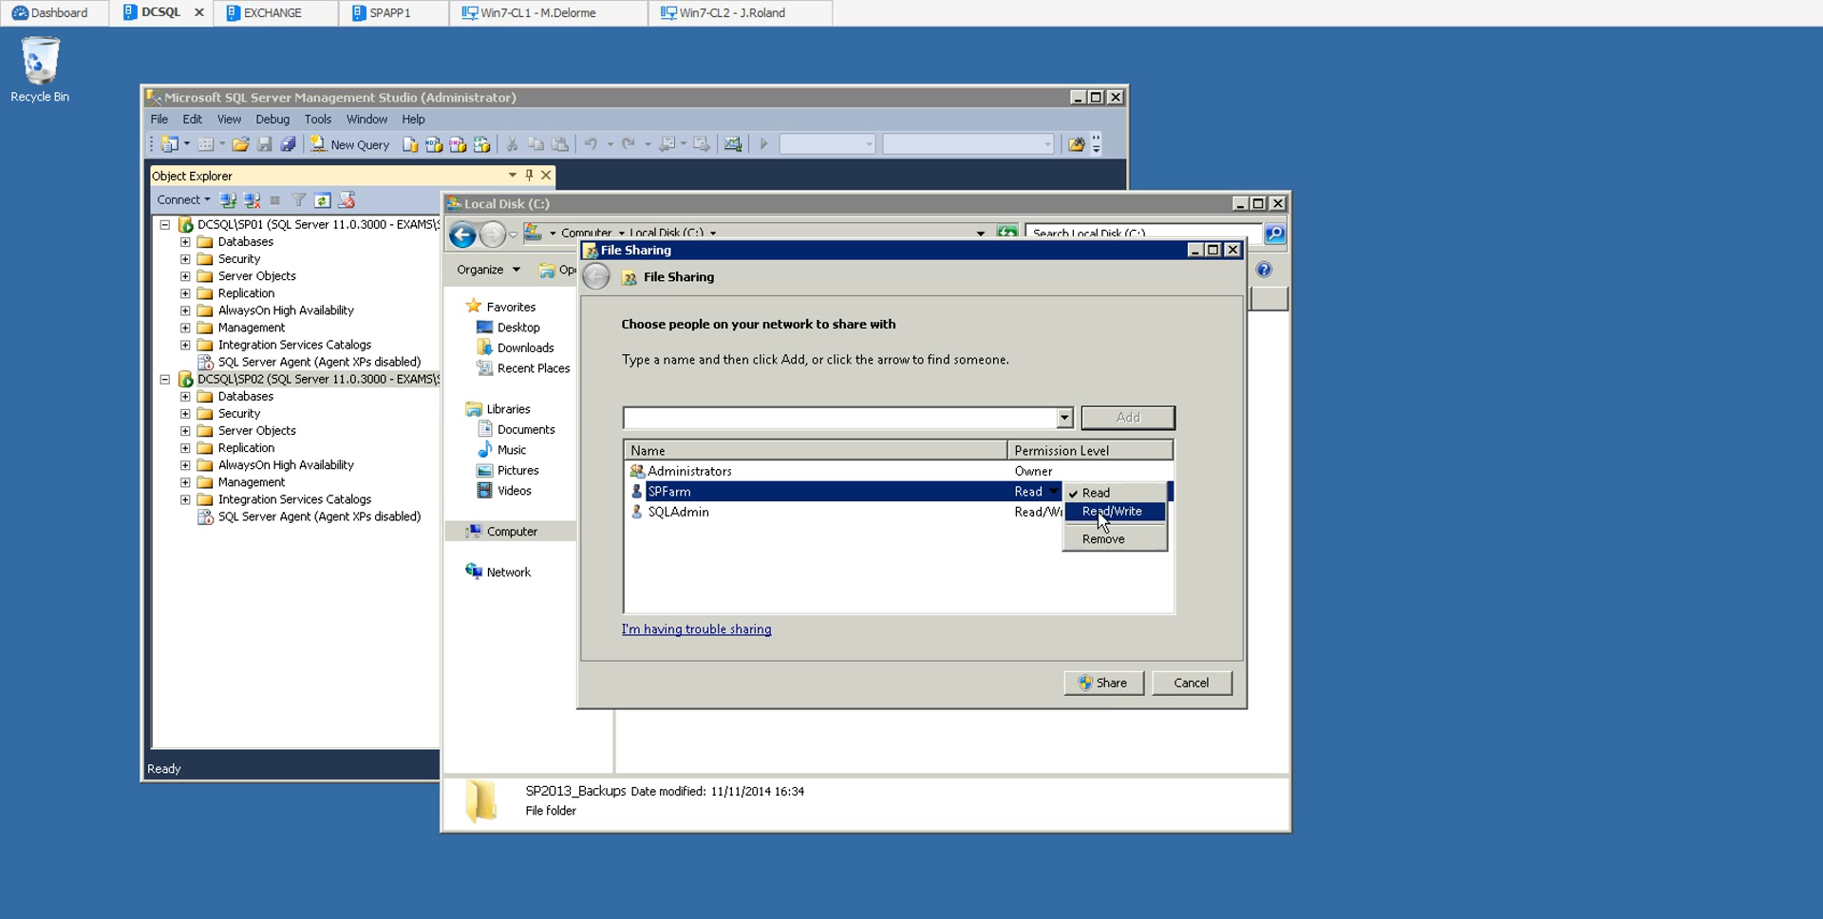
pyautogui.click(1113, 511)
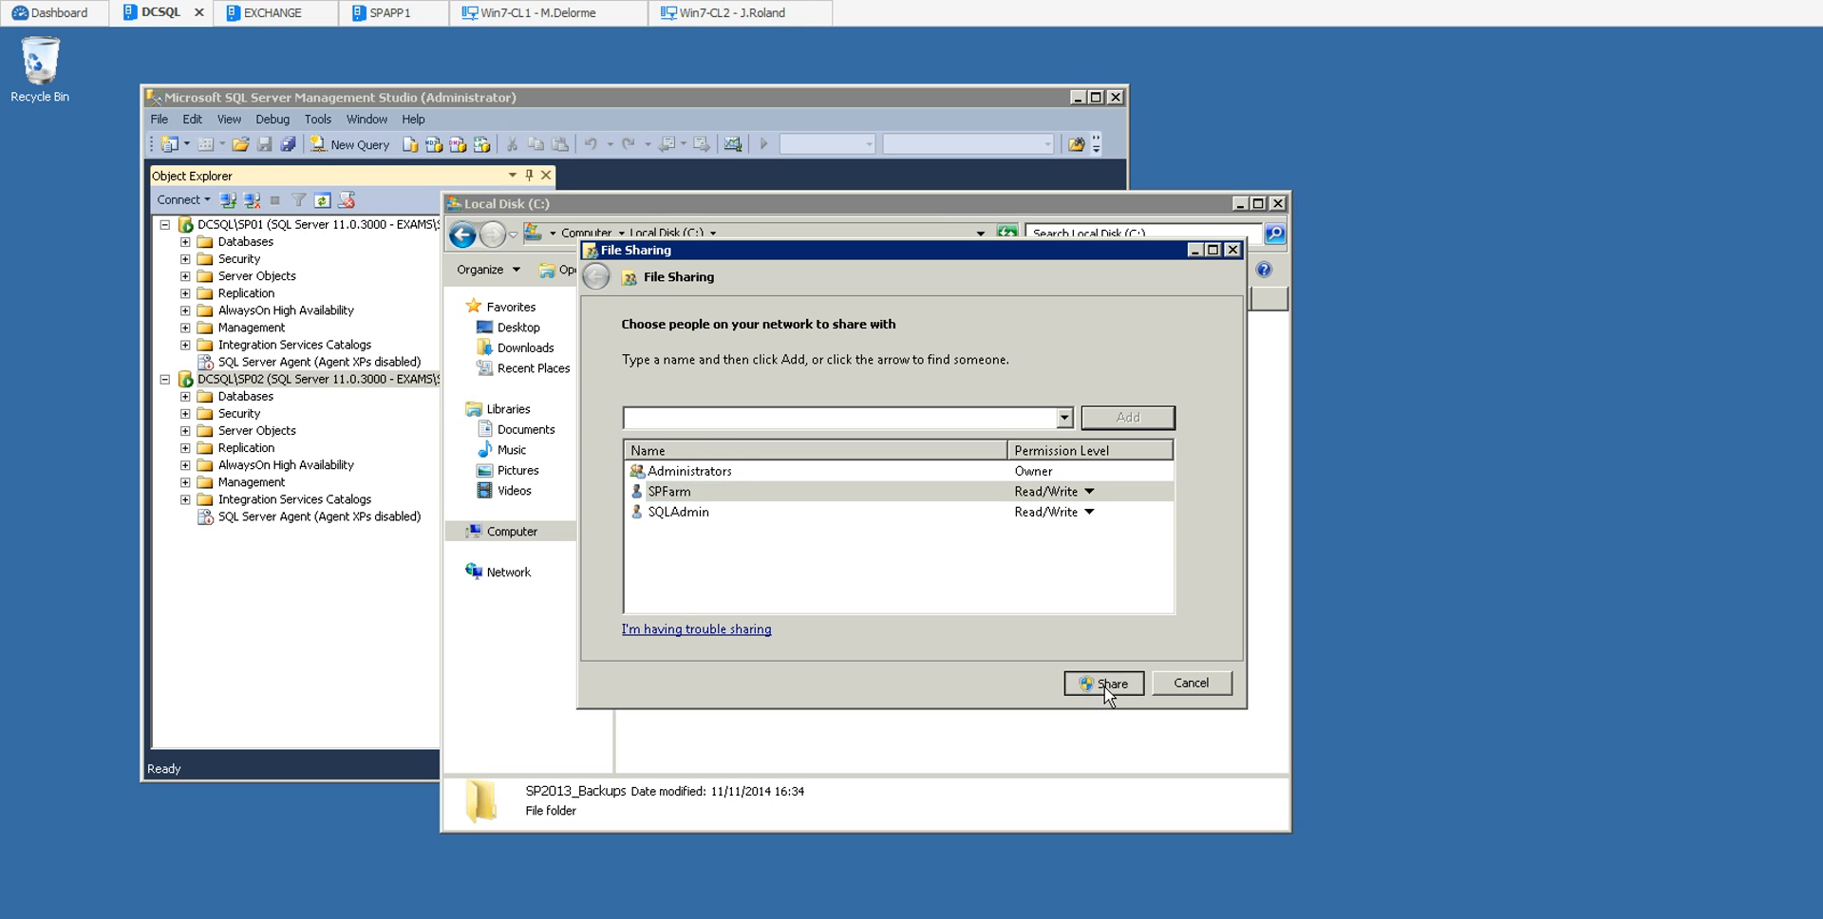
pyautogui.click(1110, 683)
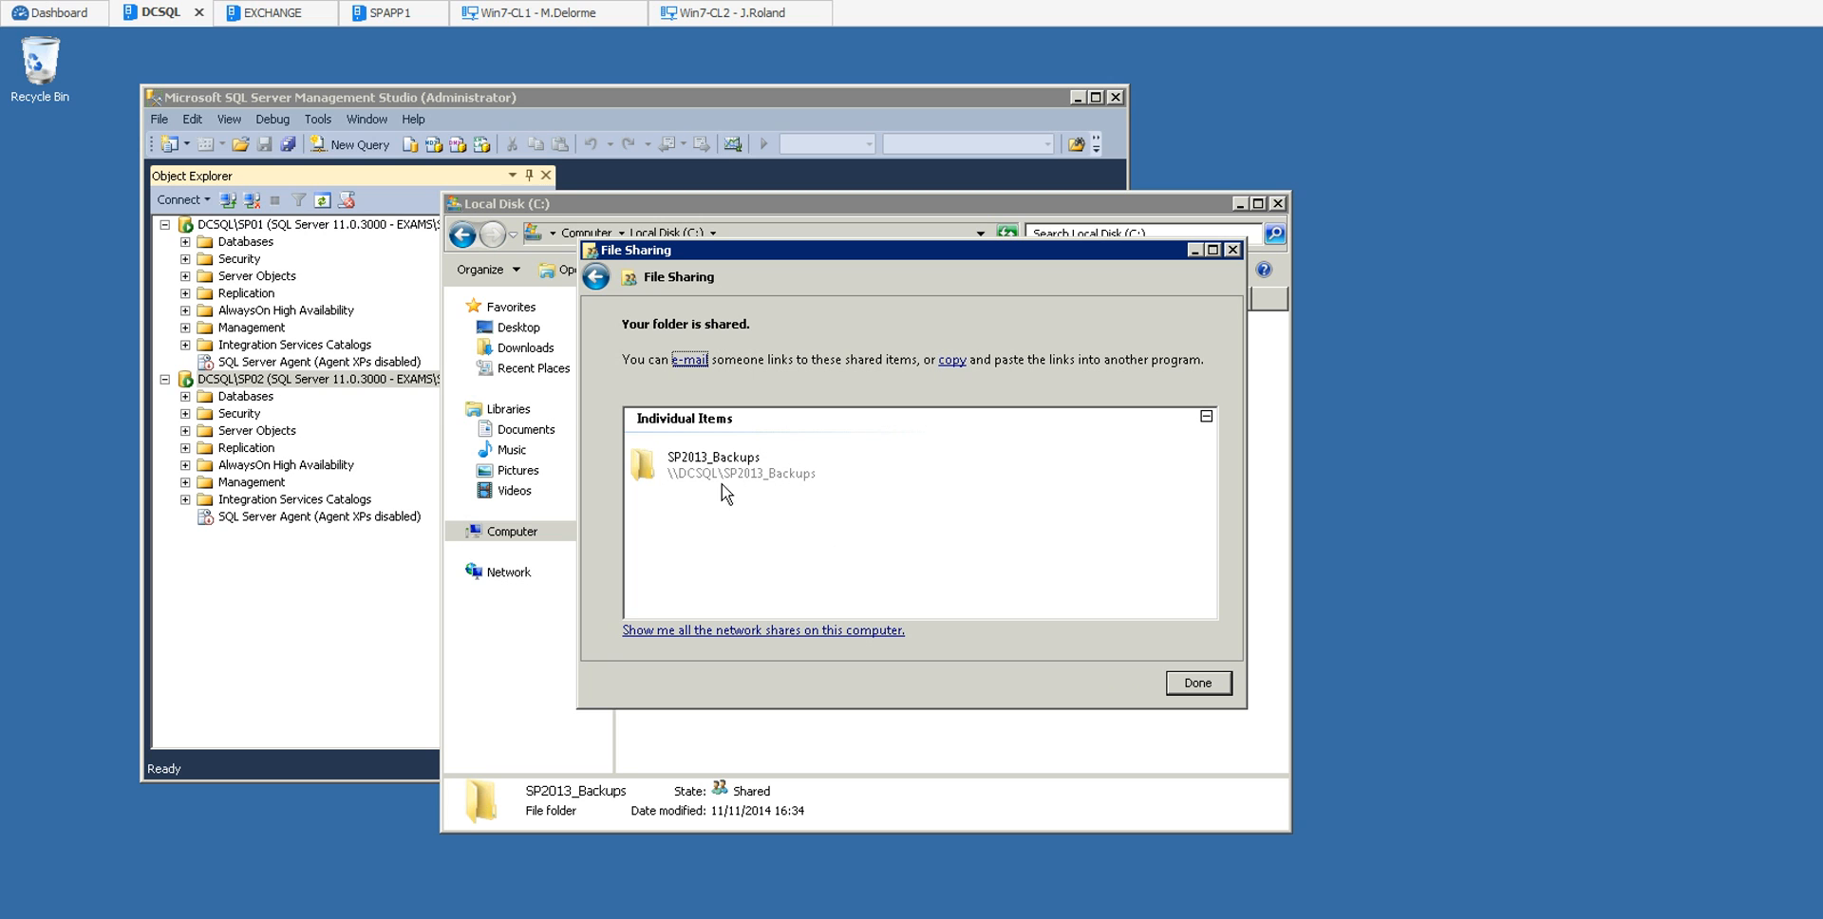
pyautogui.moveTo(704, 497)
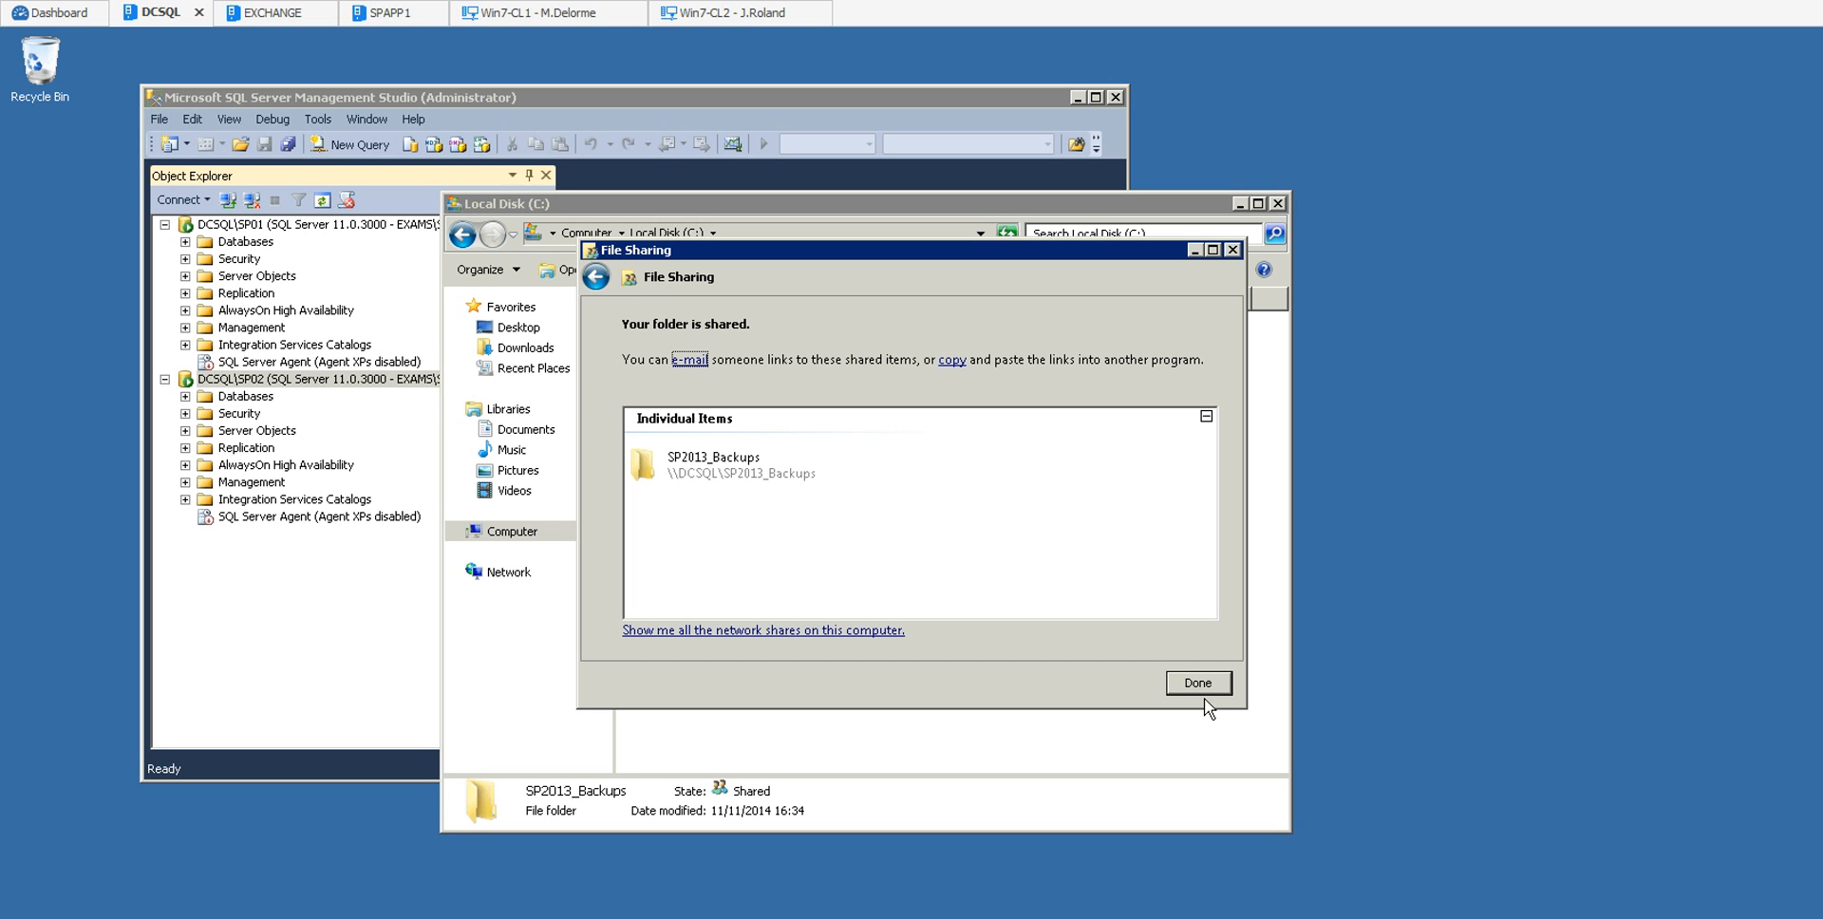
pyautogui.click(1198, 683)
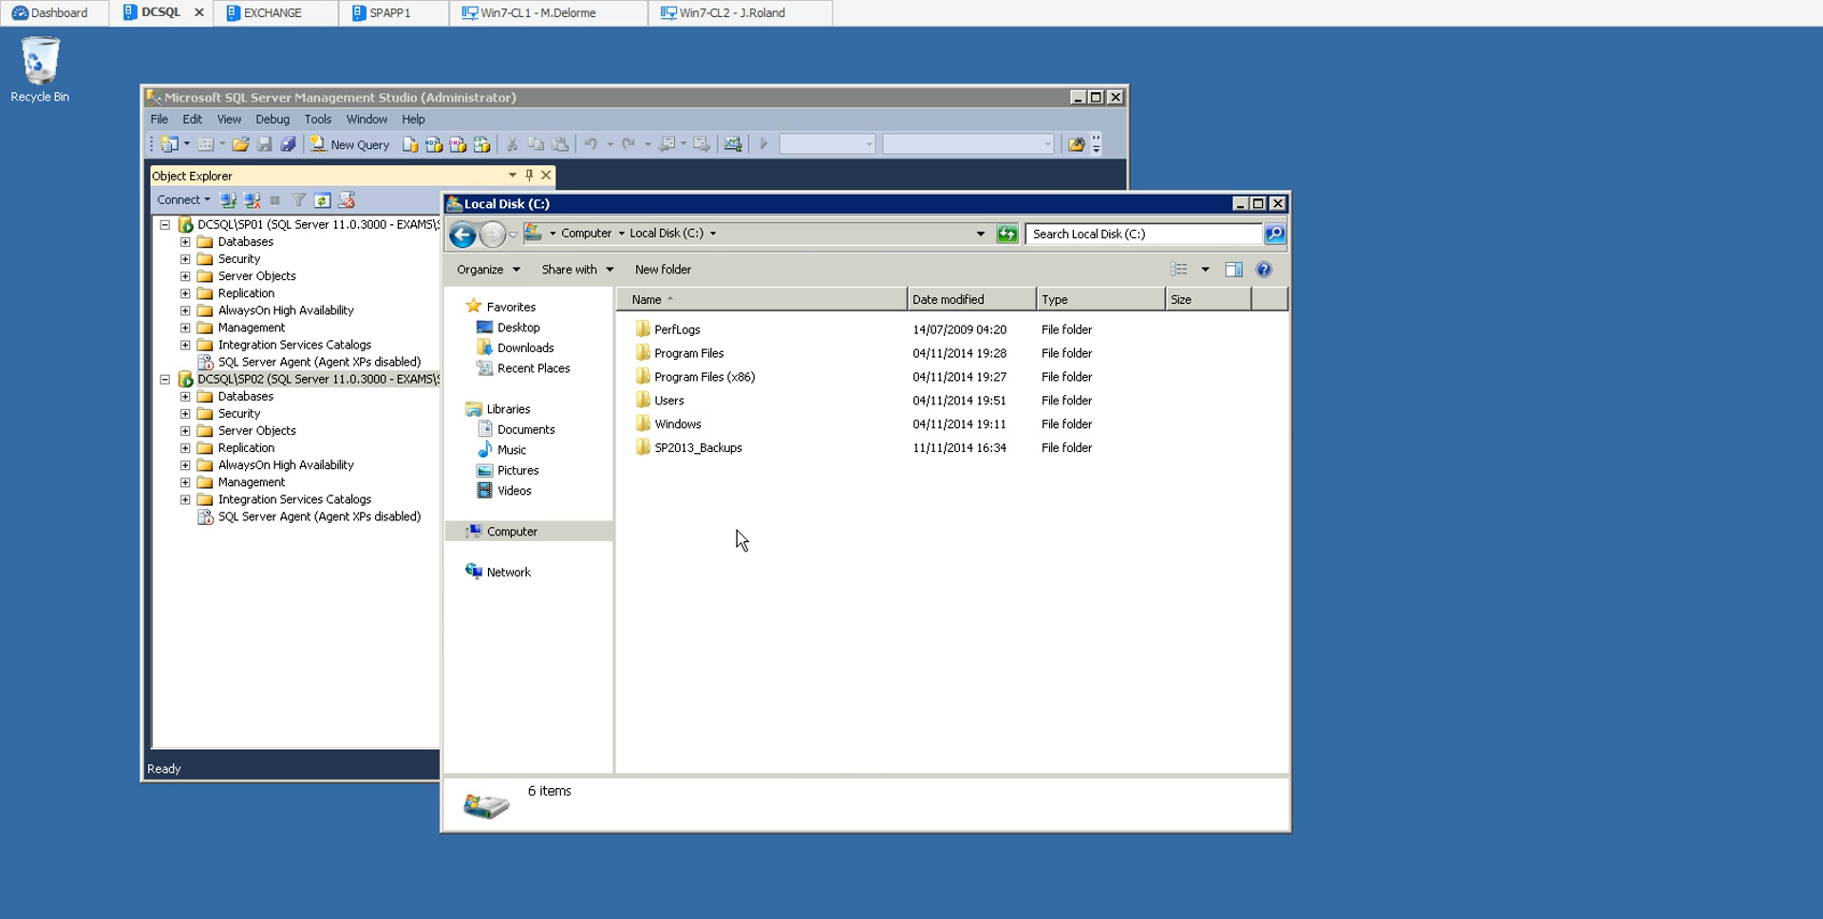
pyautogui.click(370, 13)
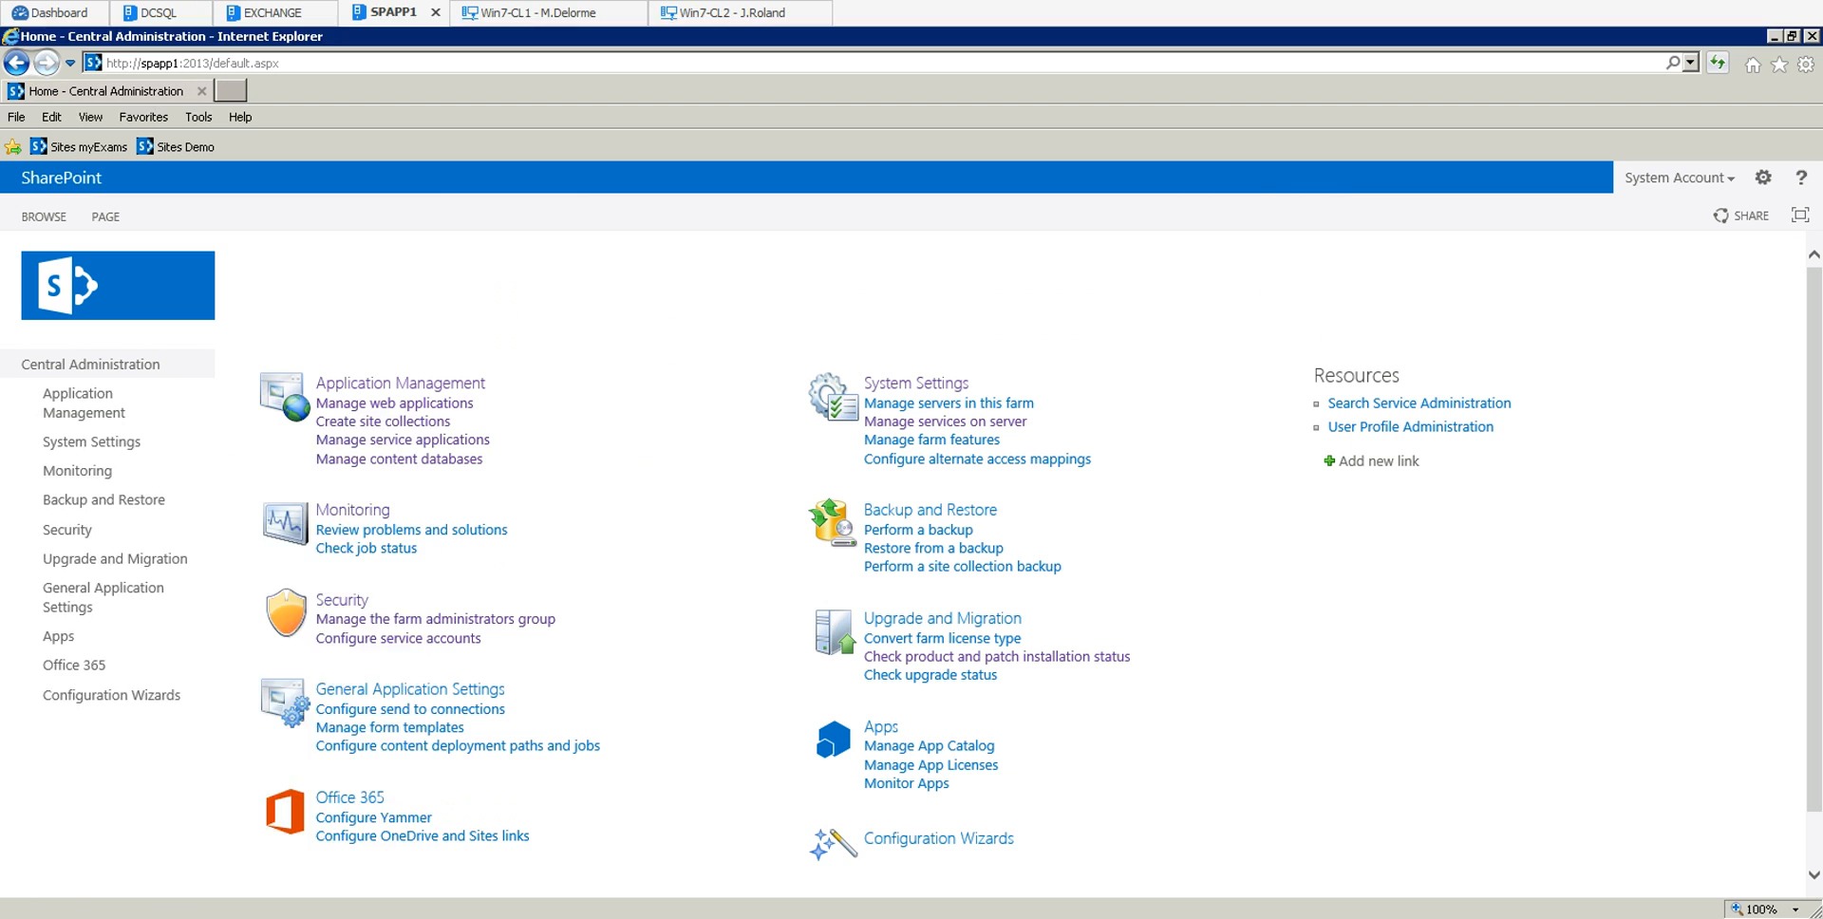
# Launch PowerShell ISE as Administrator, move to C:\ and clear the console.
pyautogui.rightClick(95, 447)
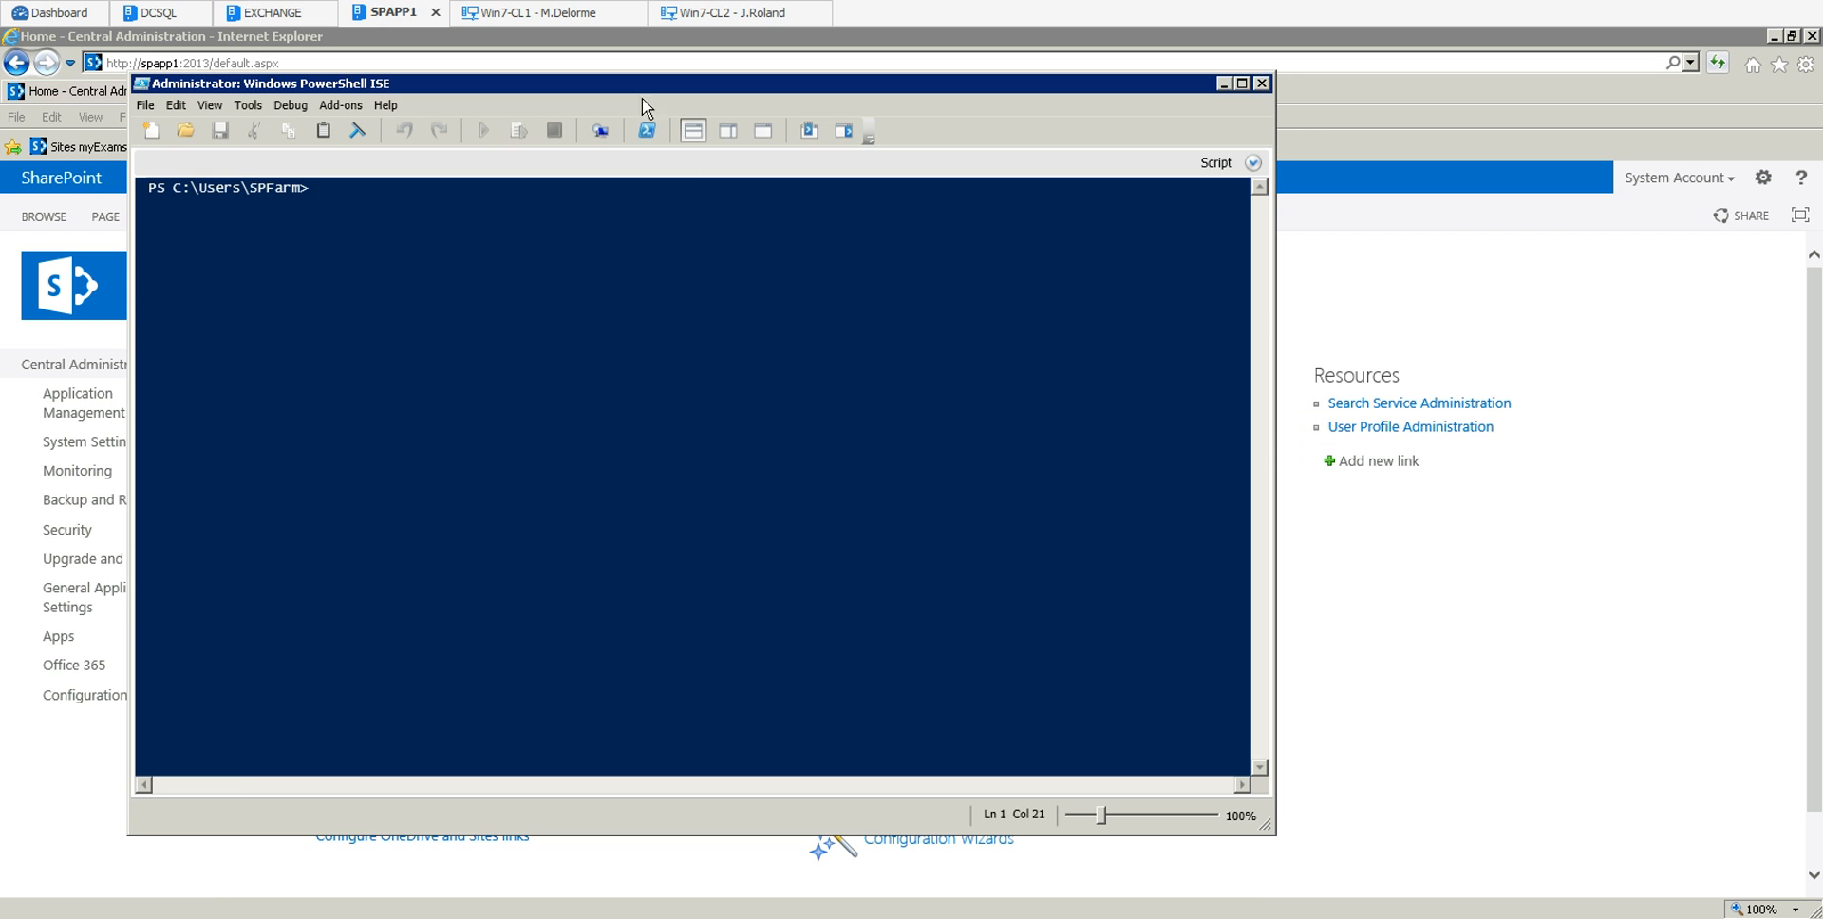
pyautogui.moveTo(643, 104); pyautogui.dragTo(756, 118)
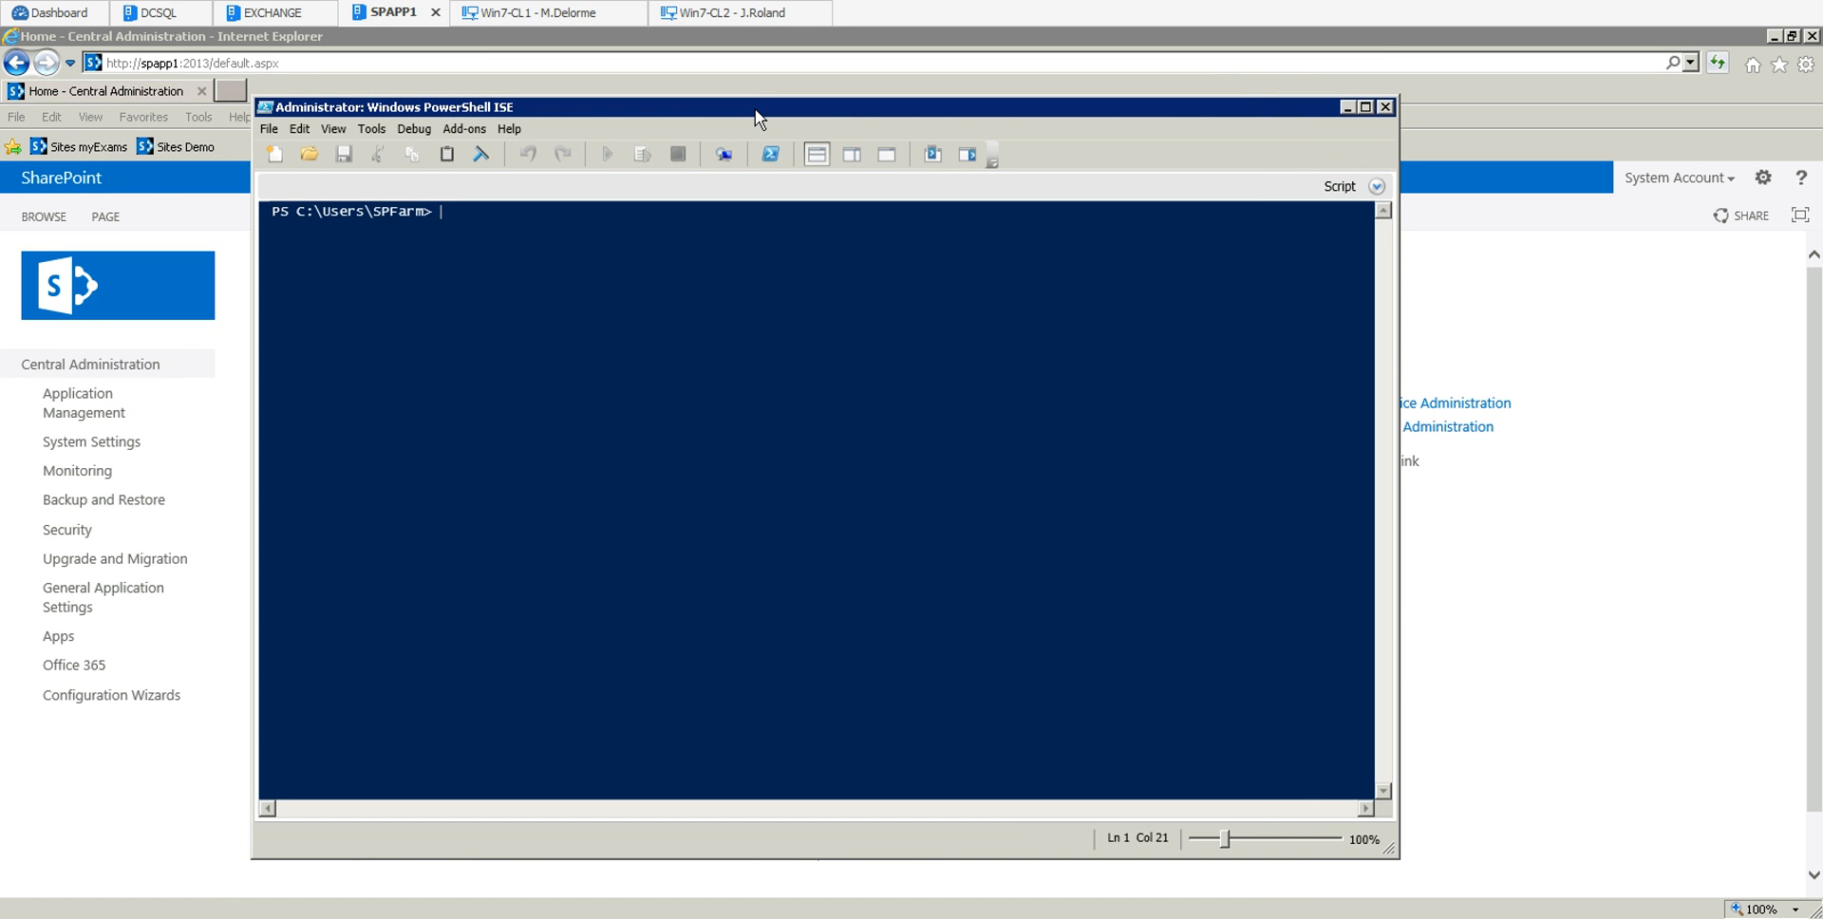
pyautogui.moveTo(702, 166)
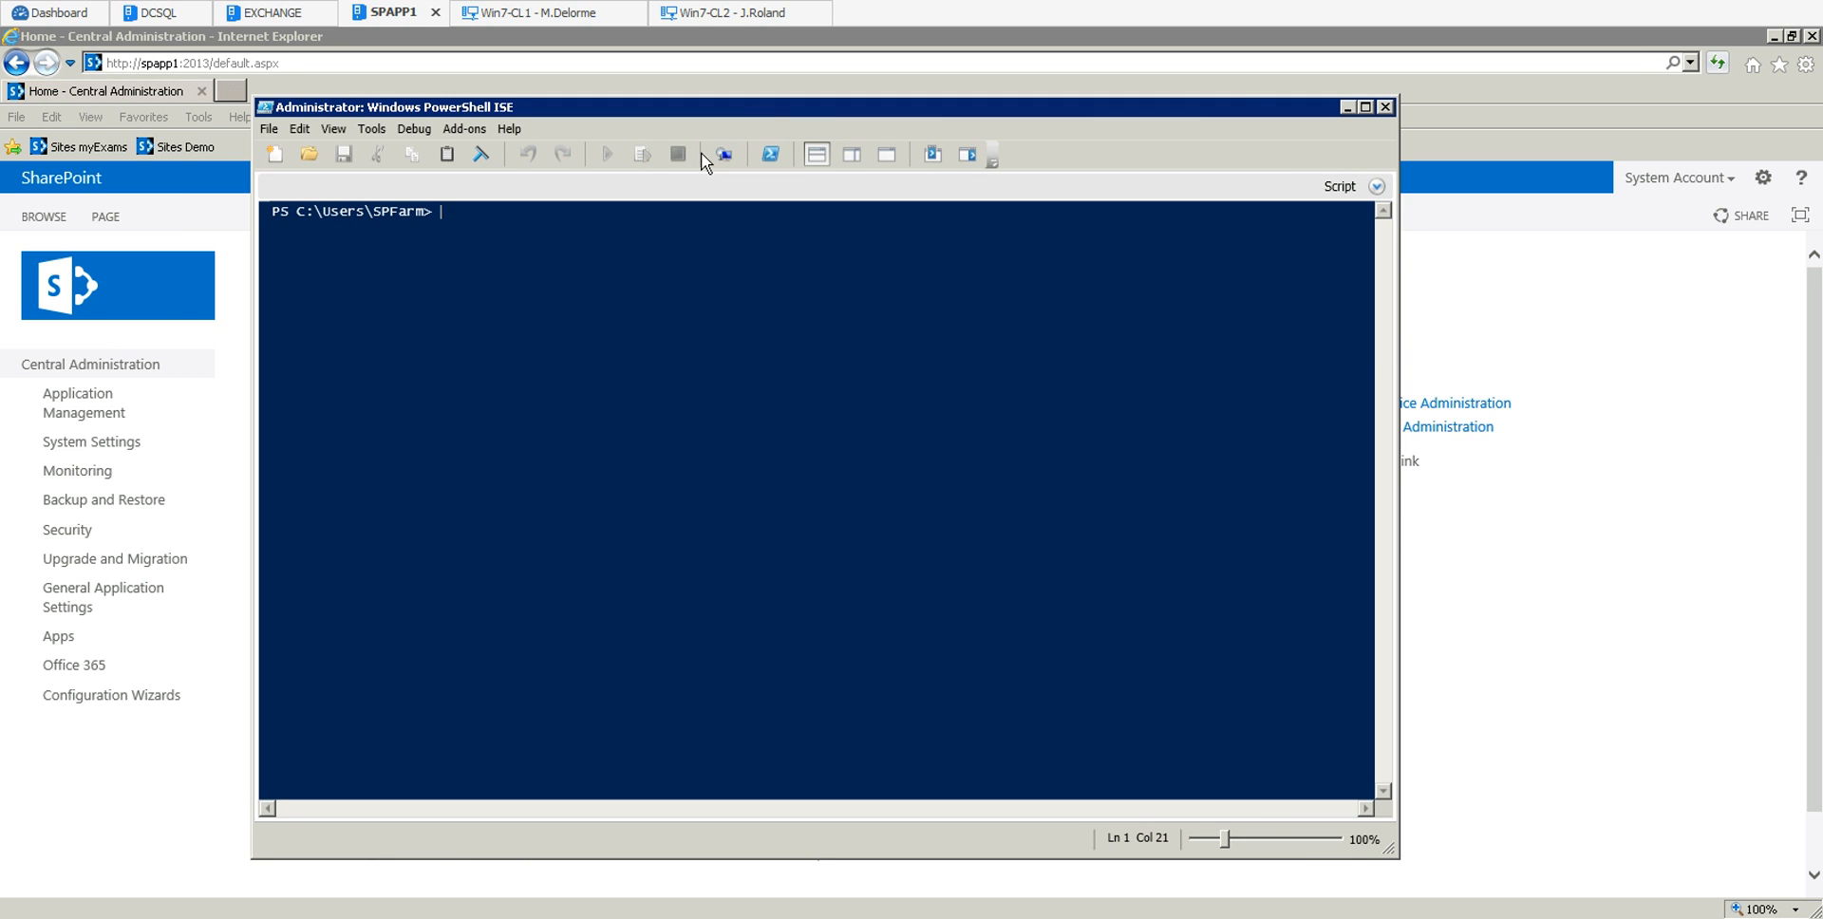
pyautogui.moveTo(1050, 532)
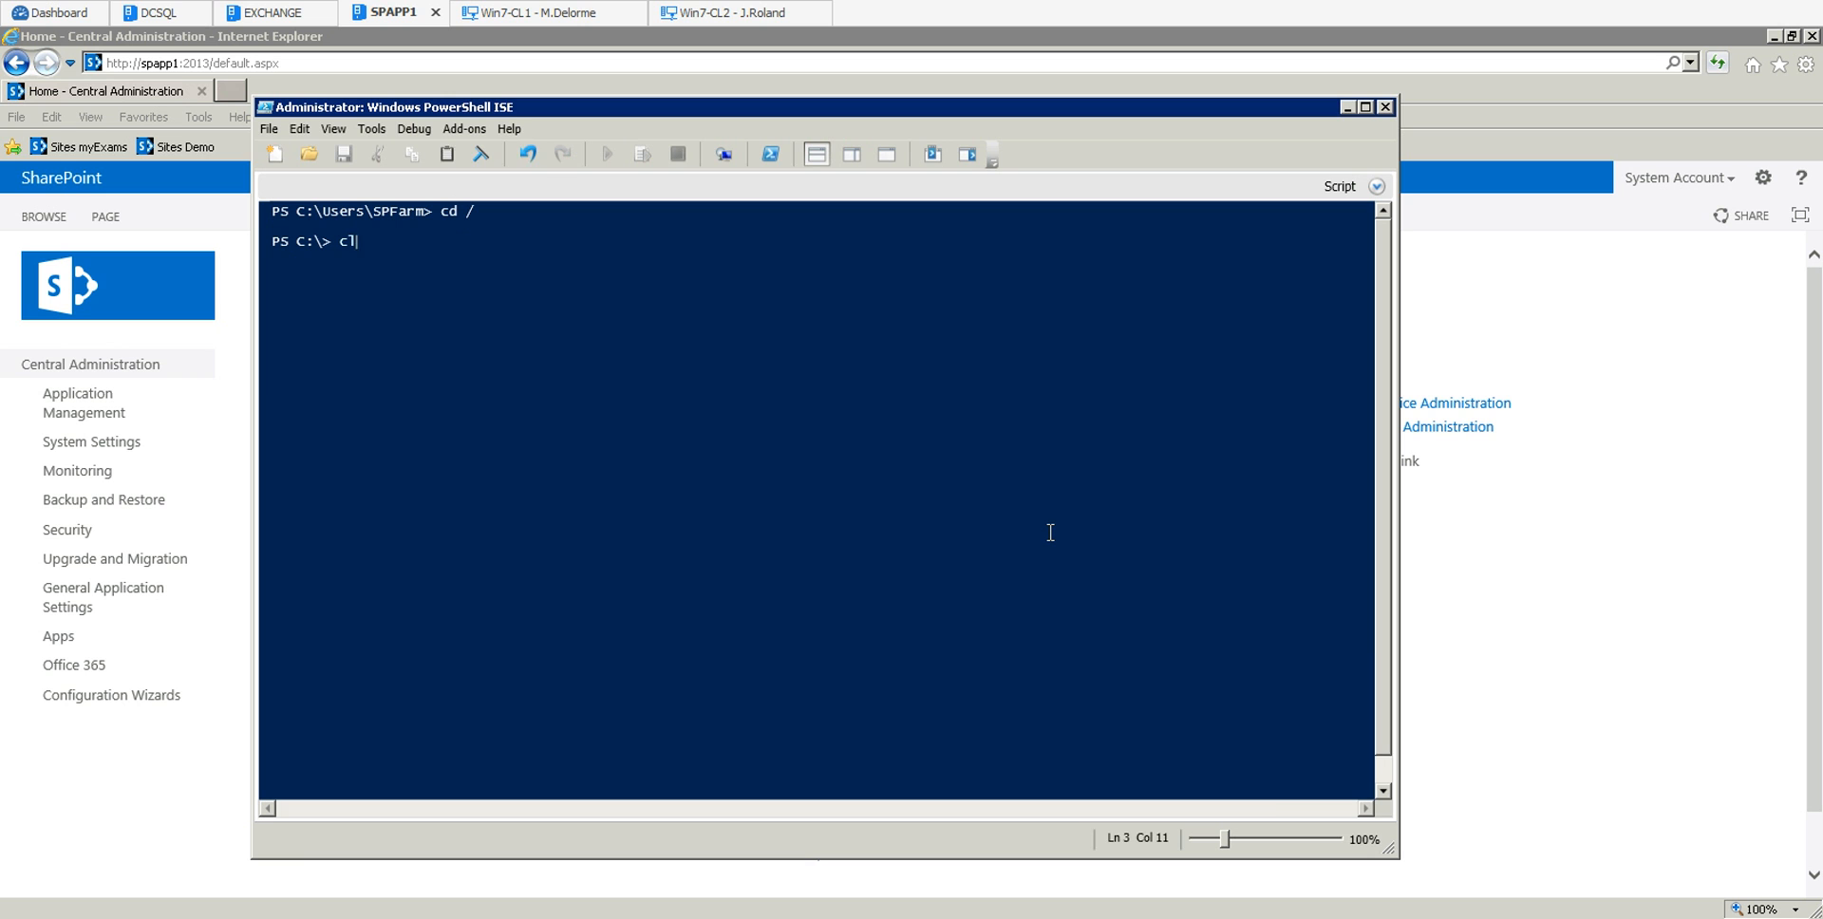
pyautogui.write('cls')
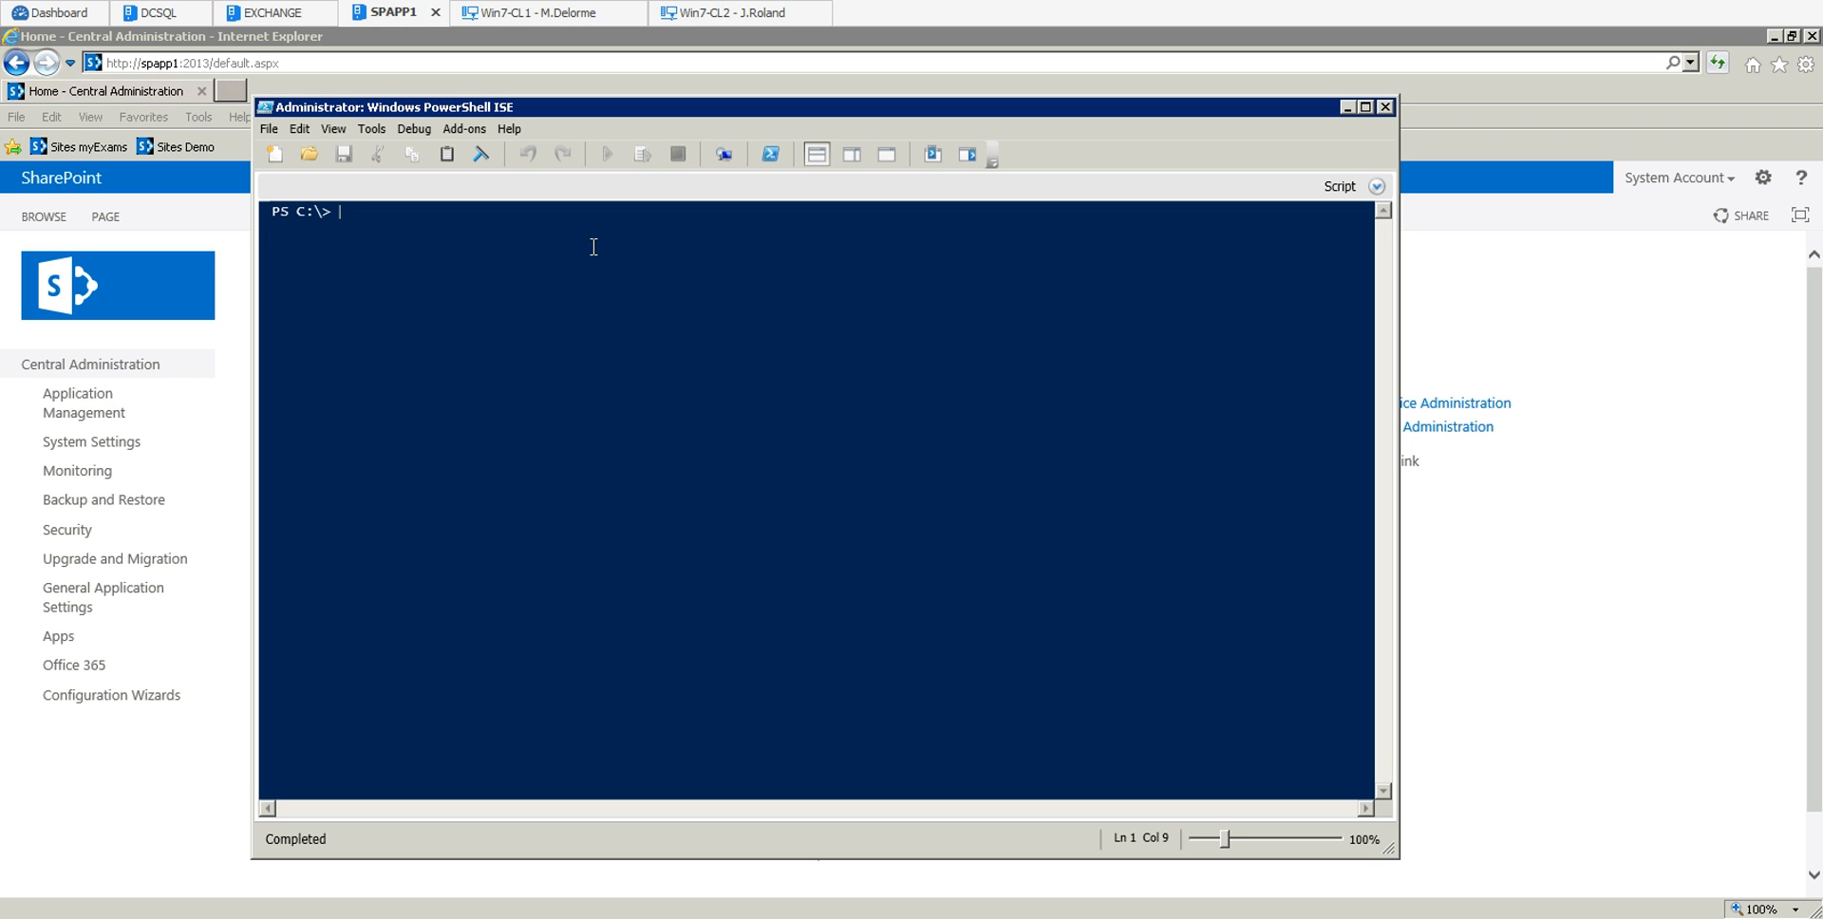
# Load the Microsoft.SharePoint.PowerShell snap-in with Add-PSSnapin, then clear the console.
pyautogui.write('Add')
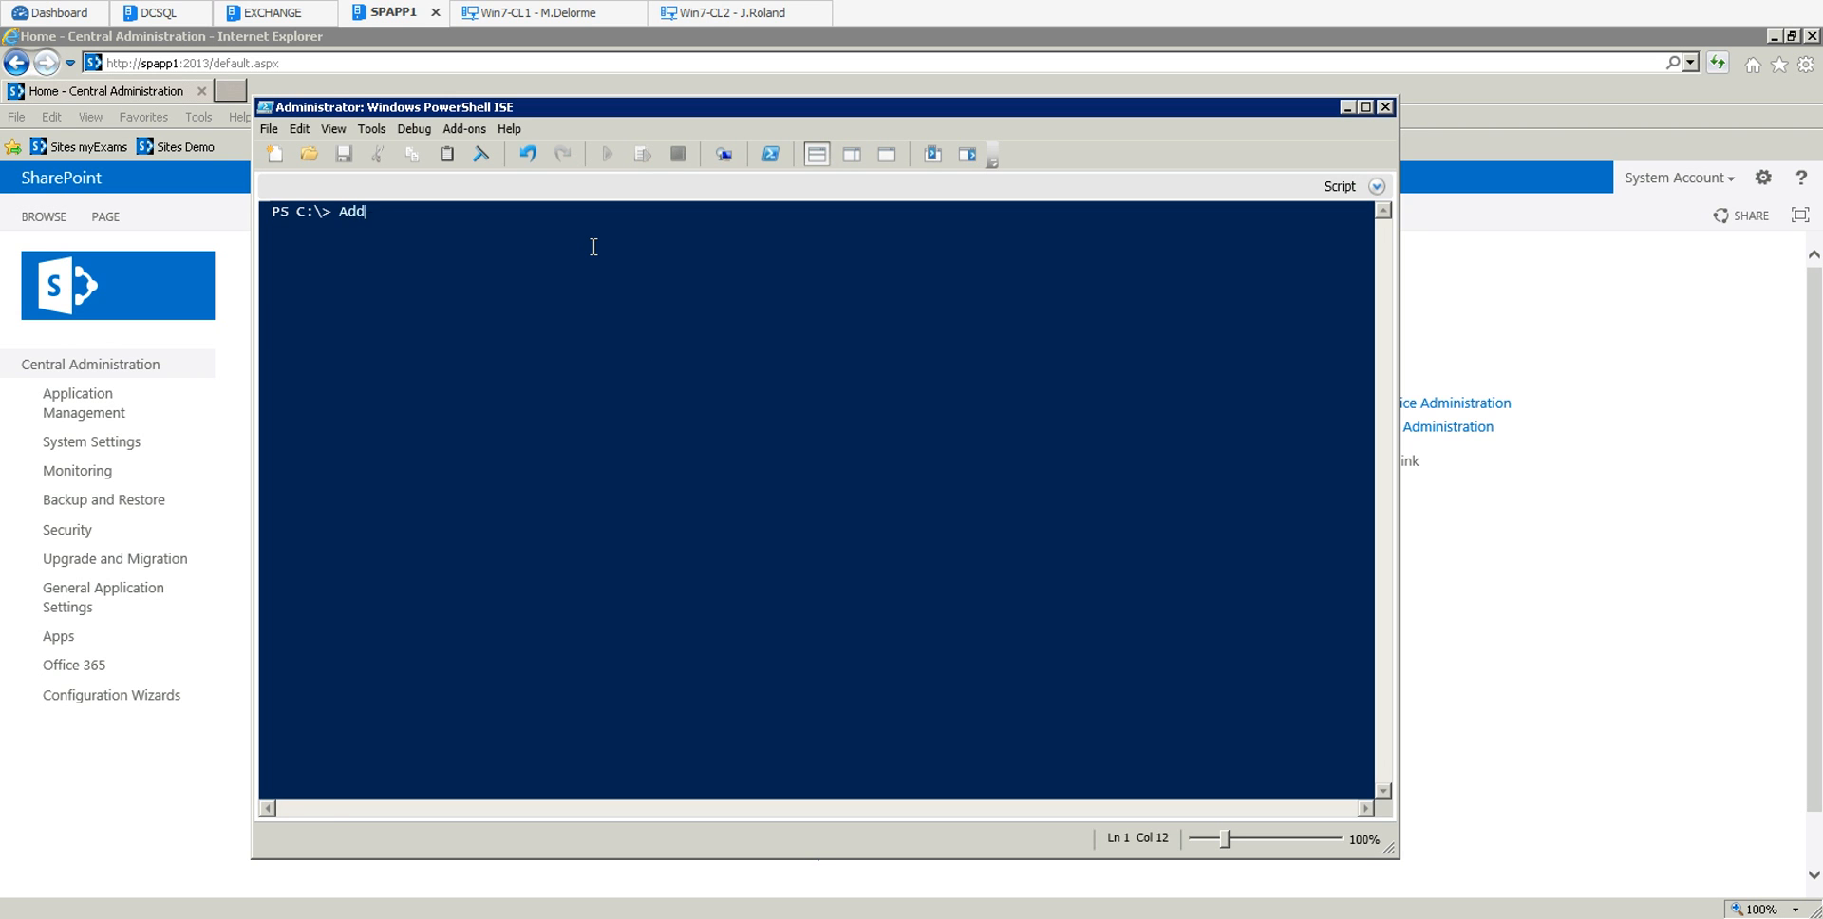
pyautogui.write('-PSSnapin')
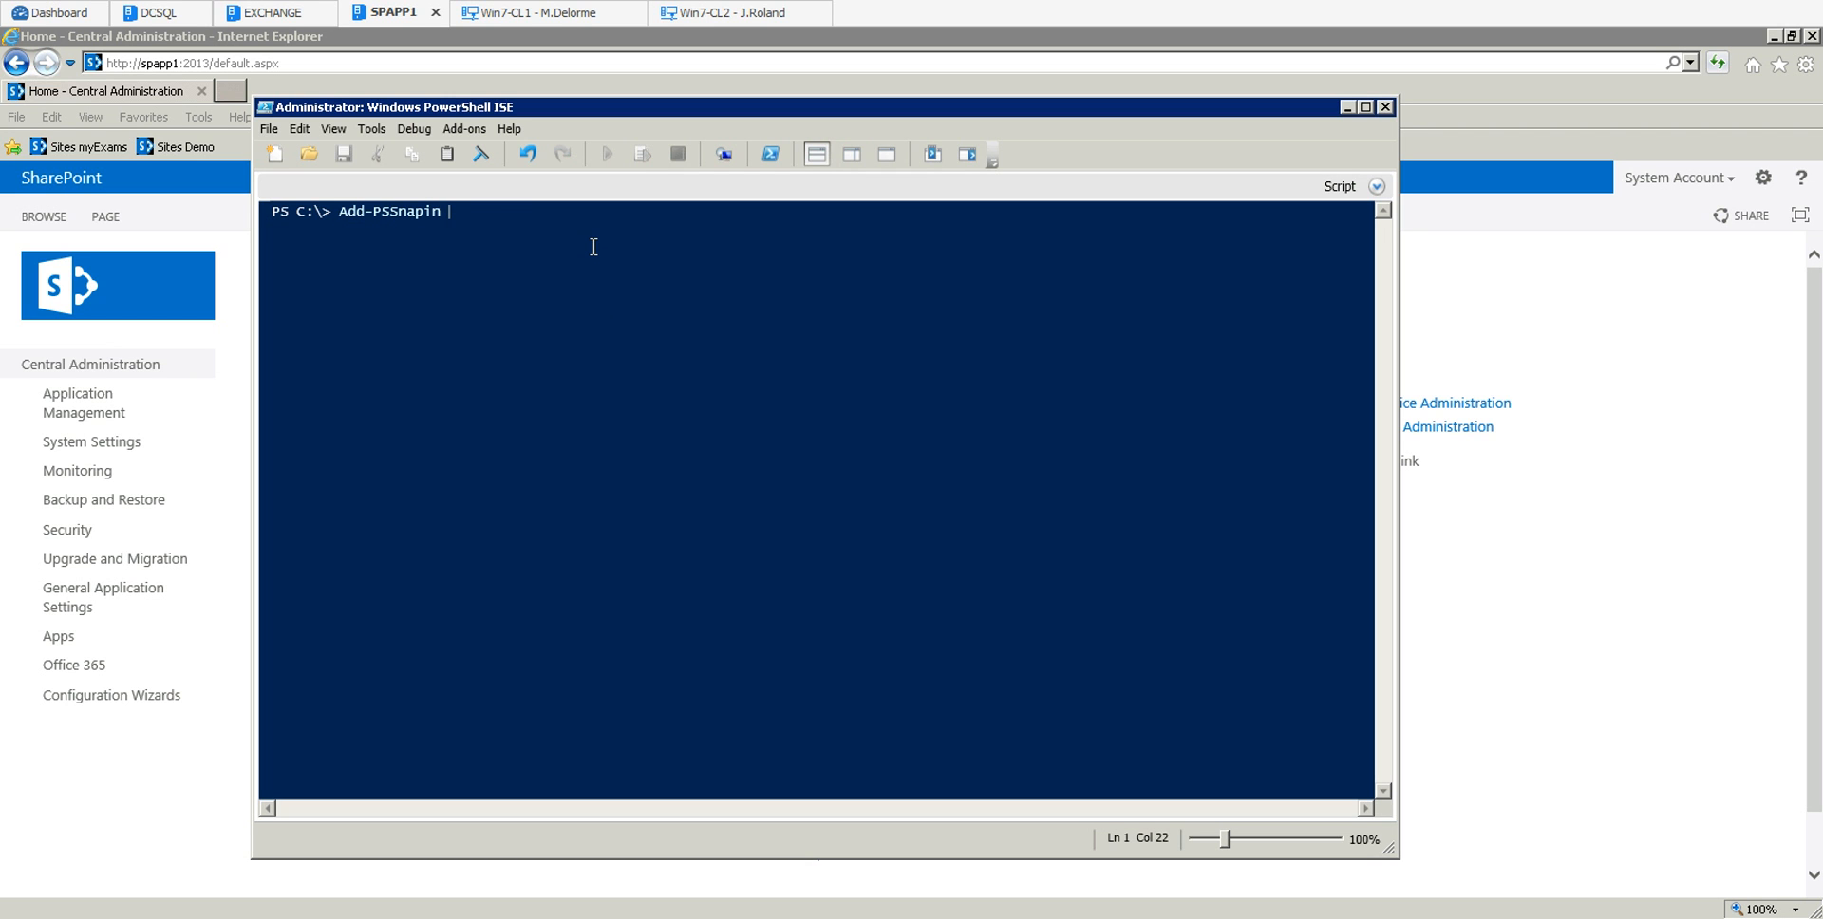
pyautogui.write('Microsoft.')
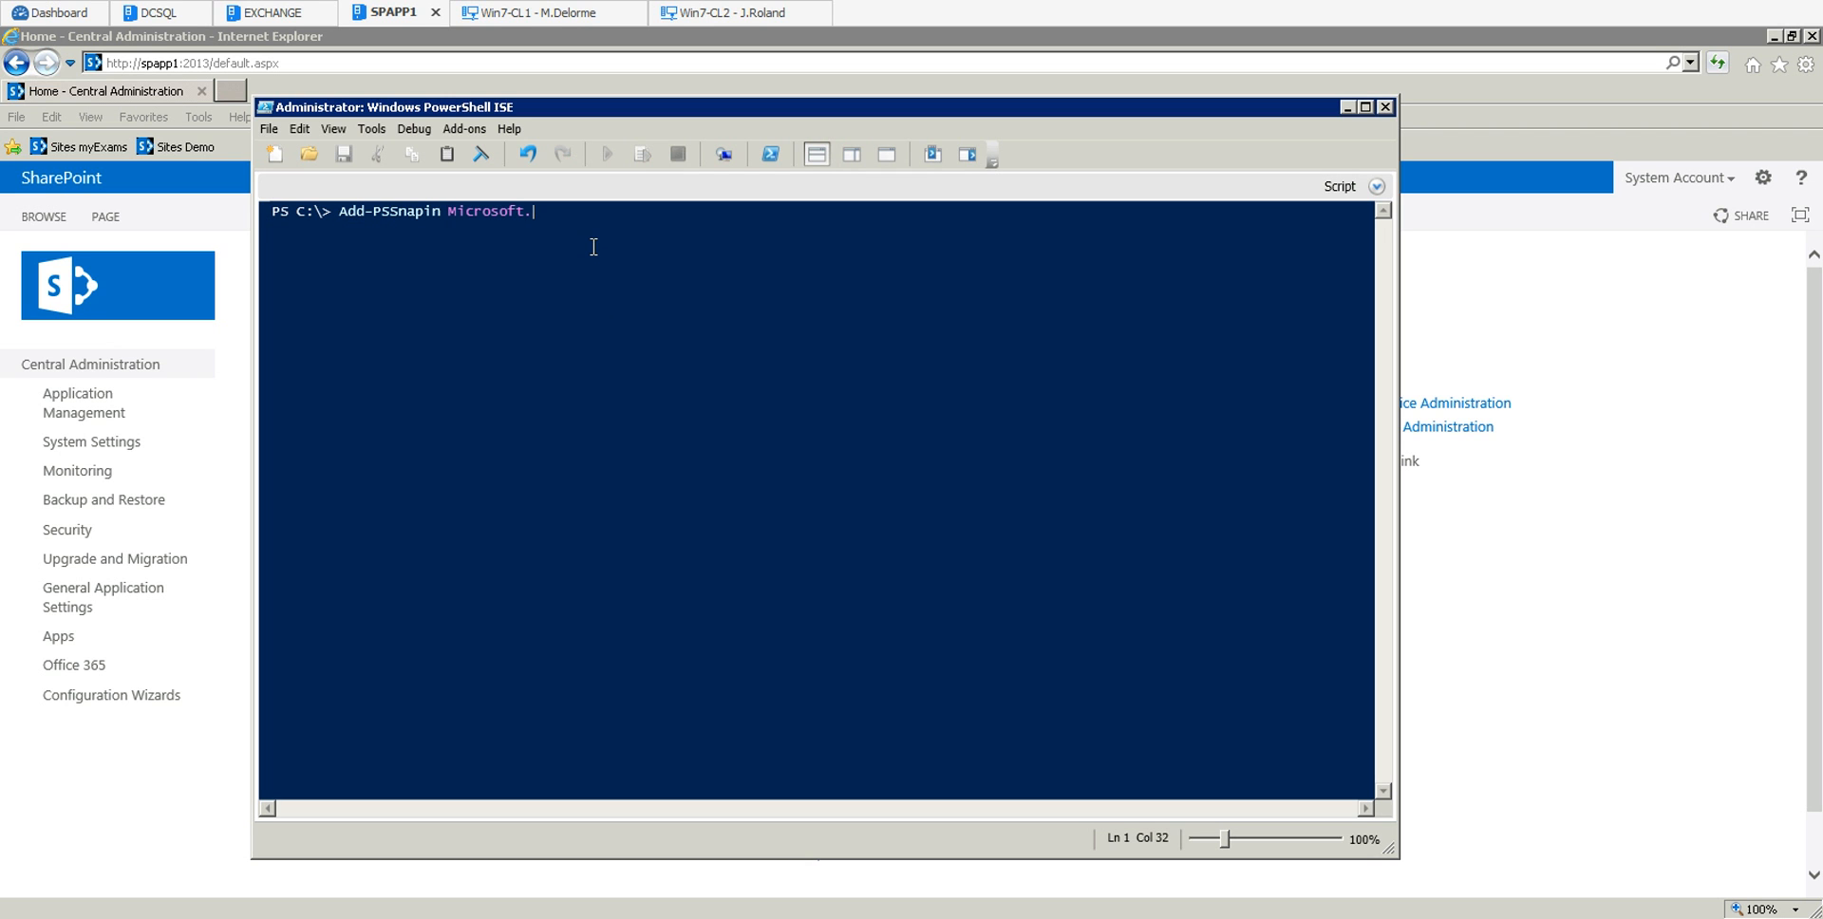
pyautogui.write('SharePoint.')
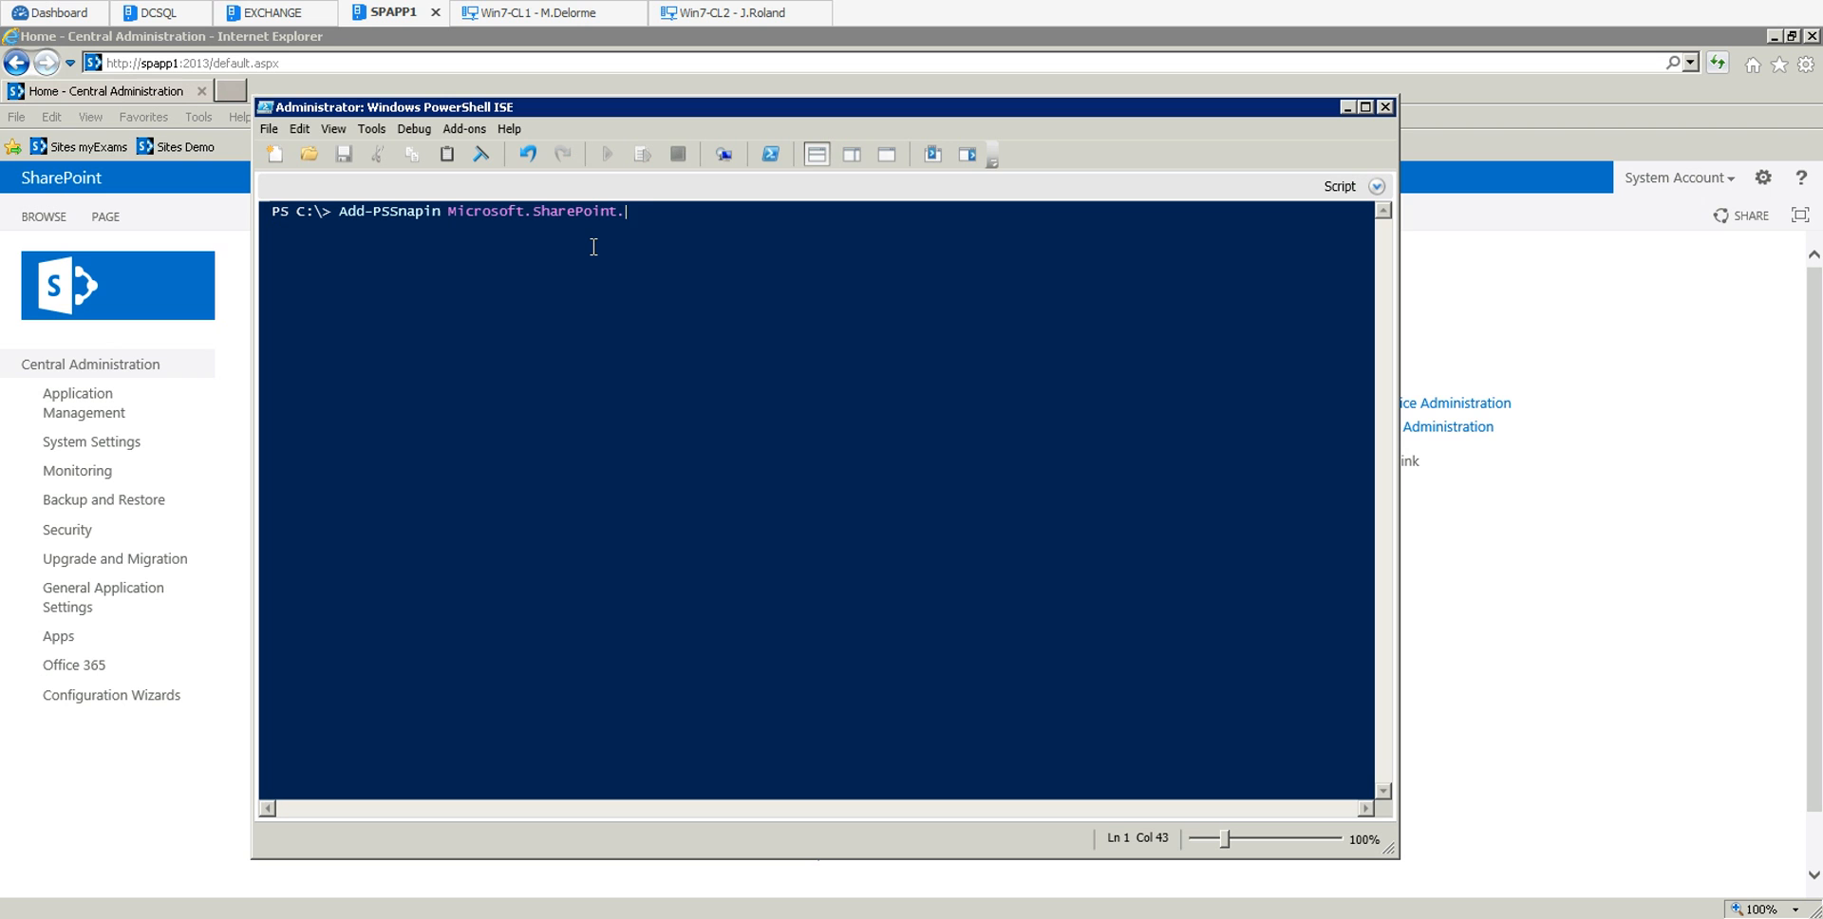
pyautogui.write('PowerShell')
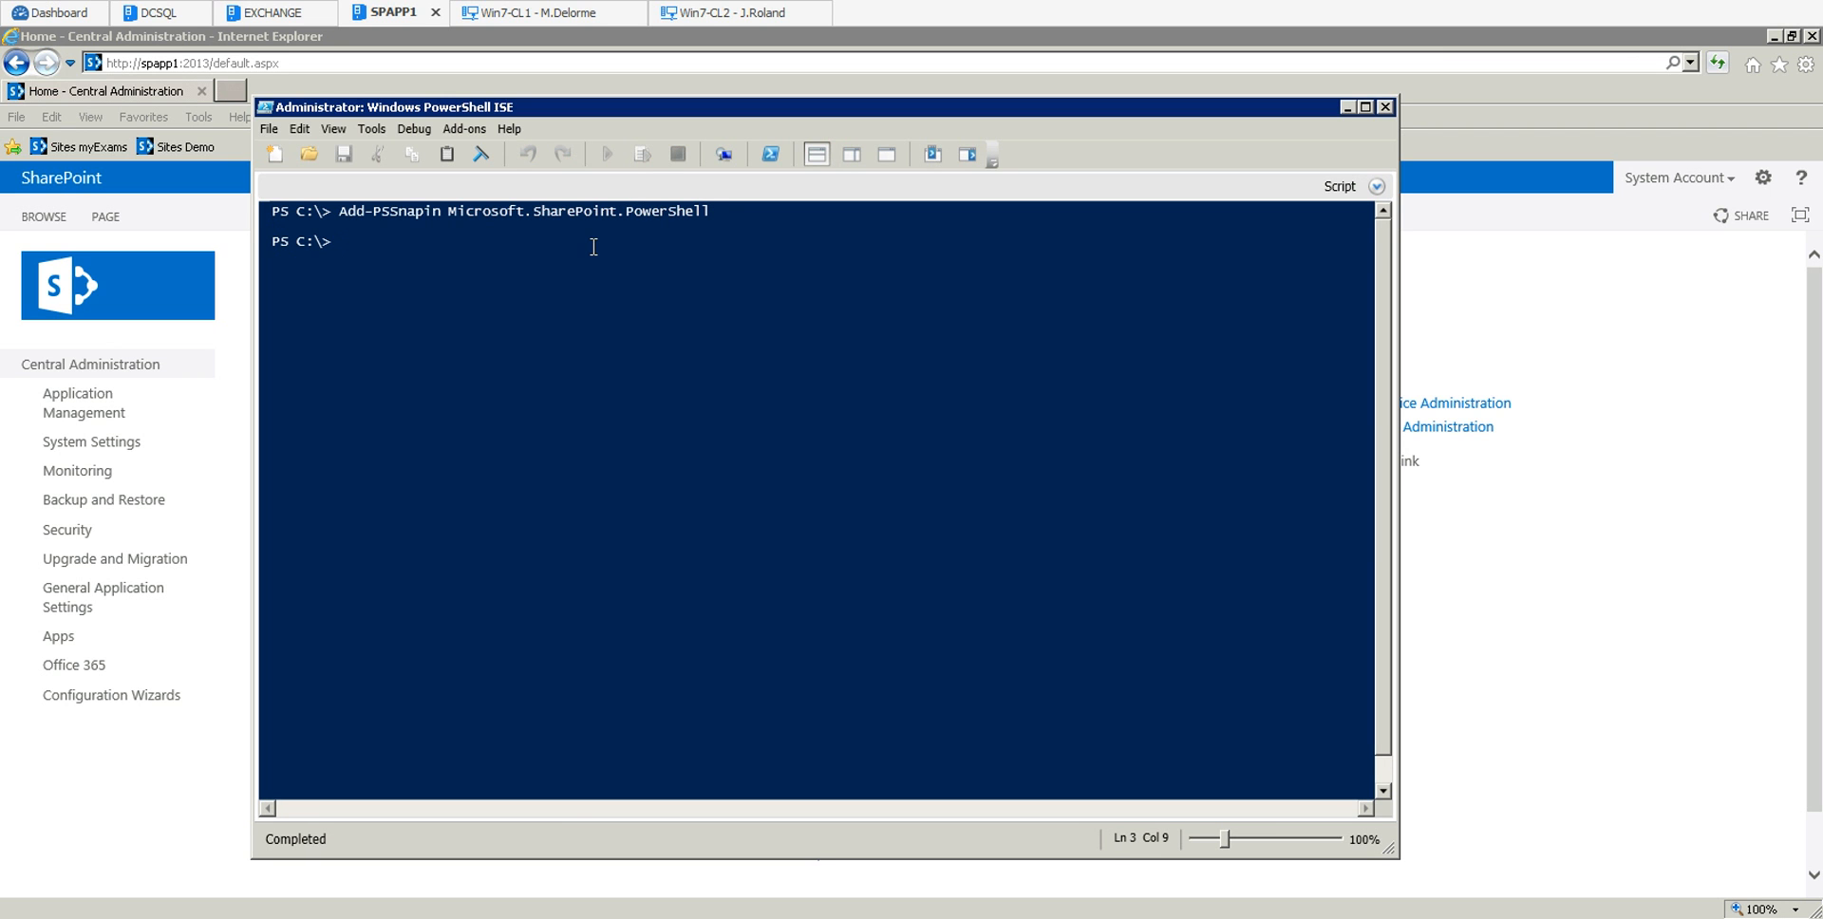
pyautogui.write('cls')
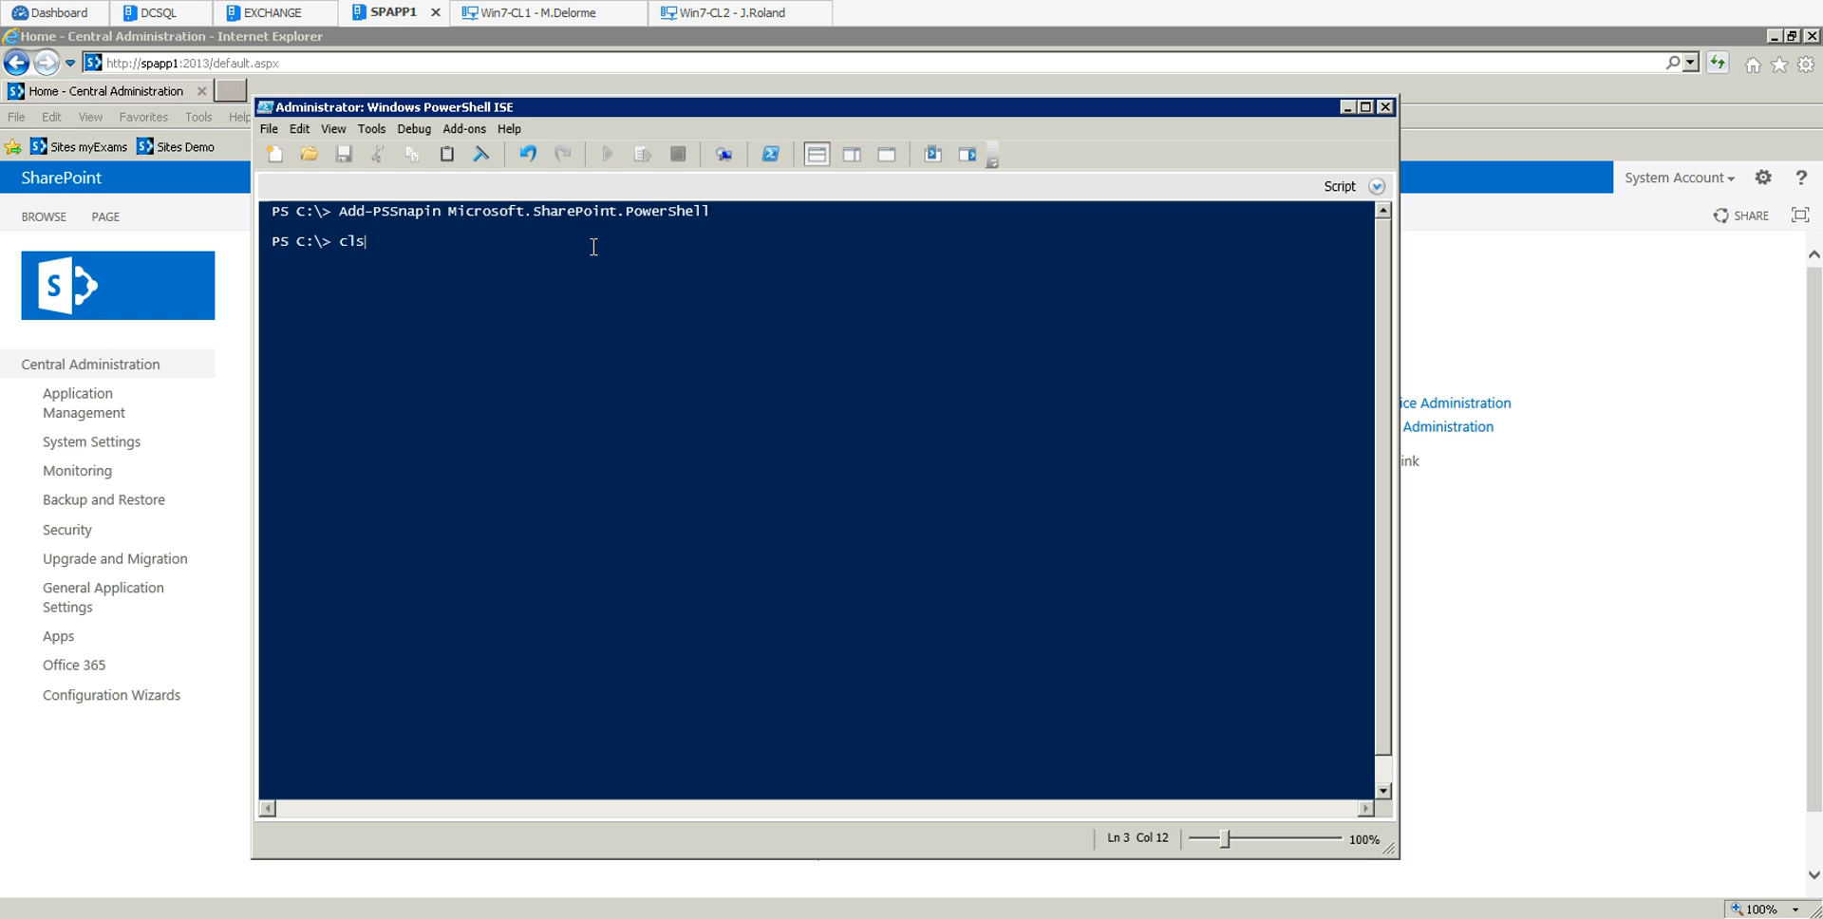
pyautogui.press('Enter')
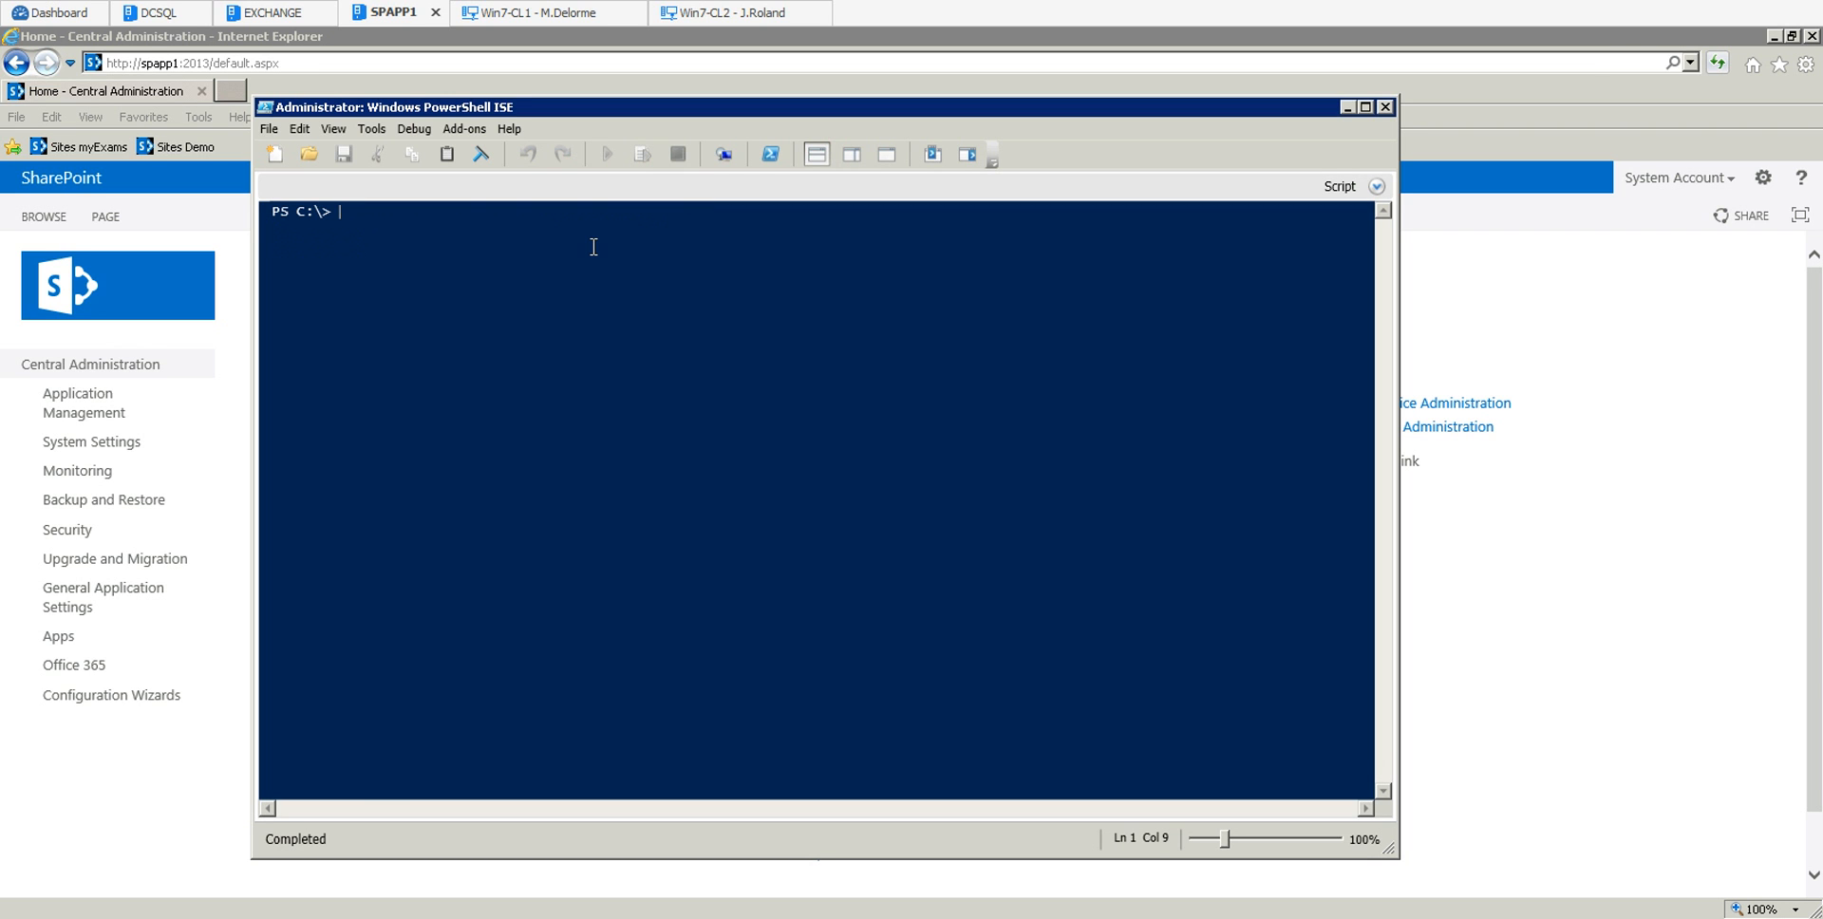
# Enter Backup-SPFarm through IntelliSense completion and begin the -Directory parameter.
pyautogui.write('Ba')
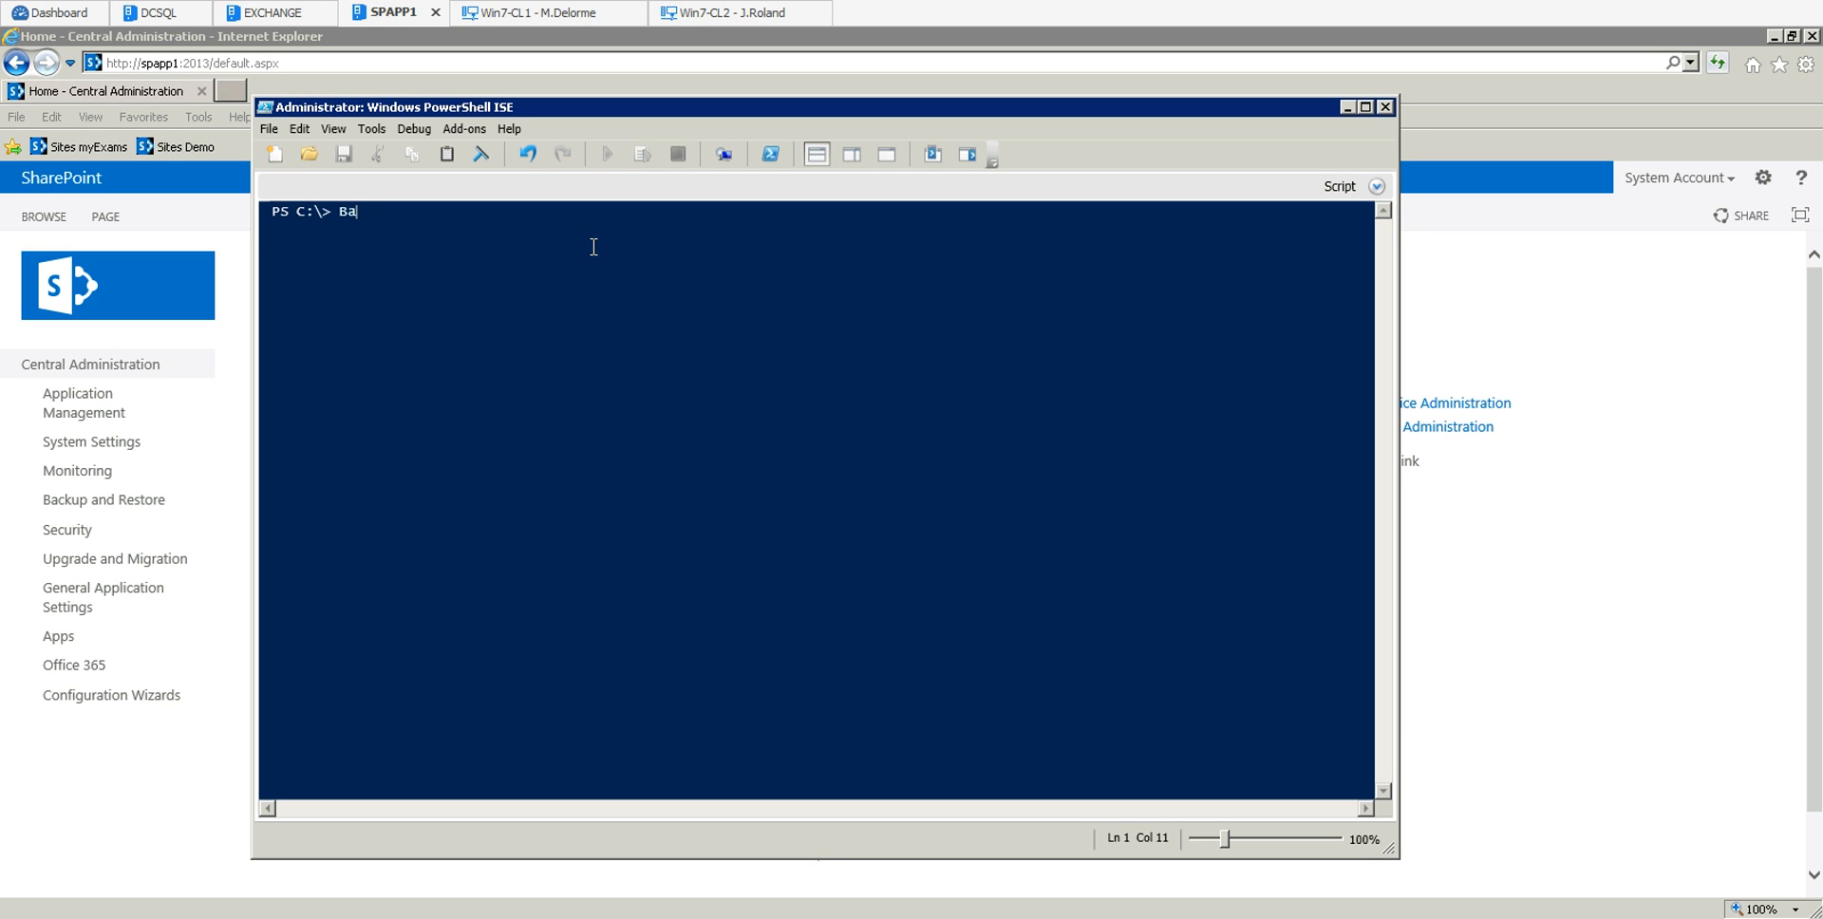
pyautogui.write('kup-')
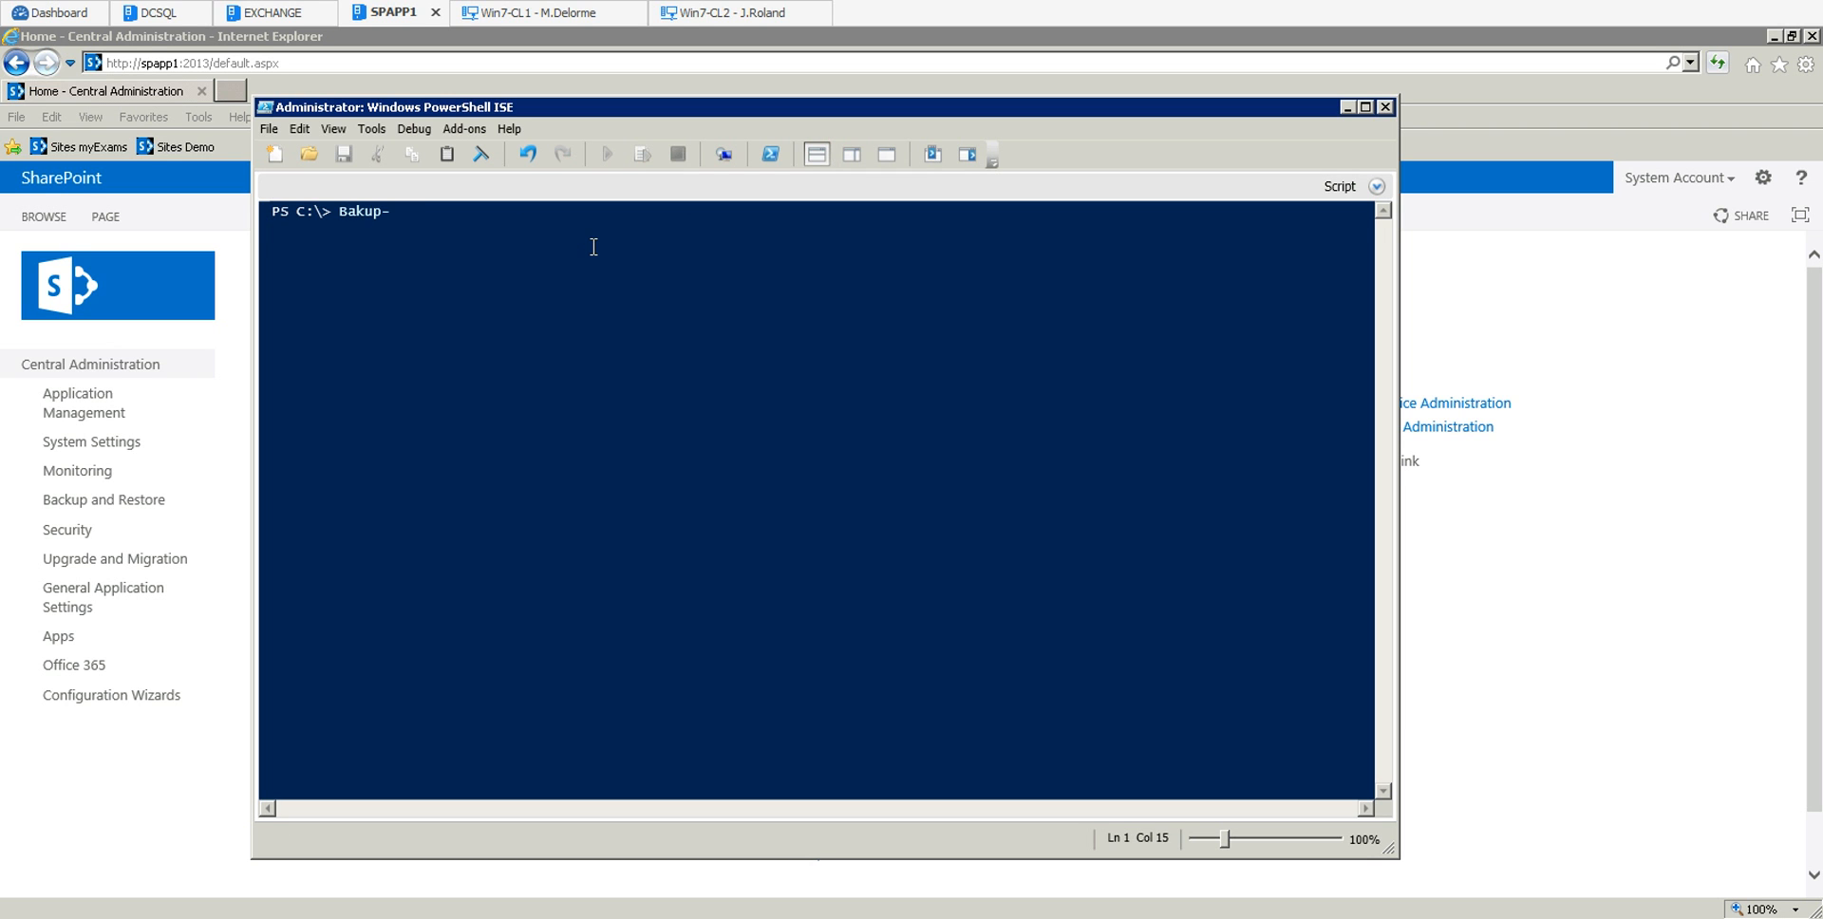
pyautogui.write('sp')
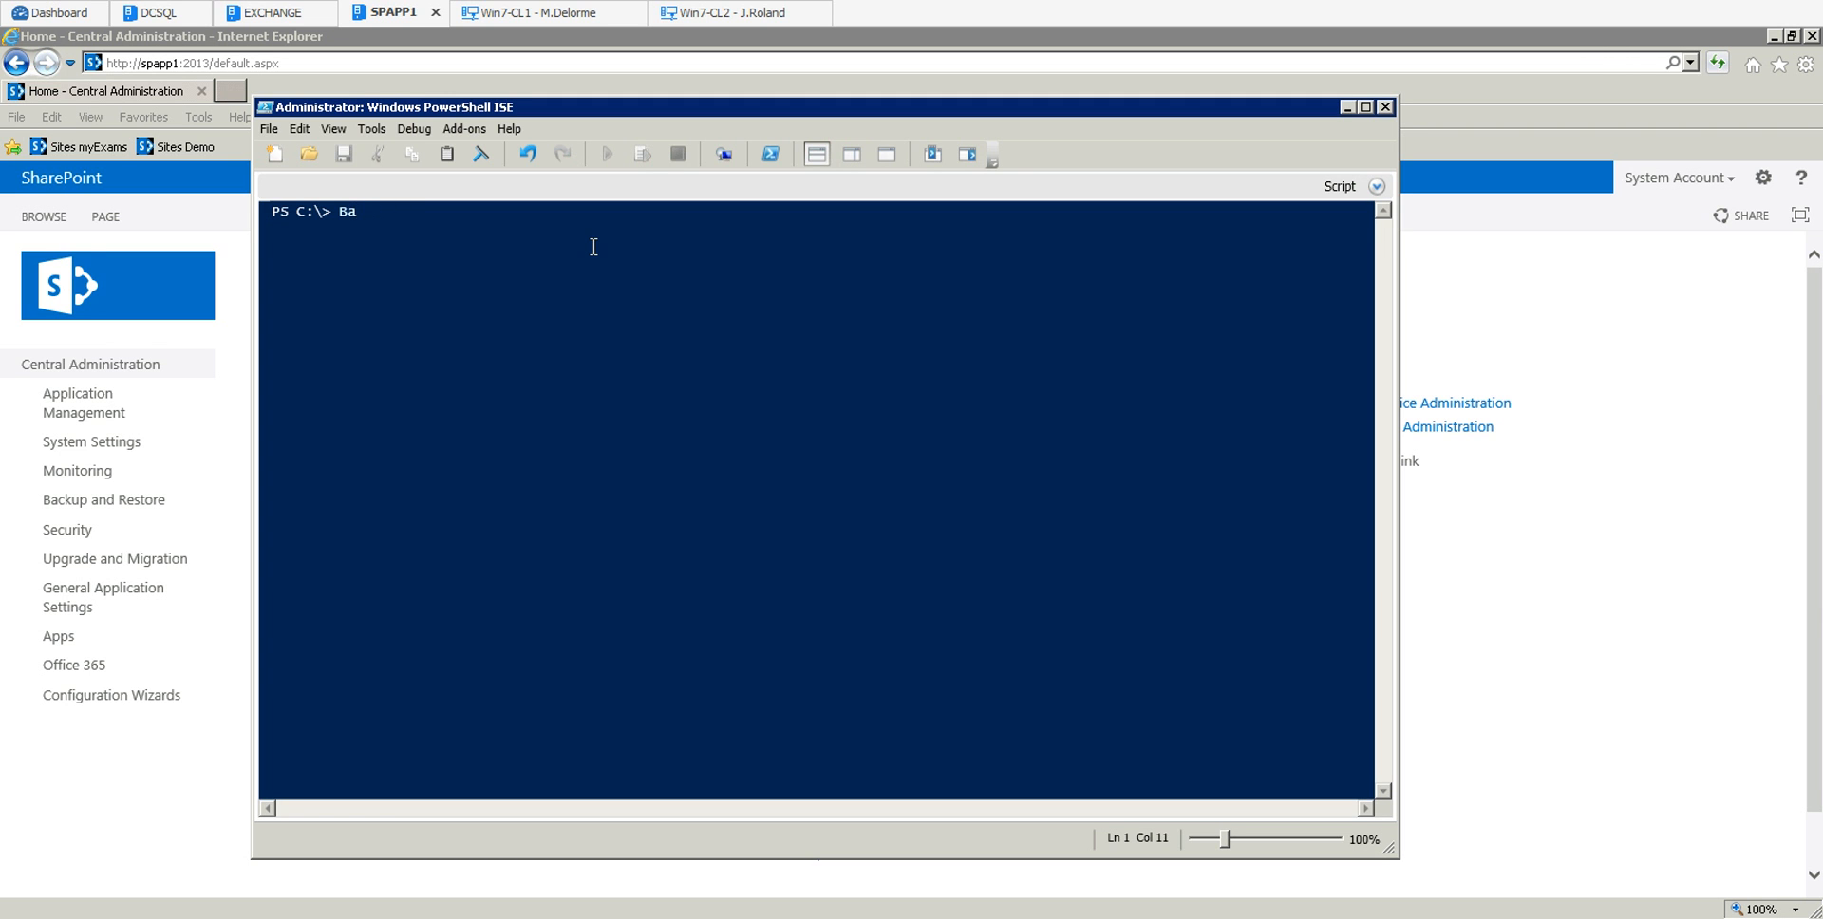
pyautogui.write('ck')
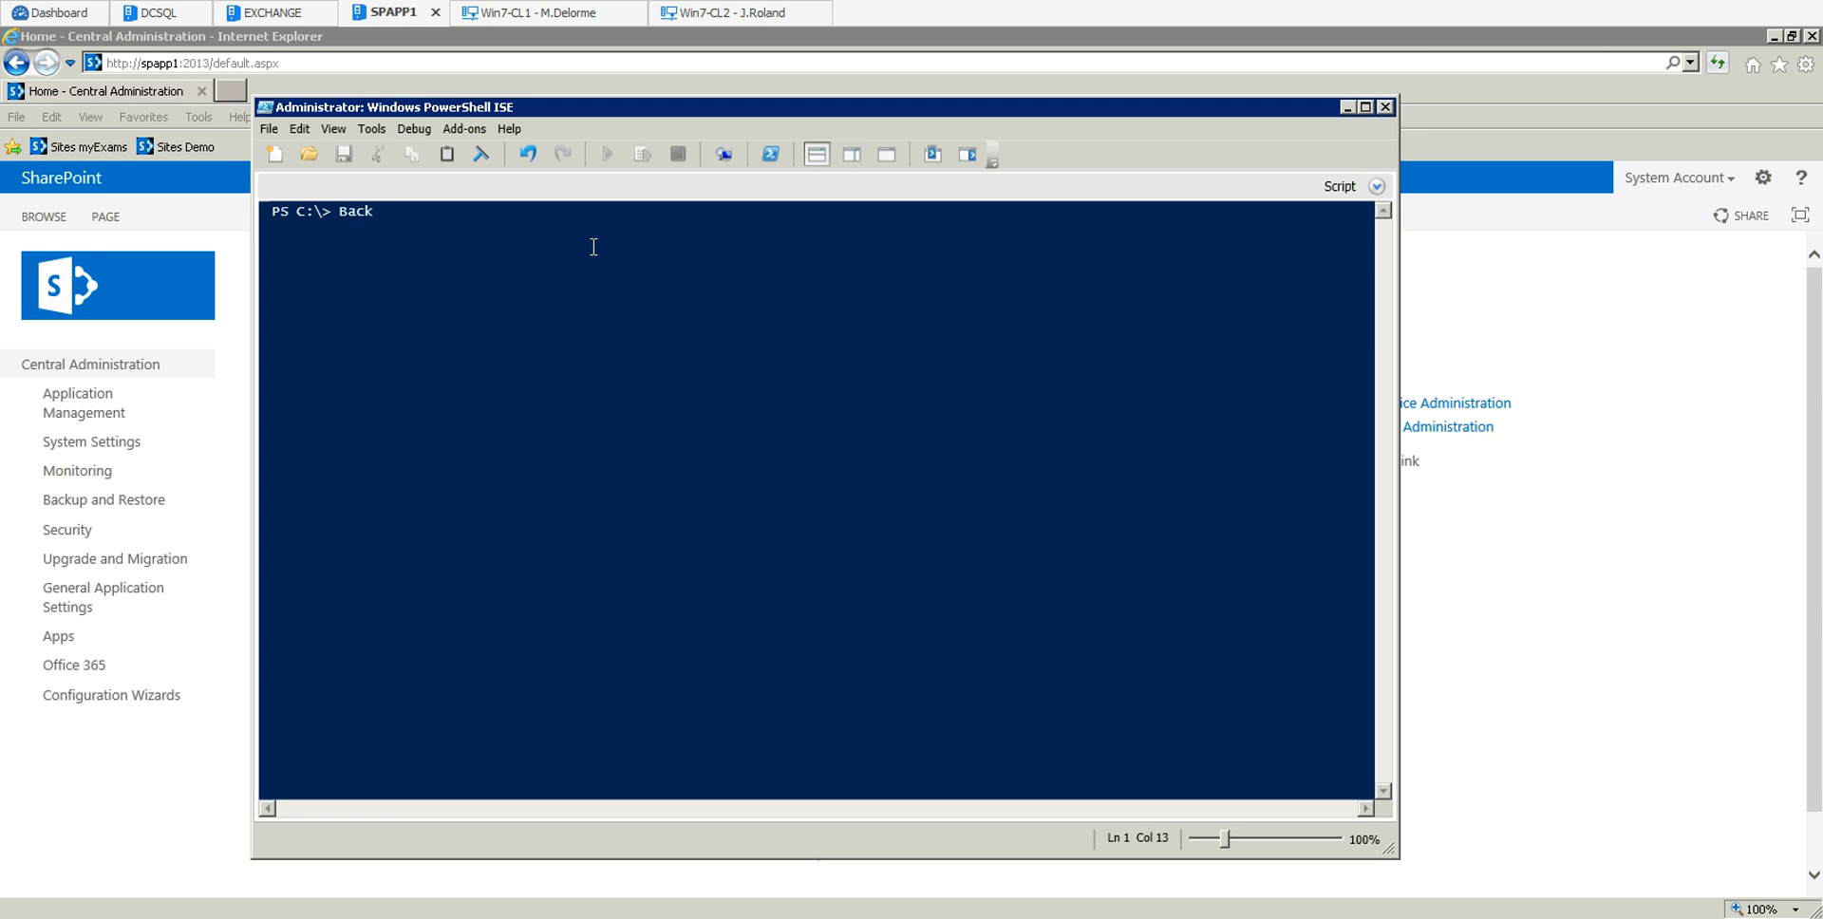
pyautogui.write('Backup-sp')
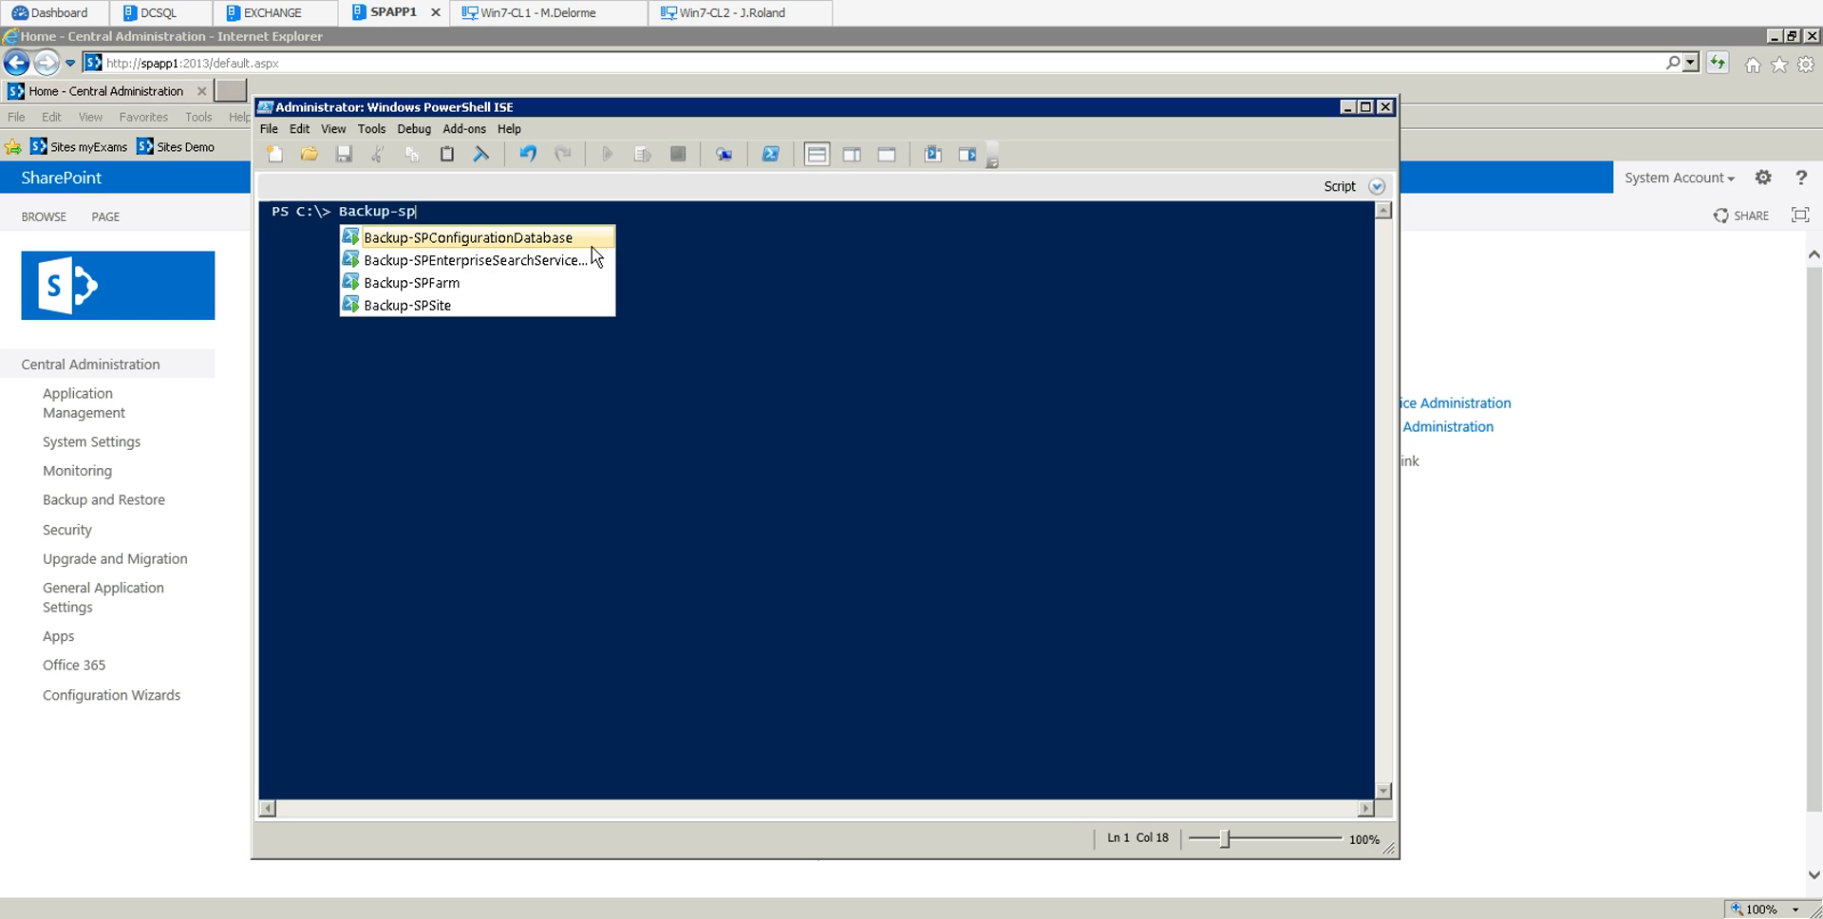
pyautogui.press('Down')
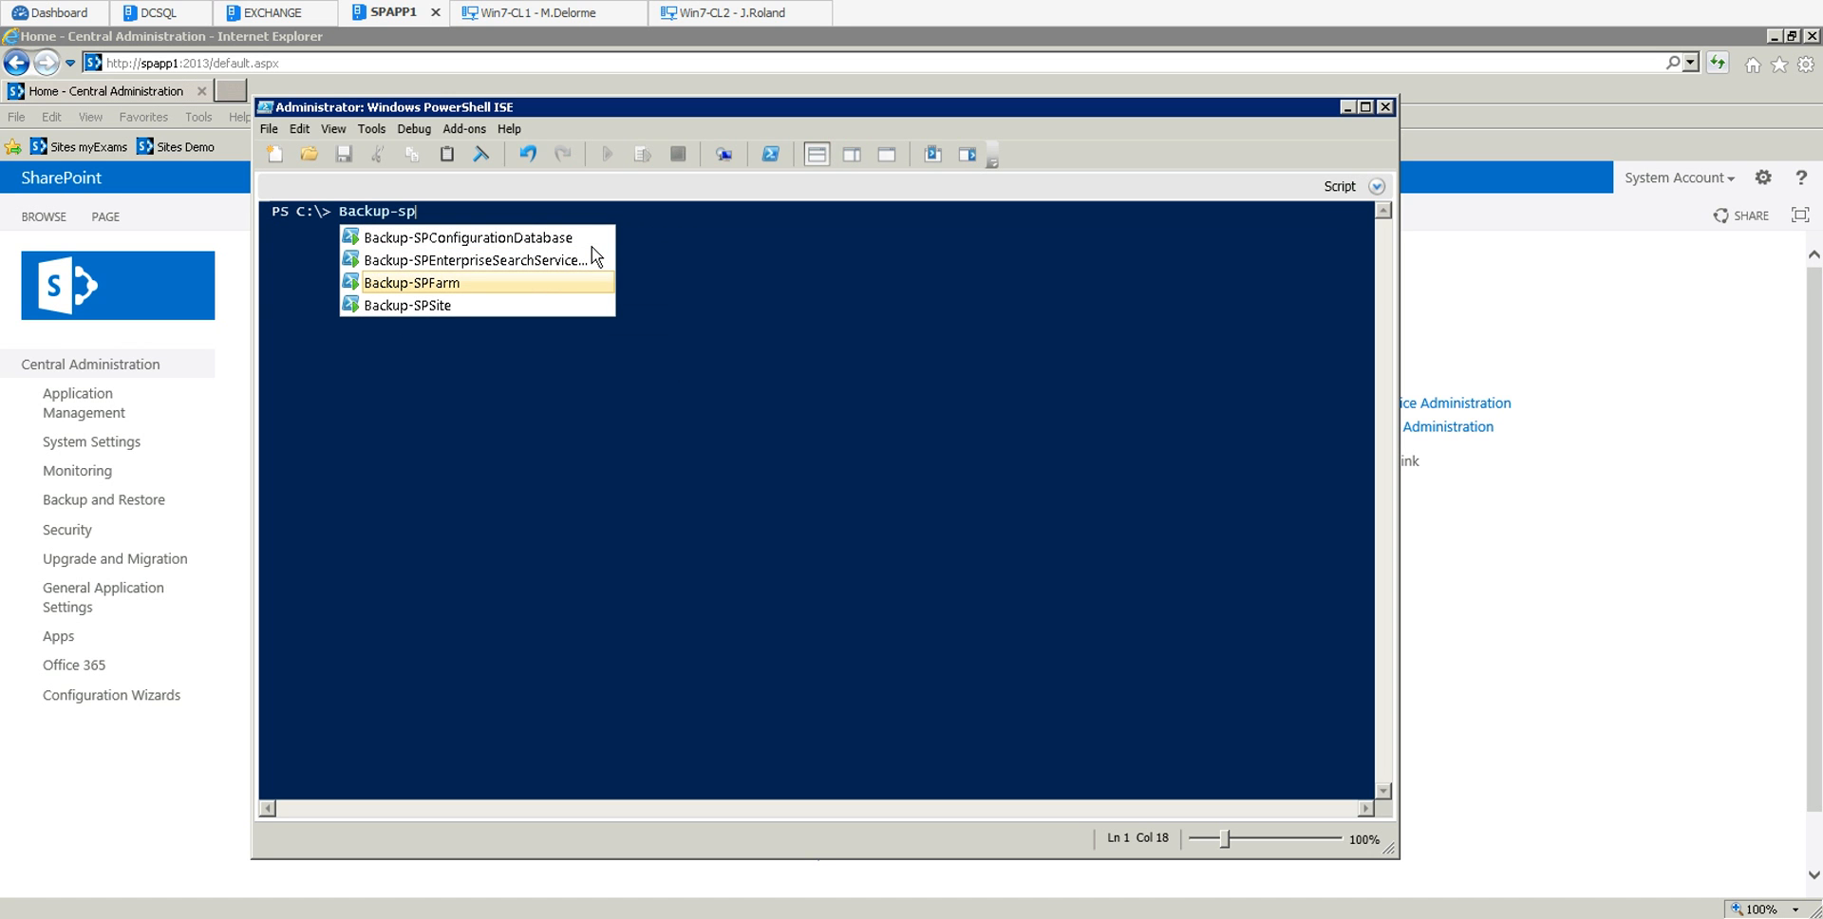
pyautogui.moveTo(413, 282)
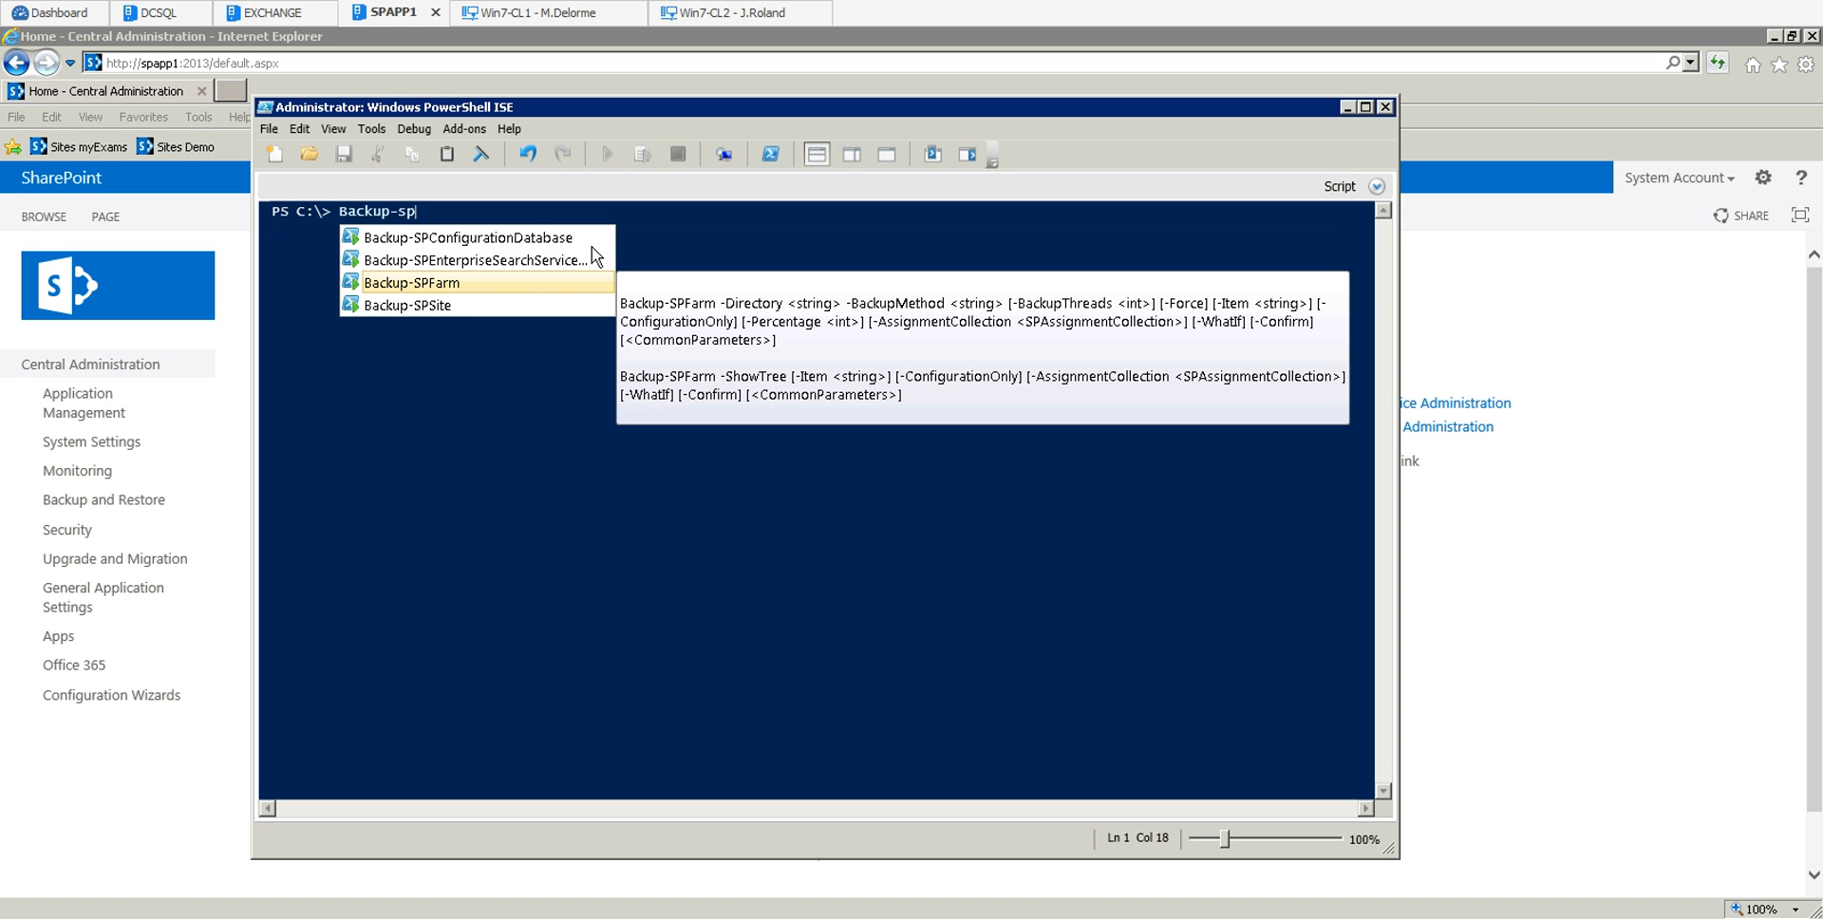
pyautogui.click(412, 282)
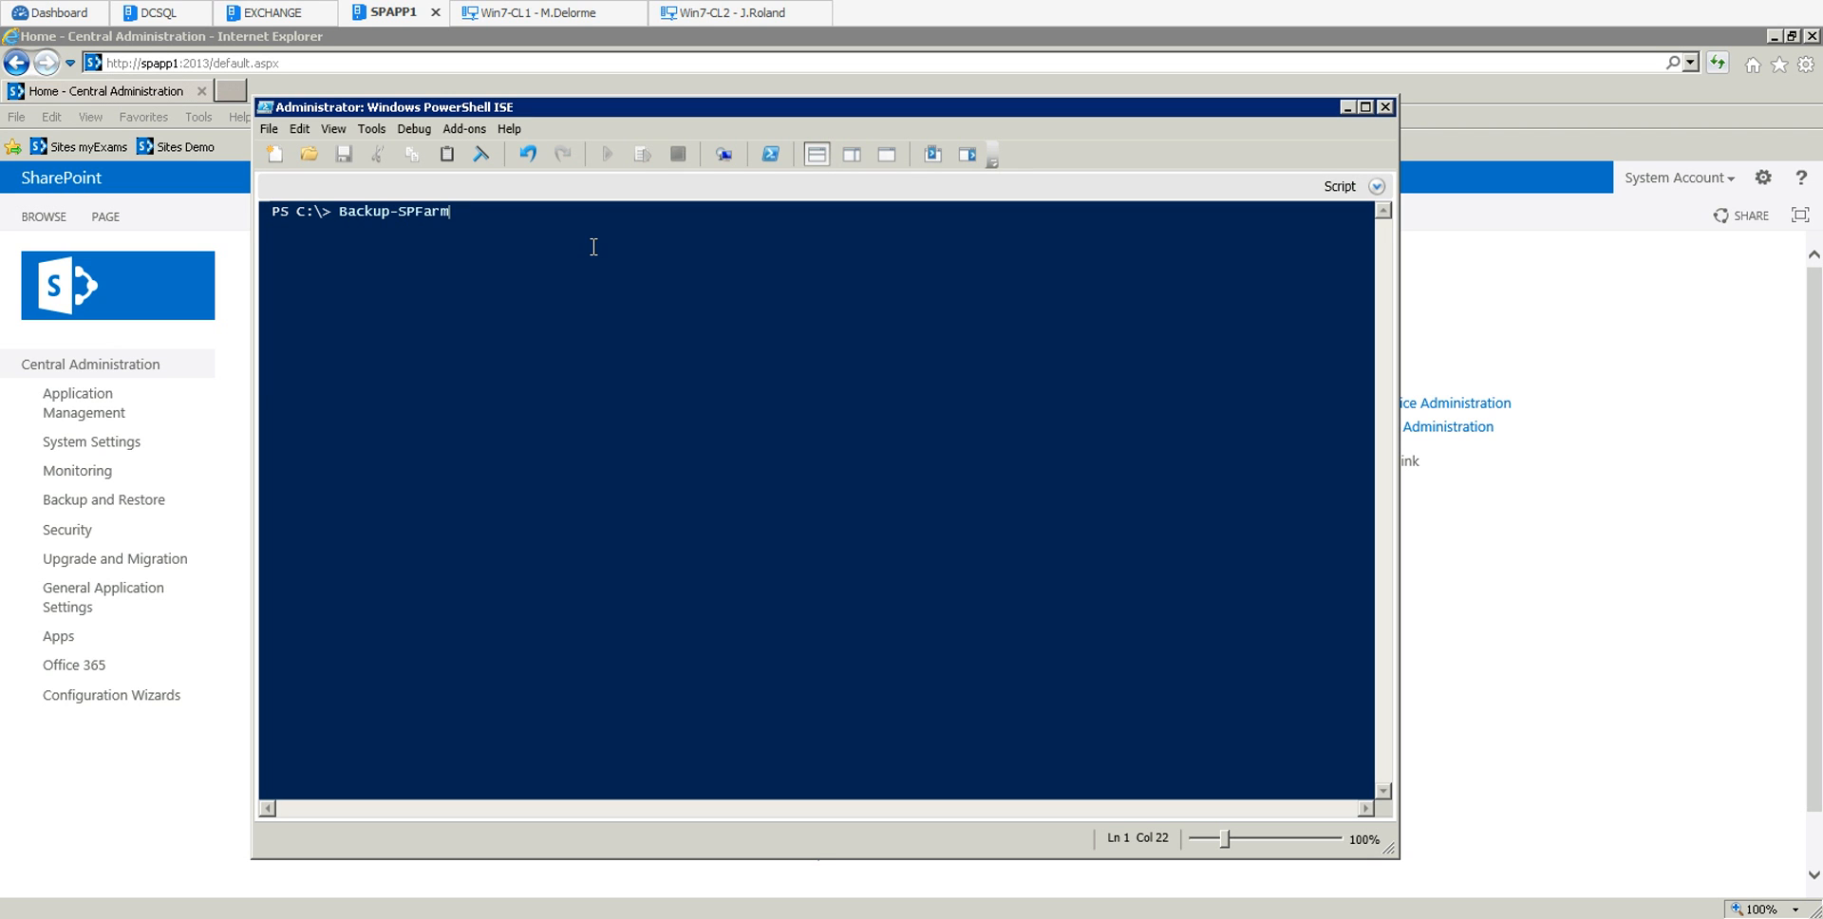
pyautogui.write('-Directory')
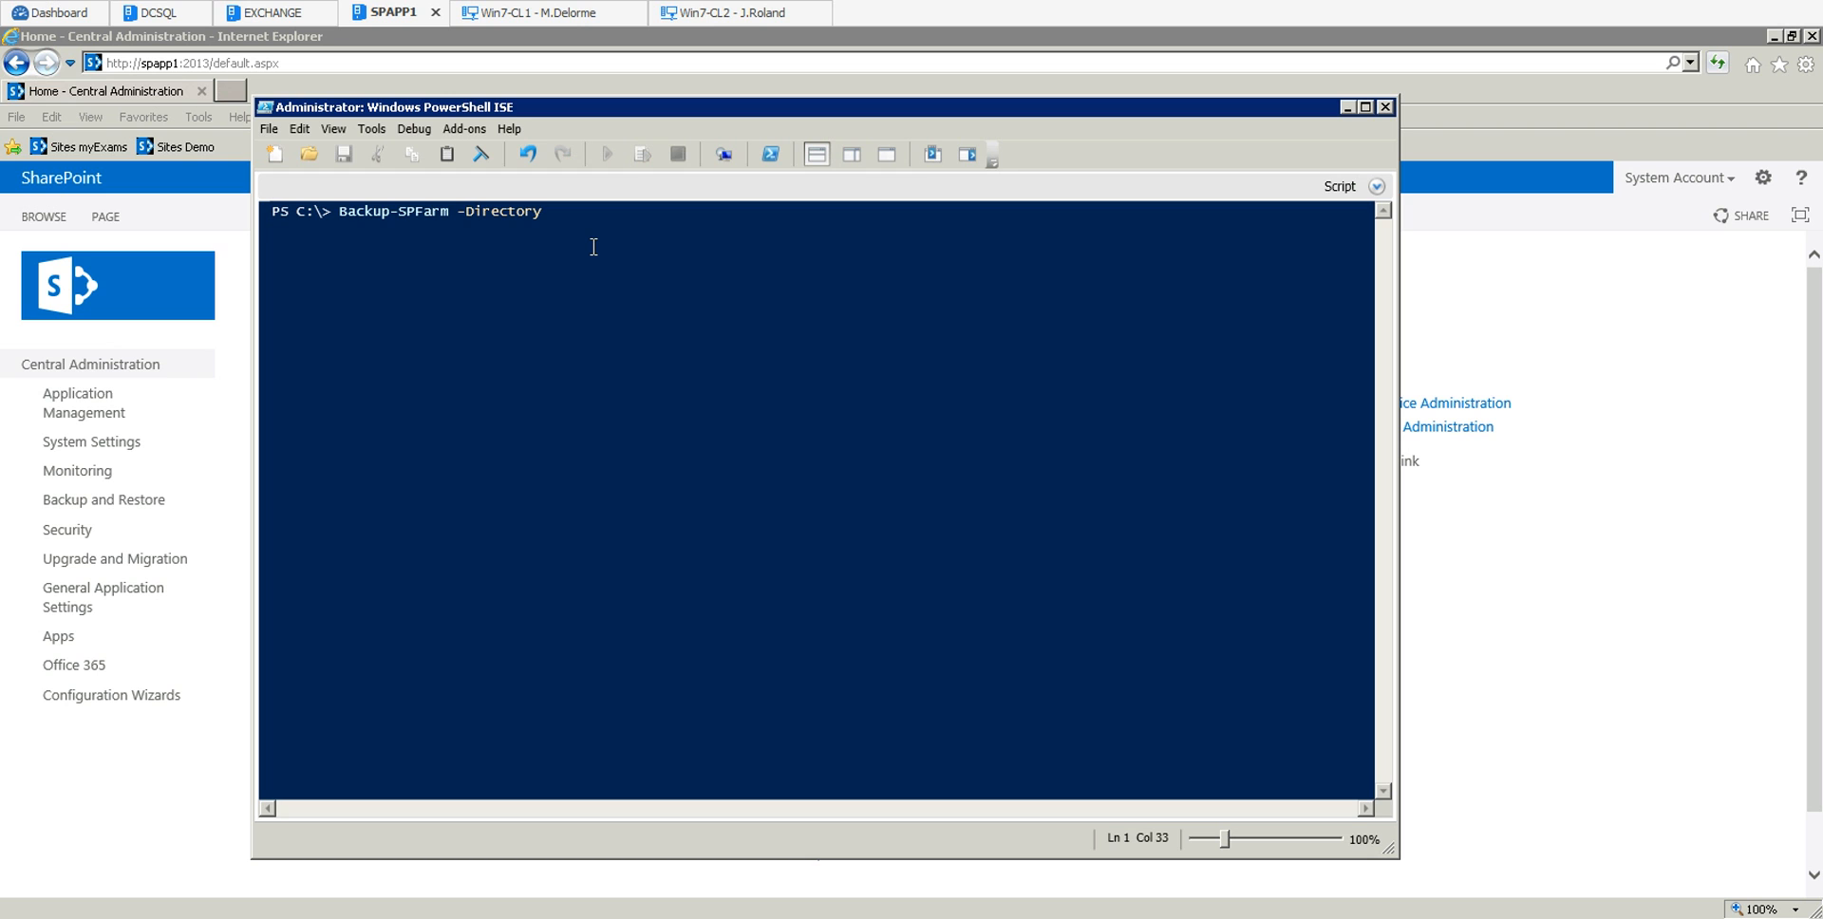
# Set the directory to \\DCSQL\SP2013_Backups, BackupMethod Full, and add -Verbose.
pyautogui.write('\\\\')
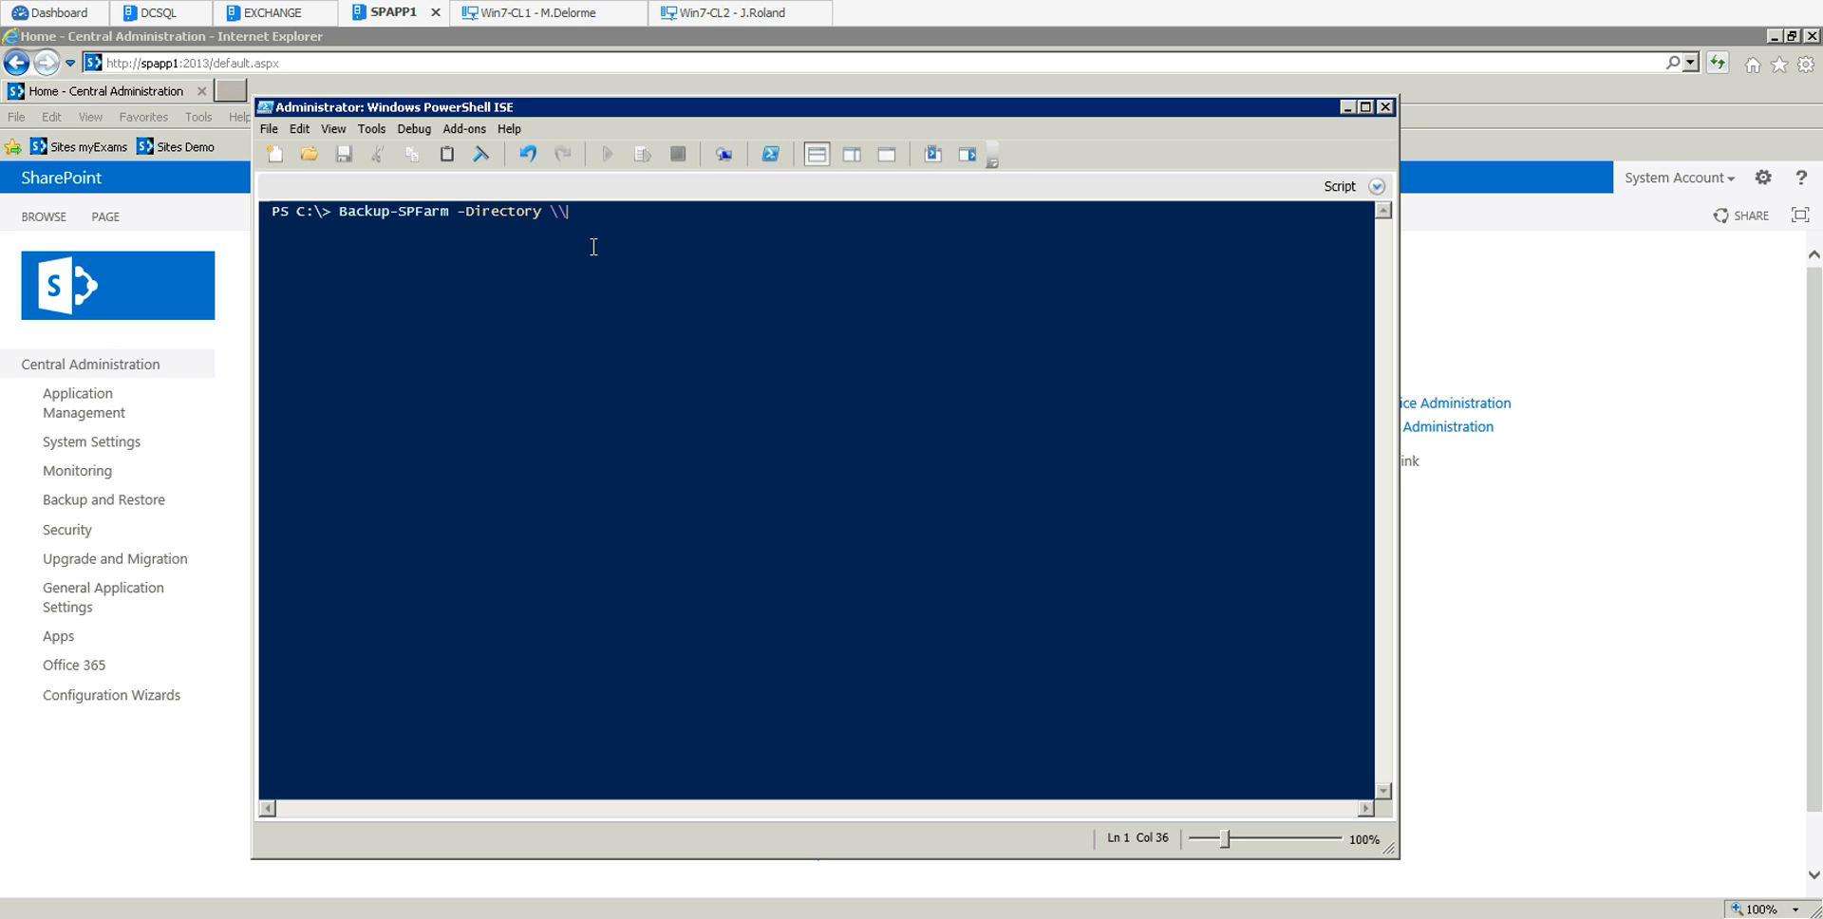
pyautogui.write('DCSQL\\')
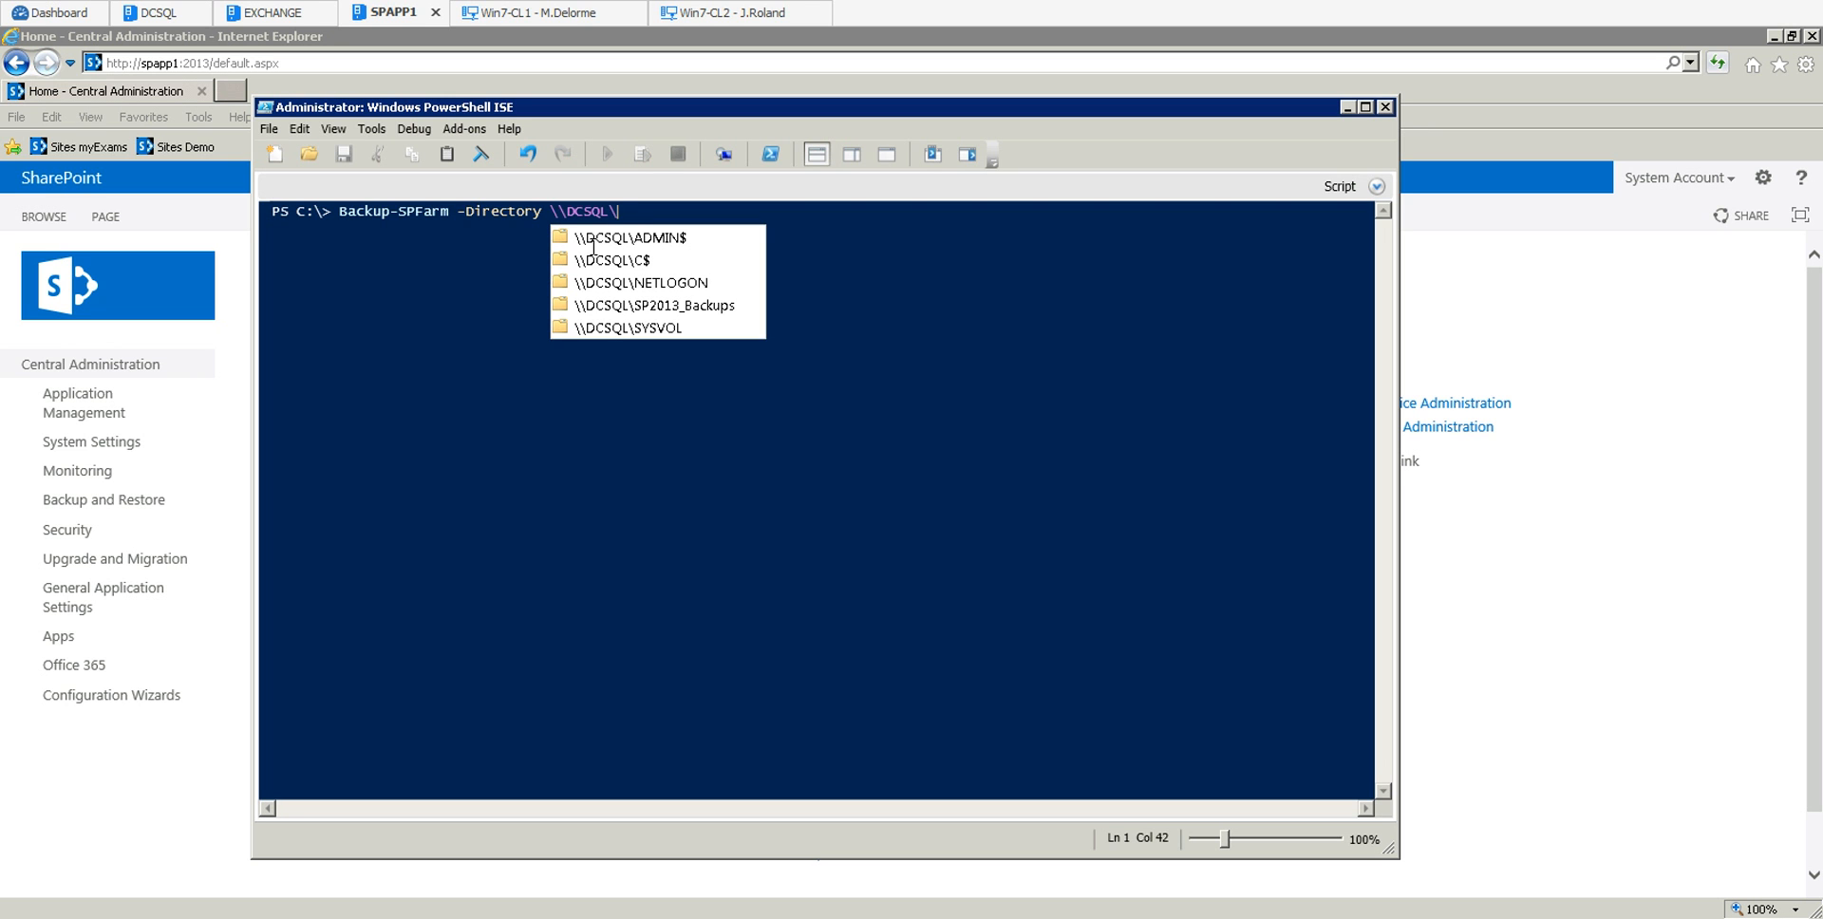
pyautogui.moveTo(648, 305)
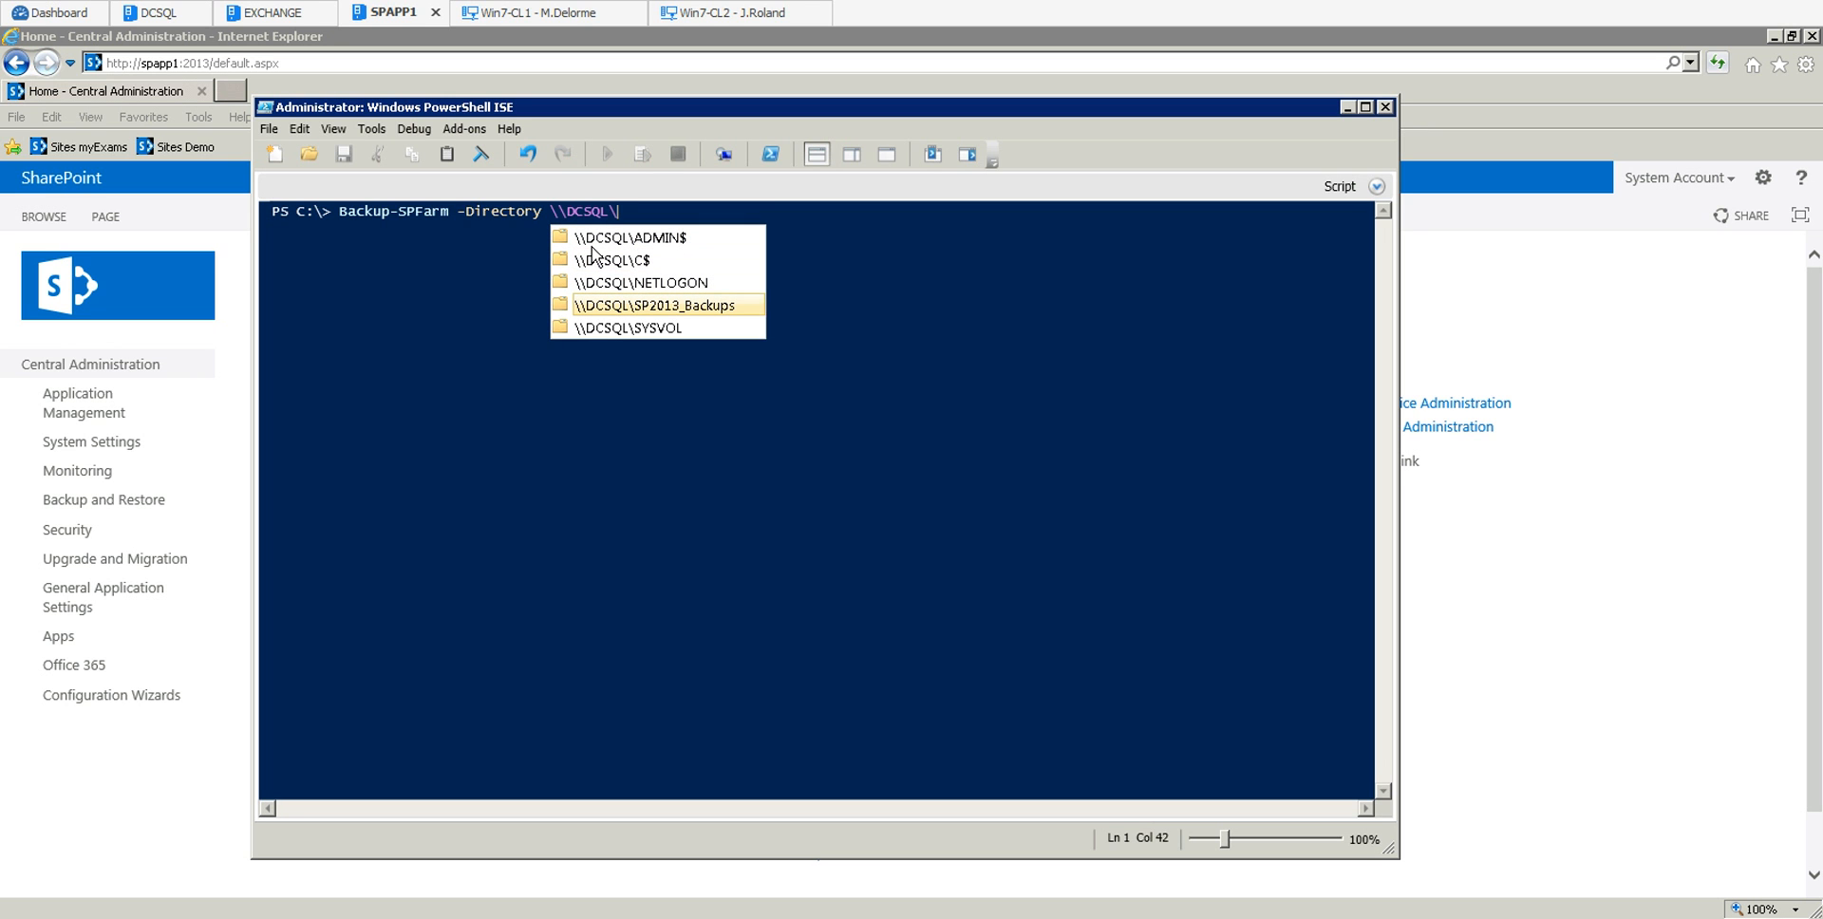
pyautogui.click(655, 305)
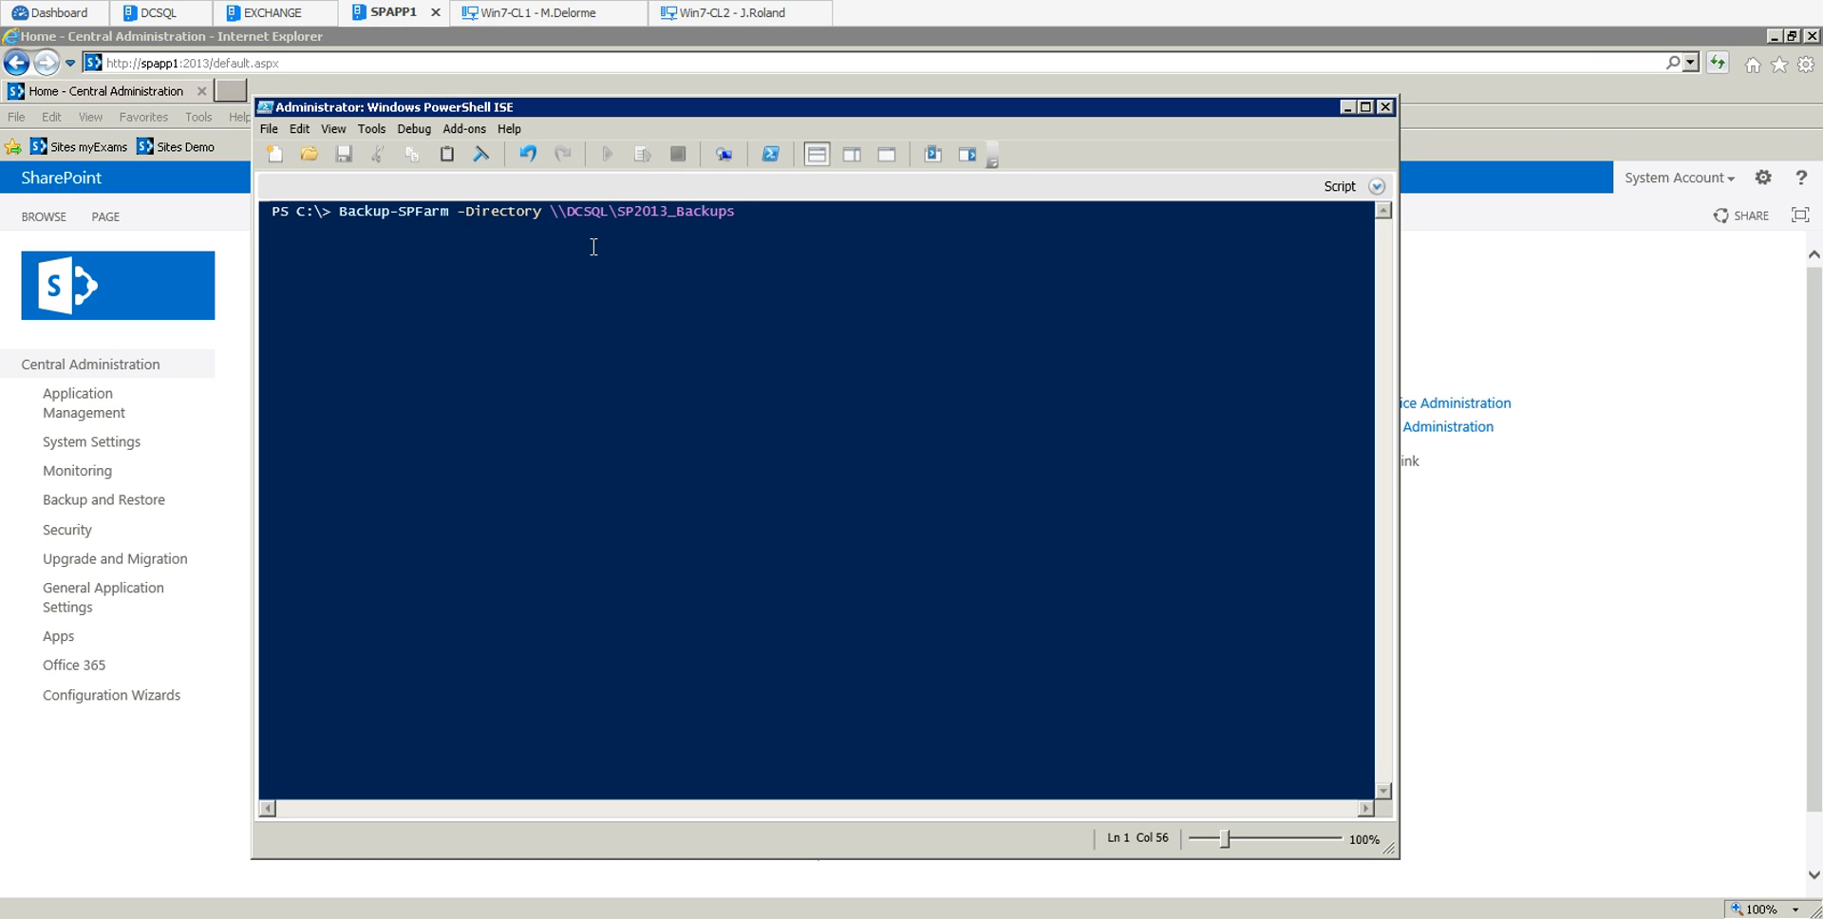
pyautogui.write('-BackupMethod')
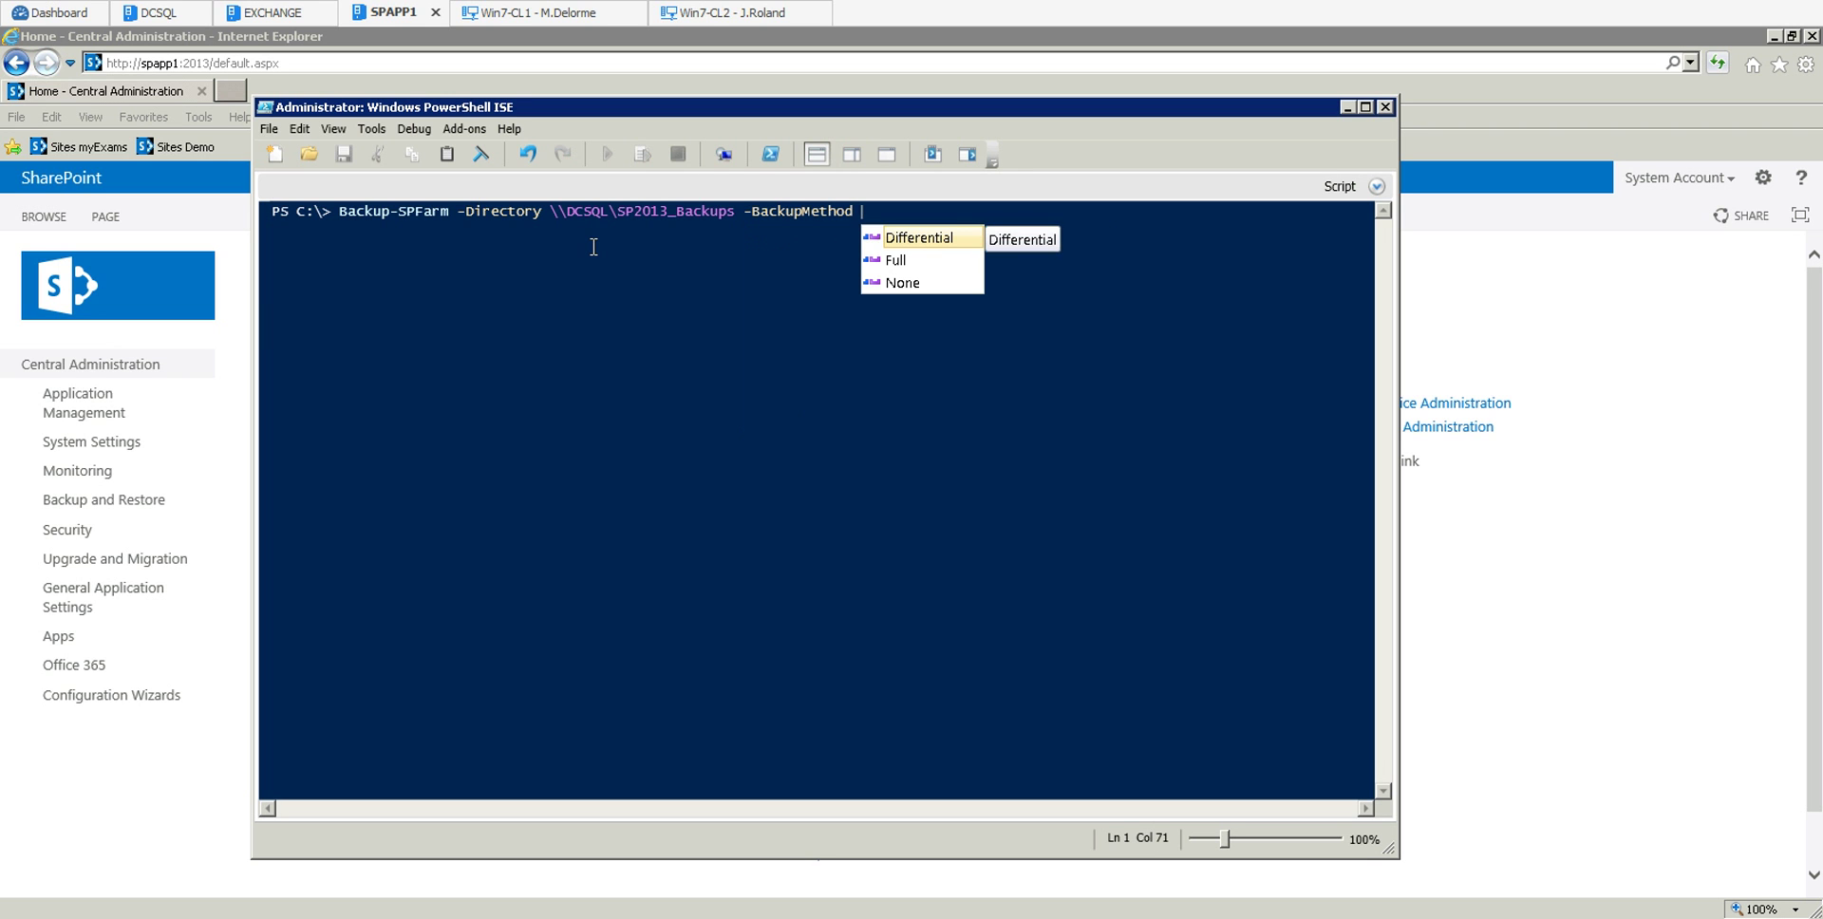
pyautogui.click(894, 261)
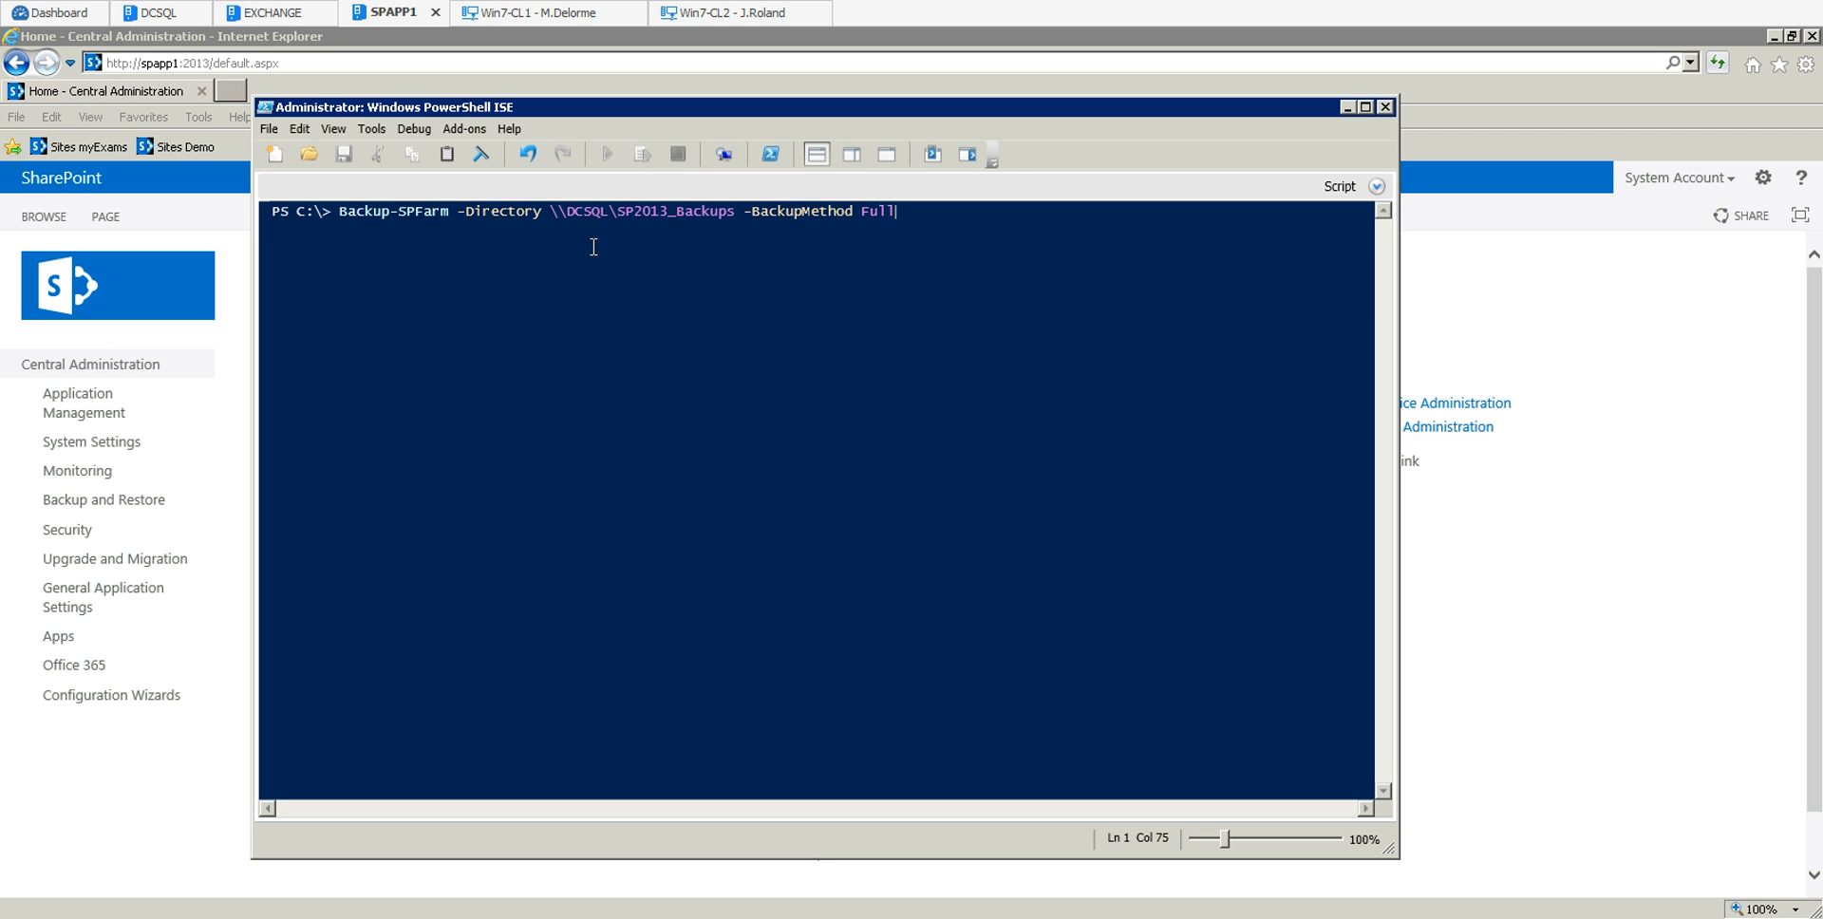
pyautogui.write('-Verbose')
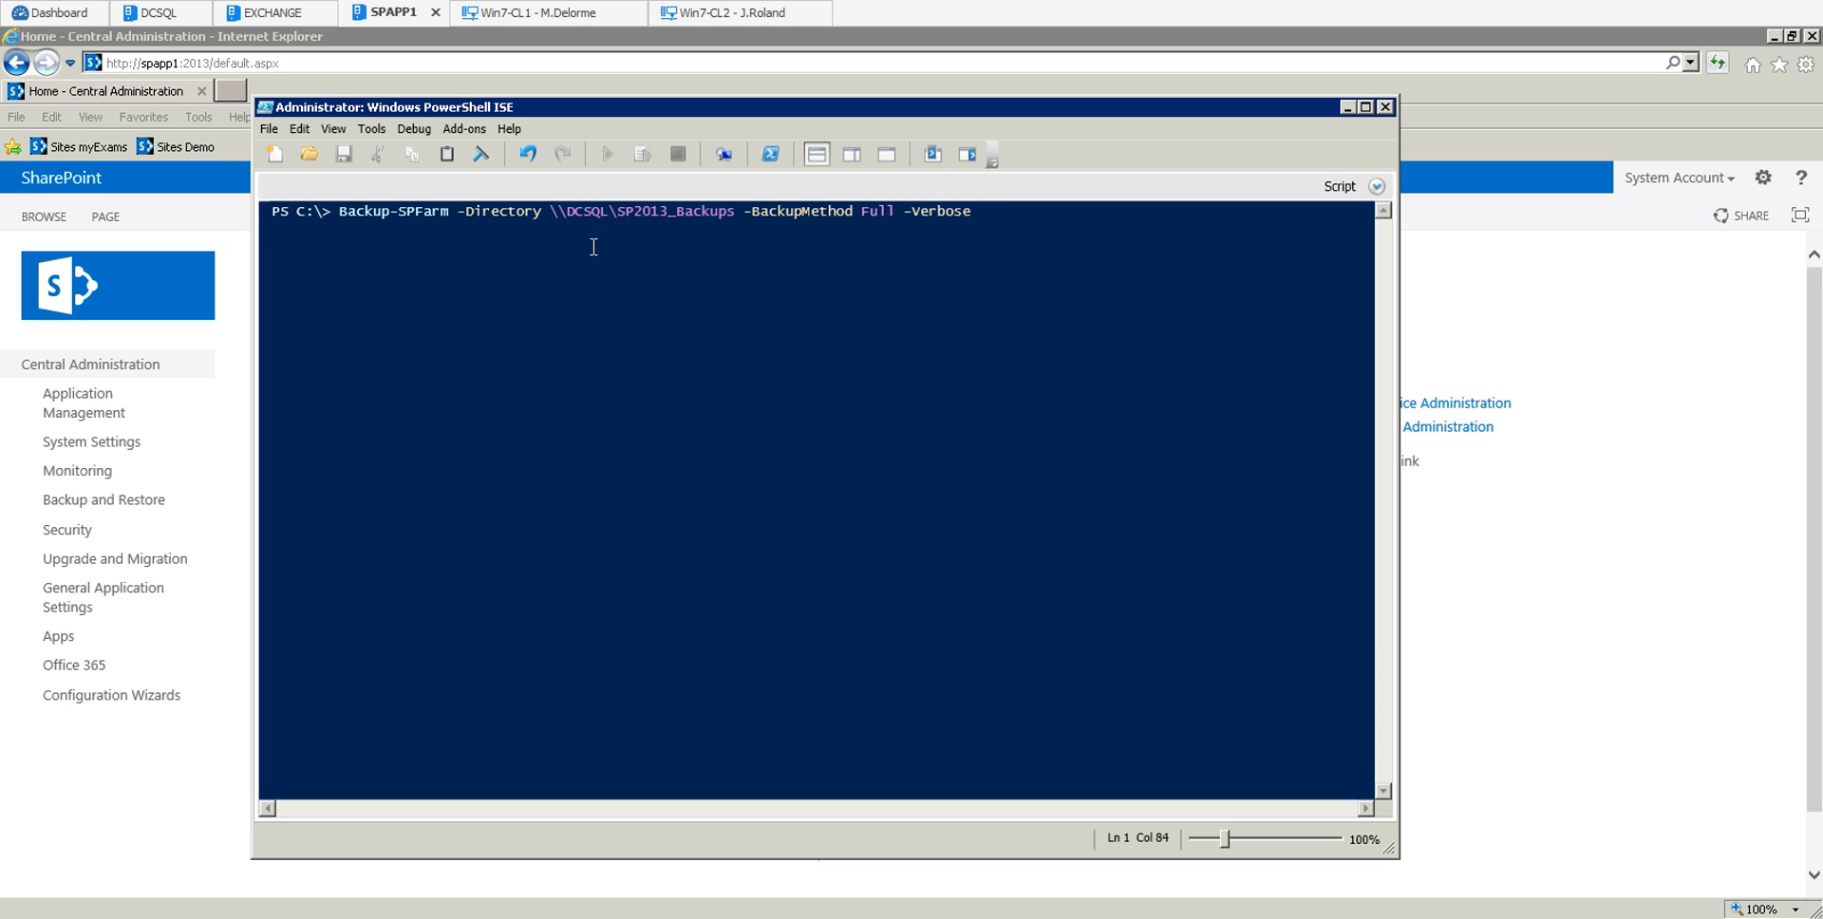
# Append -Percentage 5 and -Force to the Backup-SPFarm command.
pyautogui.write('-Percentage')
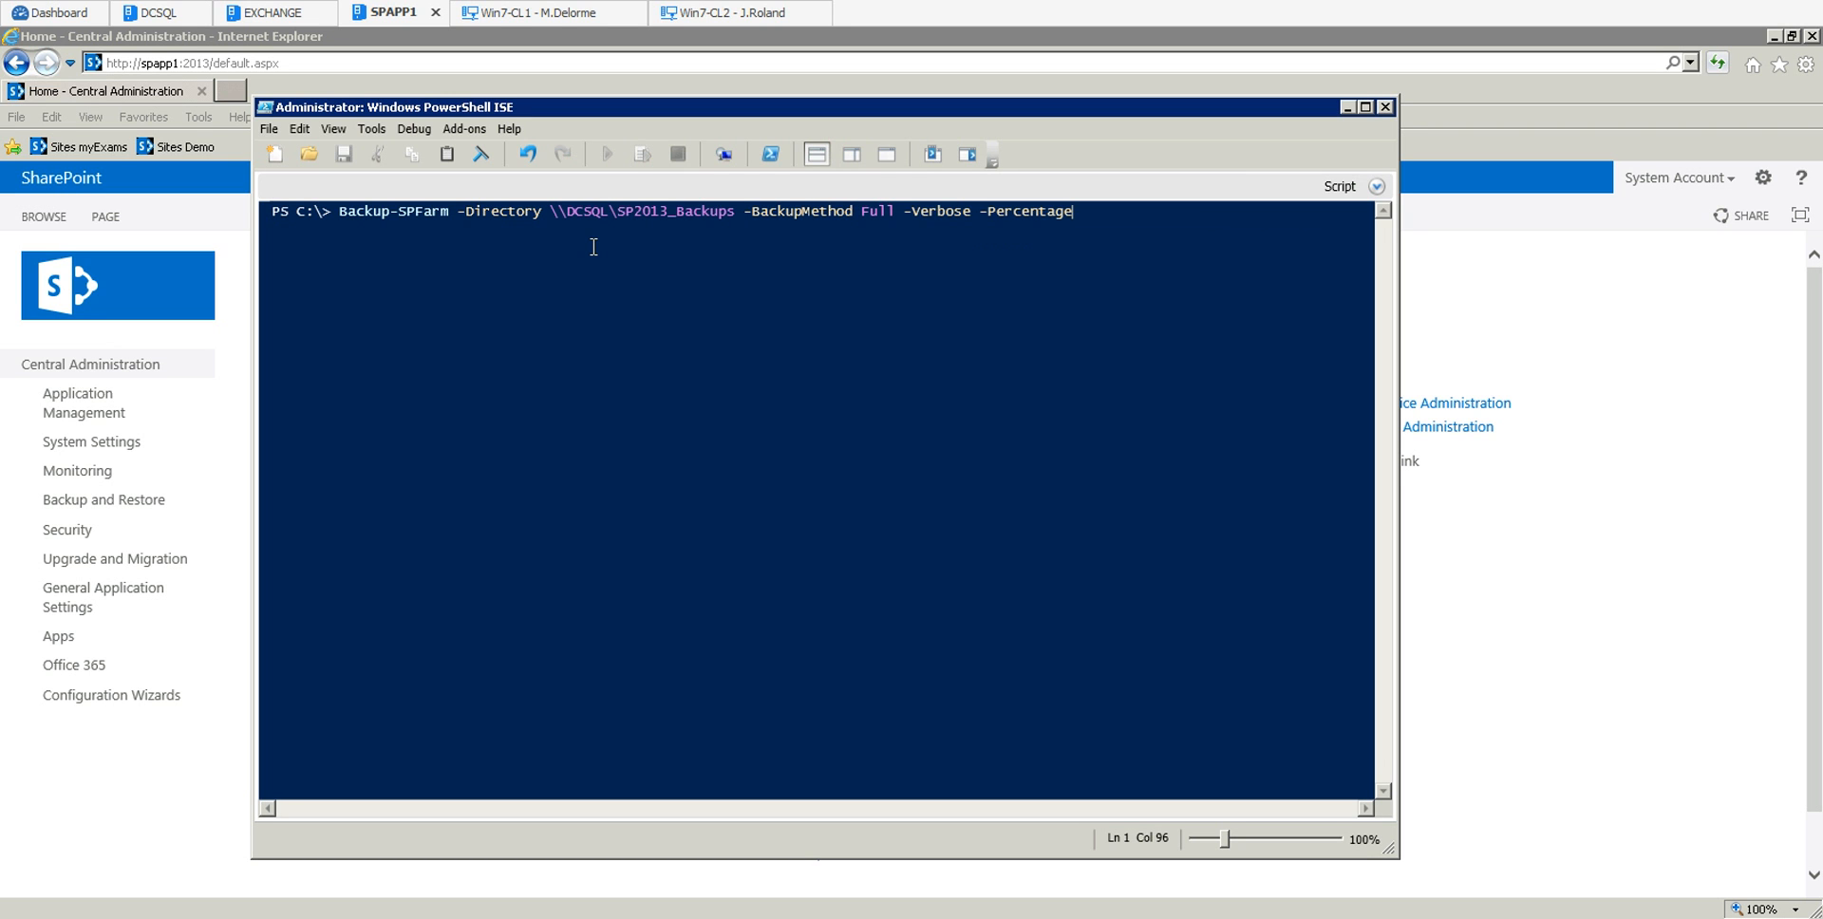
pyautogui.write('5')
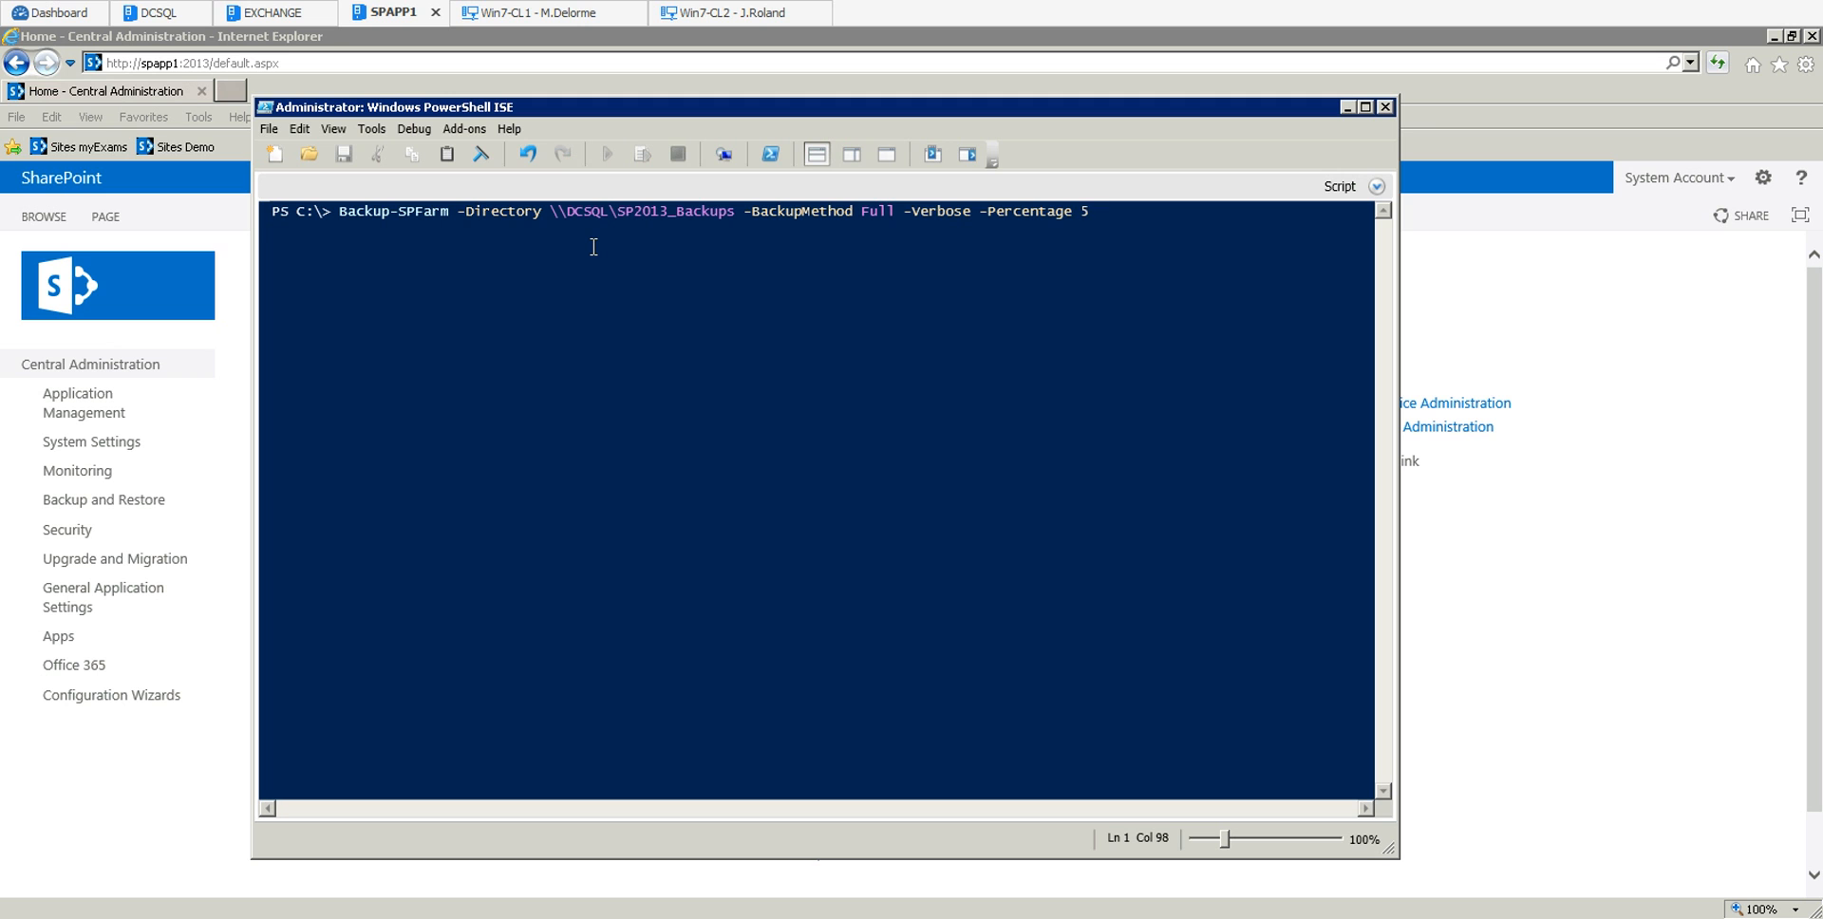
pyautogui.write('-Force')
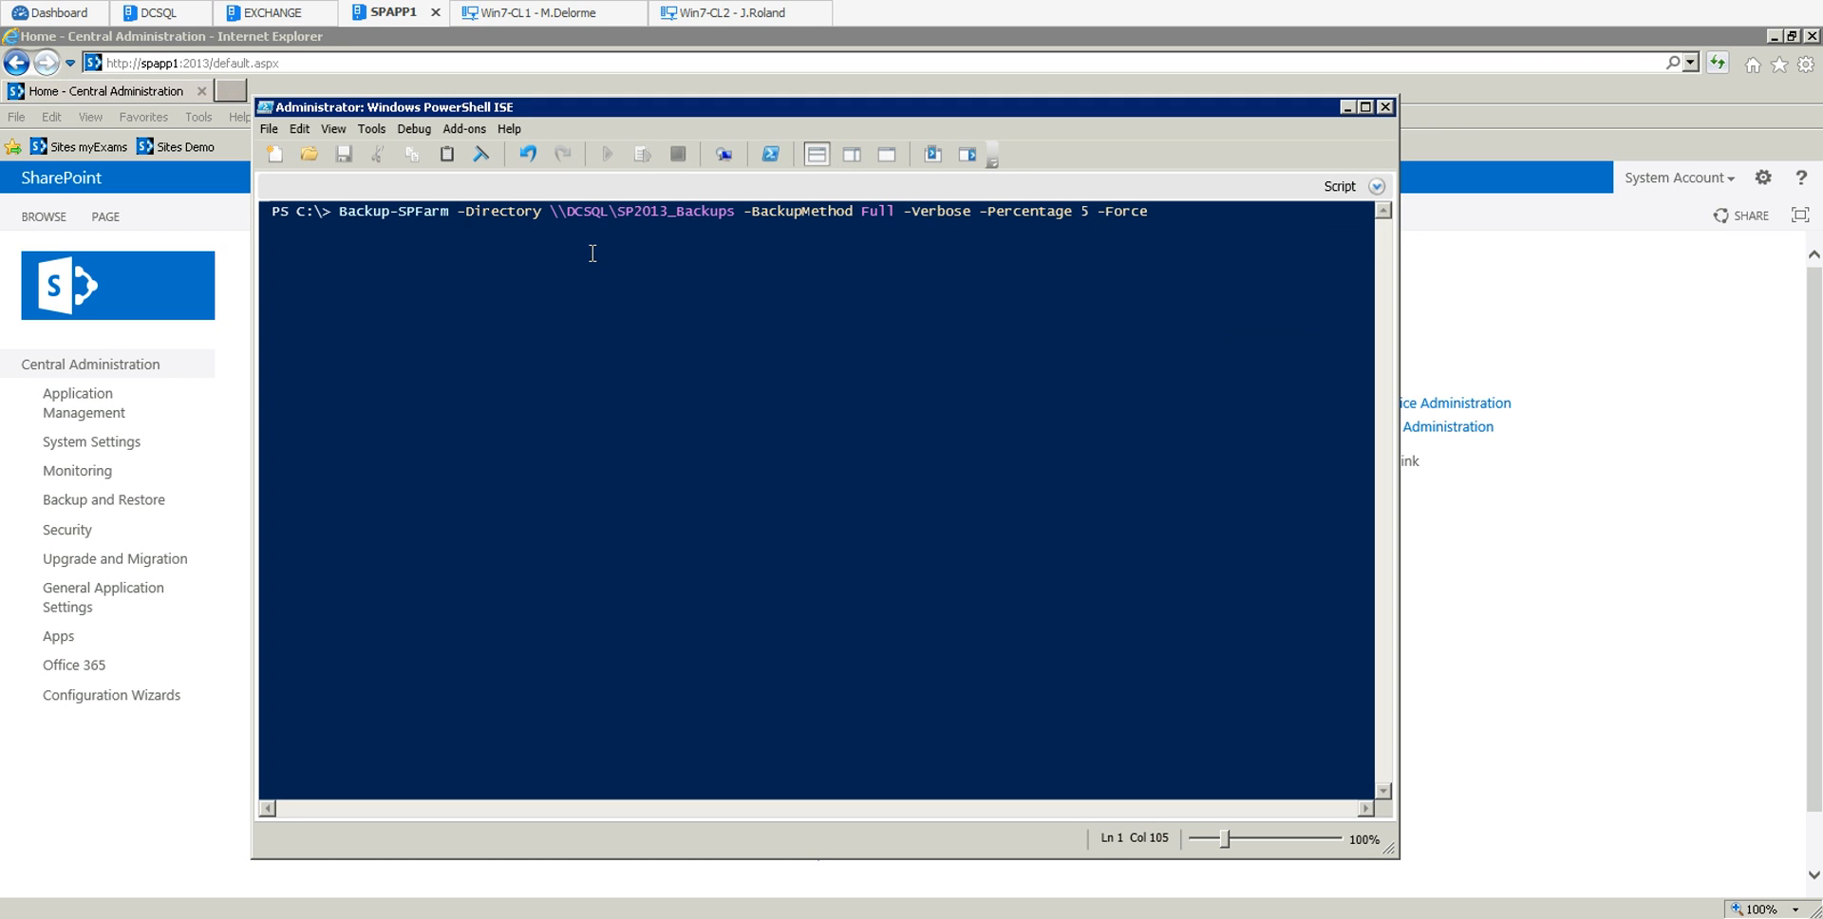
pyautogui.moveTo(354, 228)
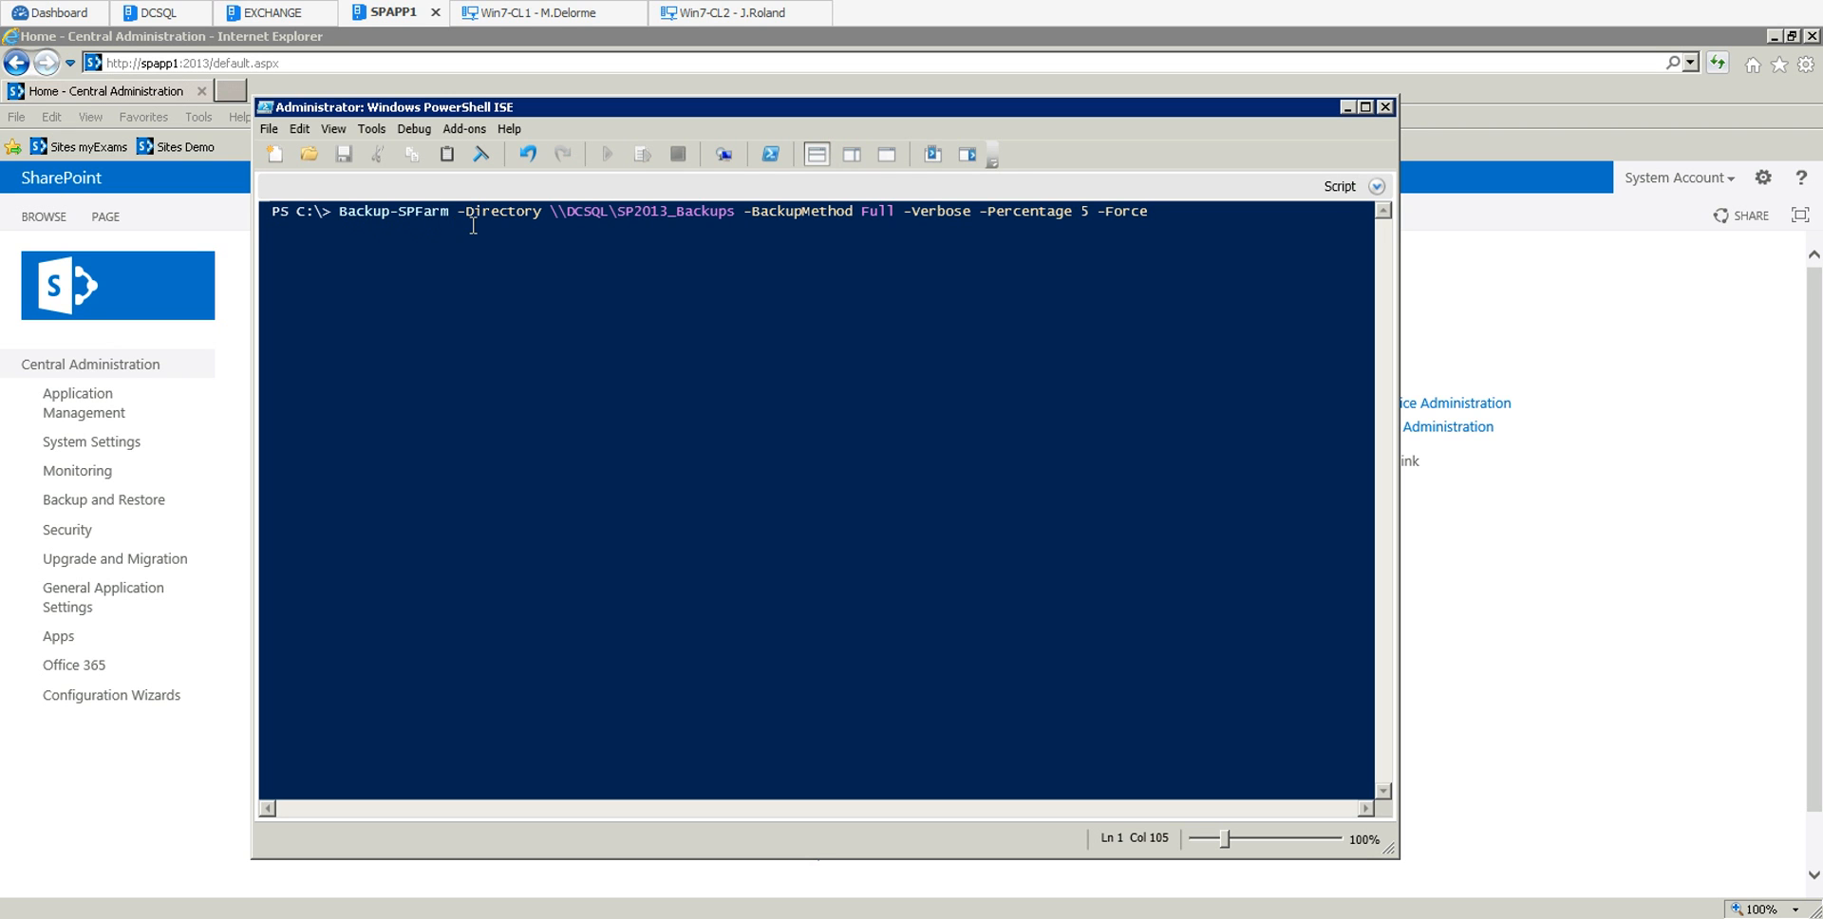
pyautogui.moveTo(712, 268)
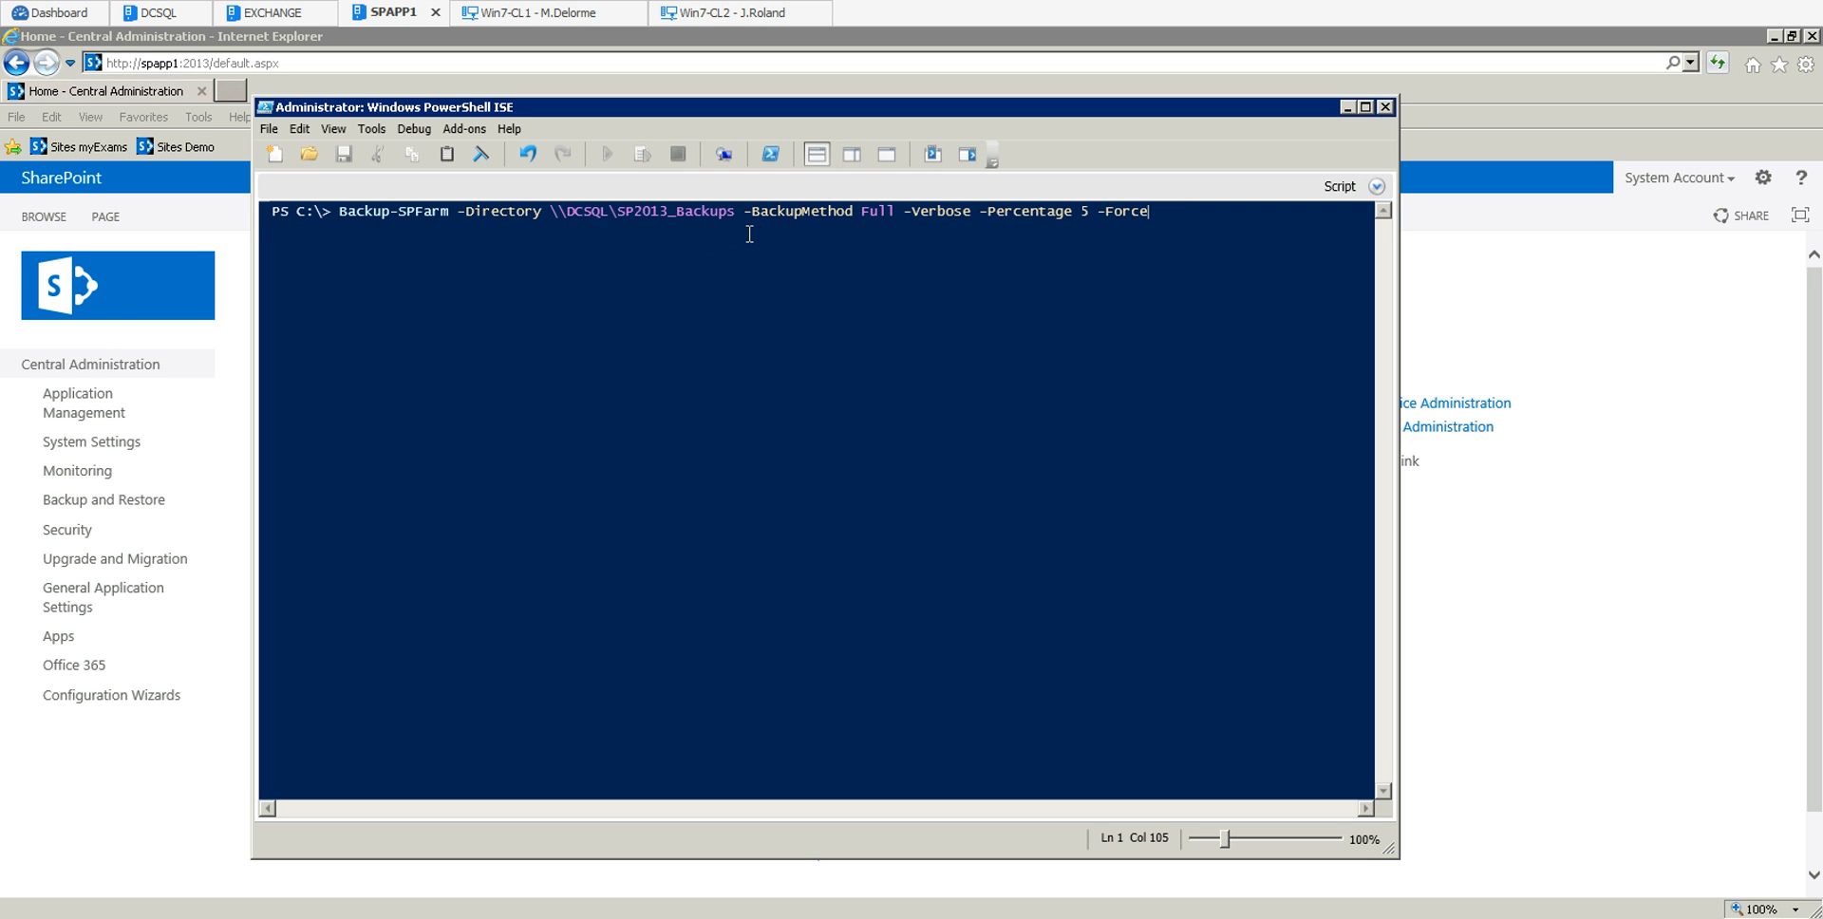
pyautogui.moveTo(811, 231)
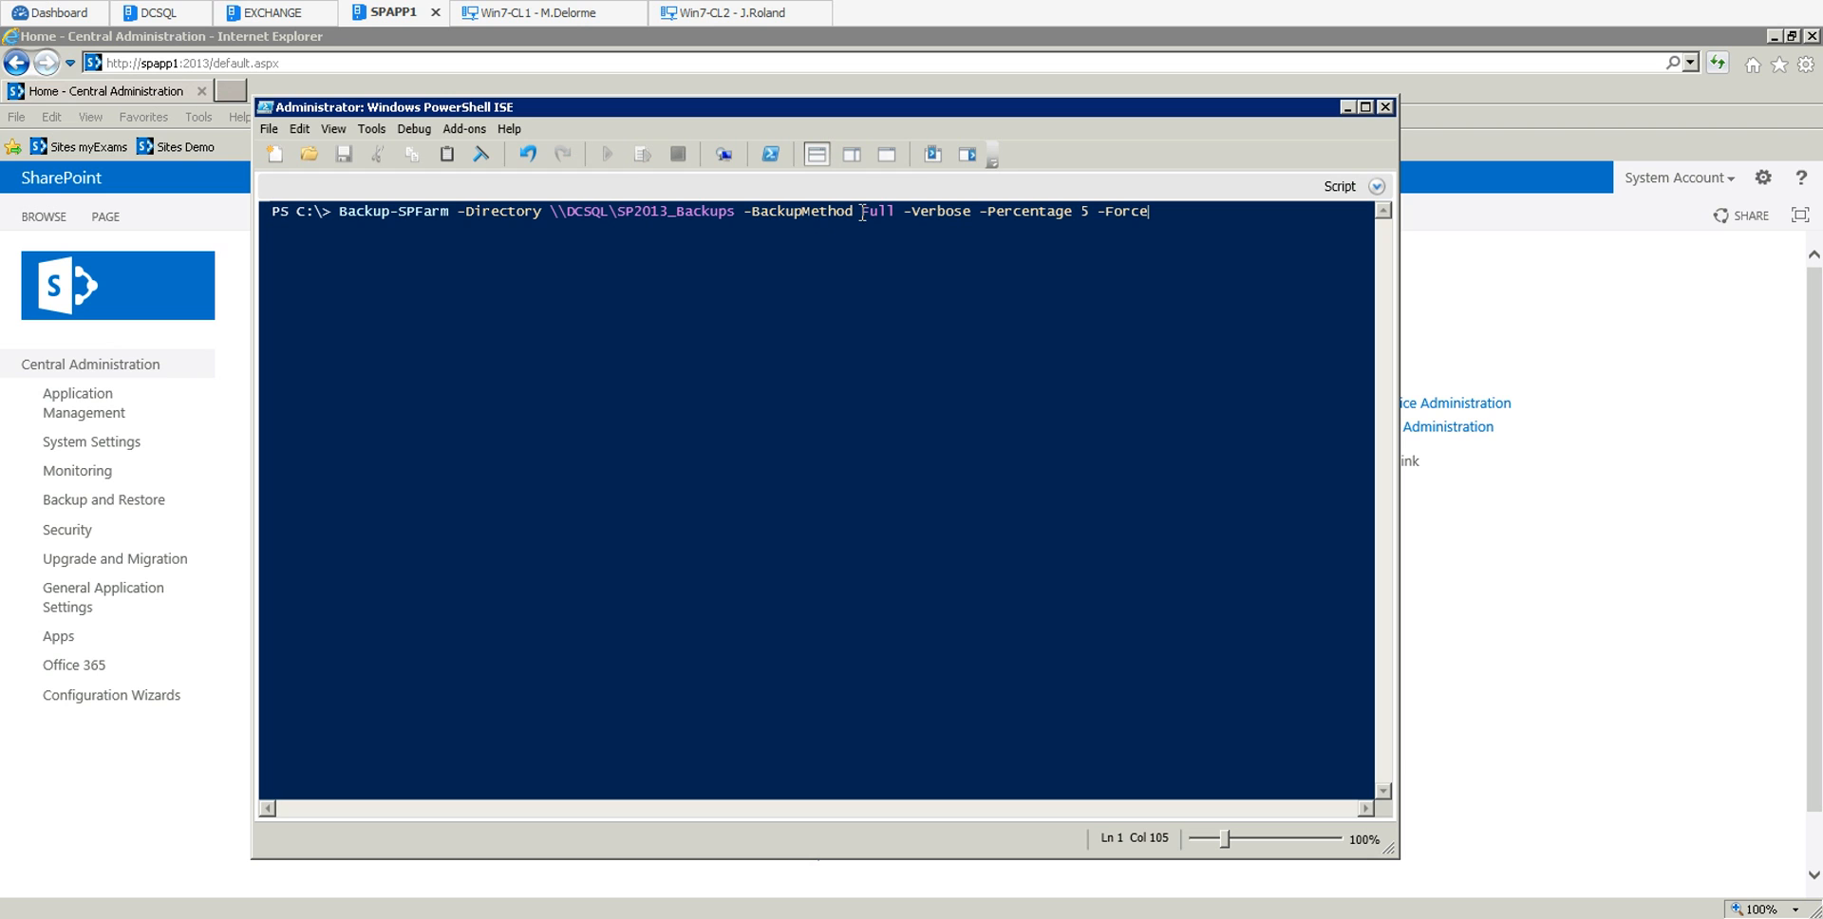
pyautogui.moveTo(871, 280)
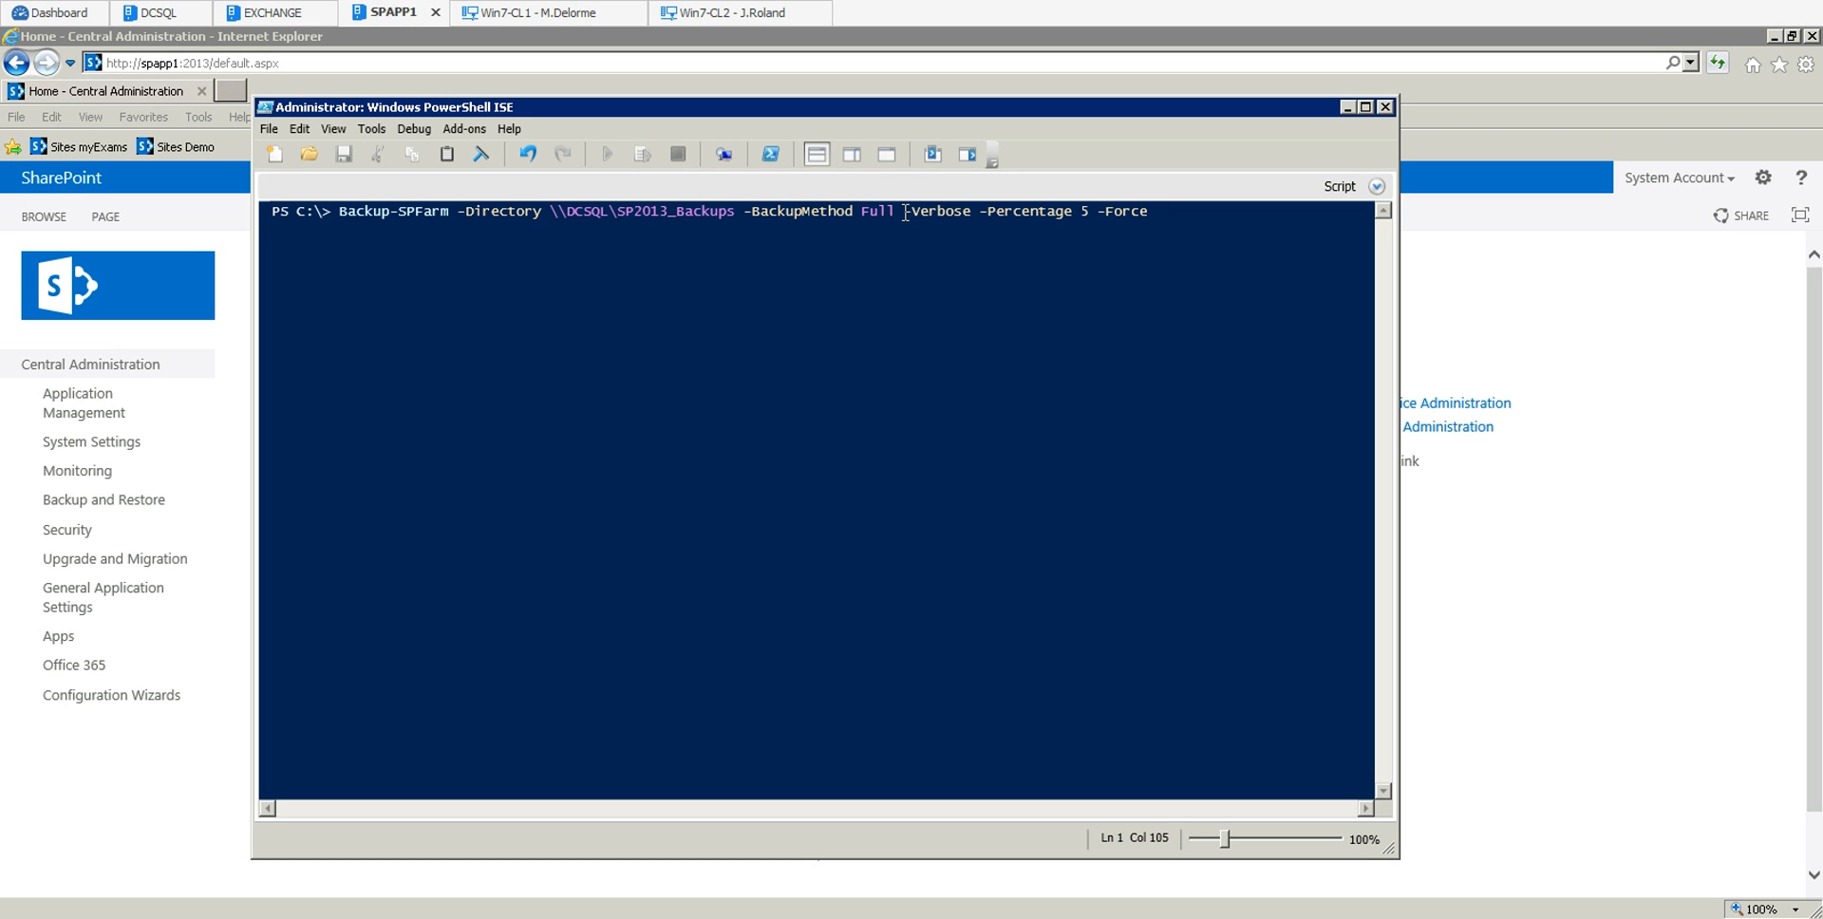
pyautogui.moveTo(1009, 317)
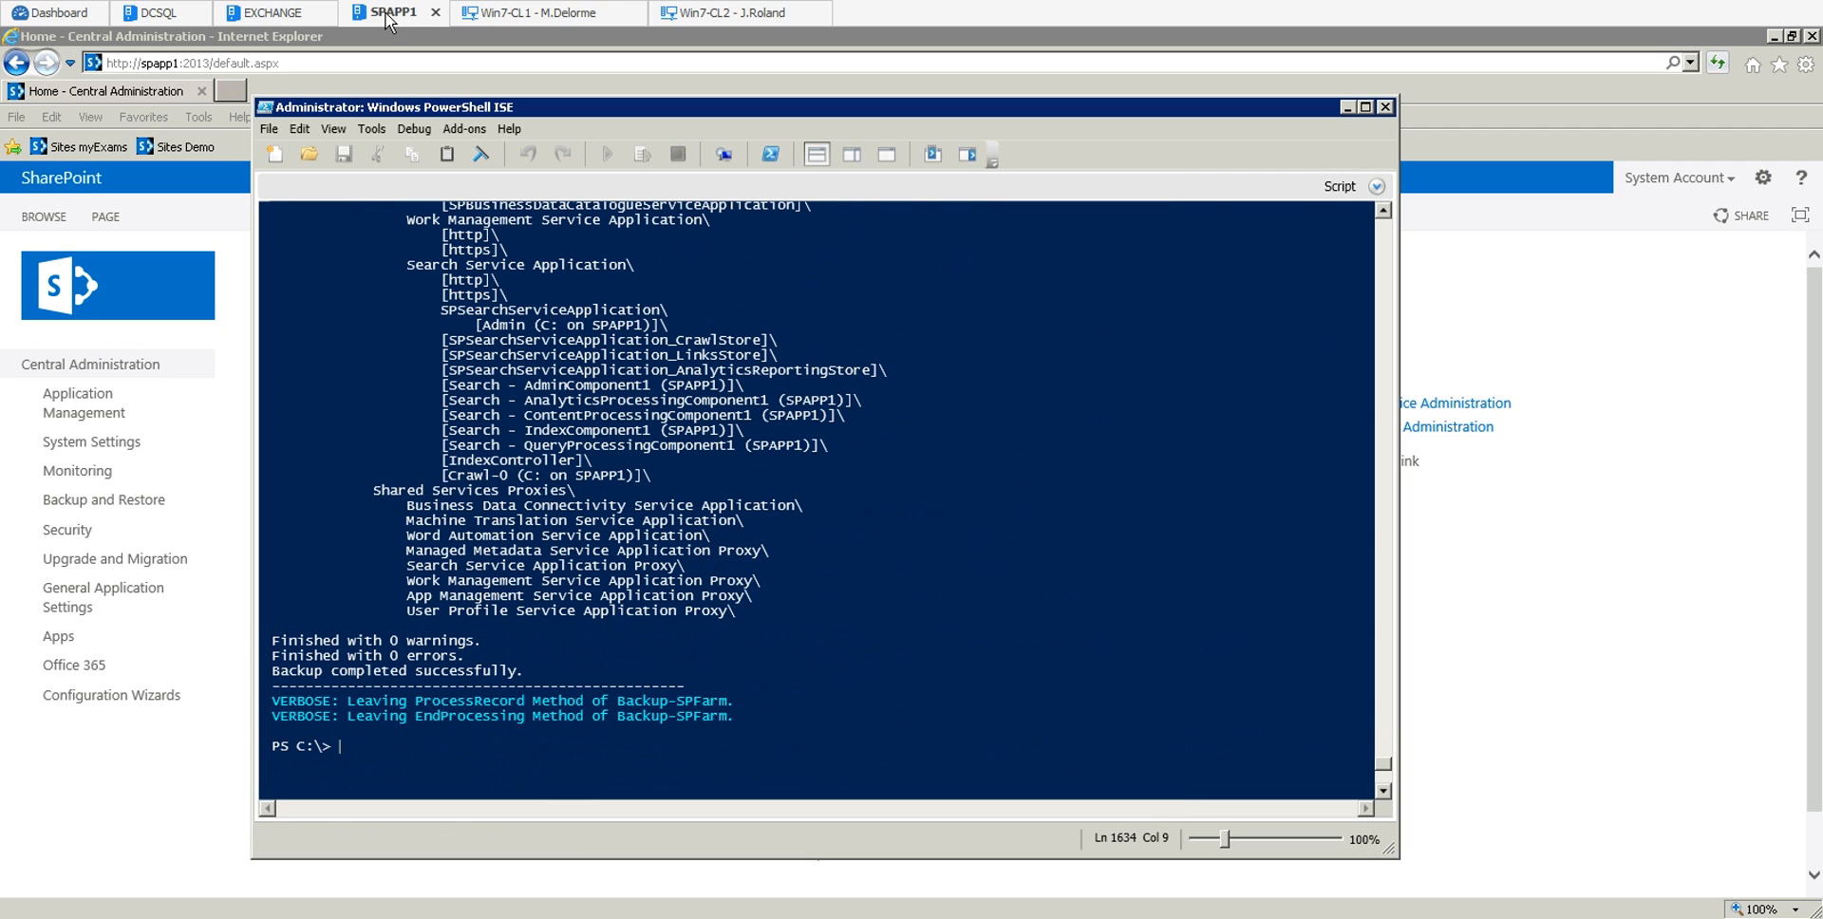
pyautogui.moveTo(518, 289)
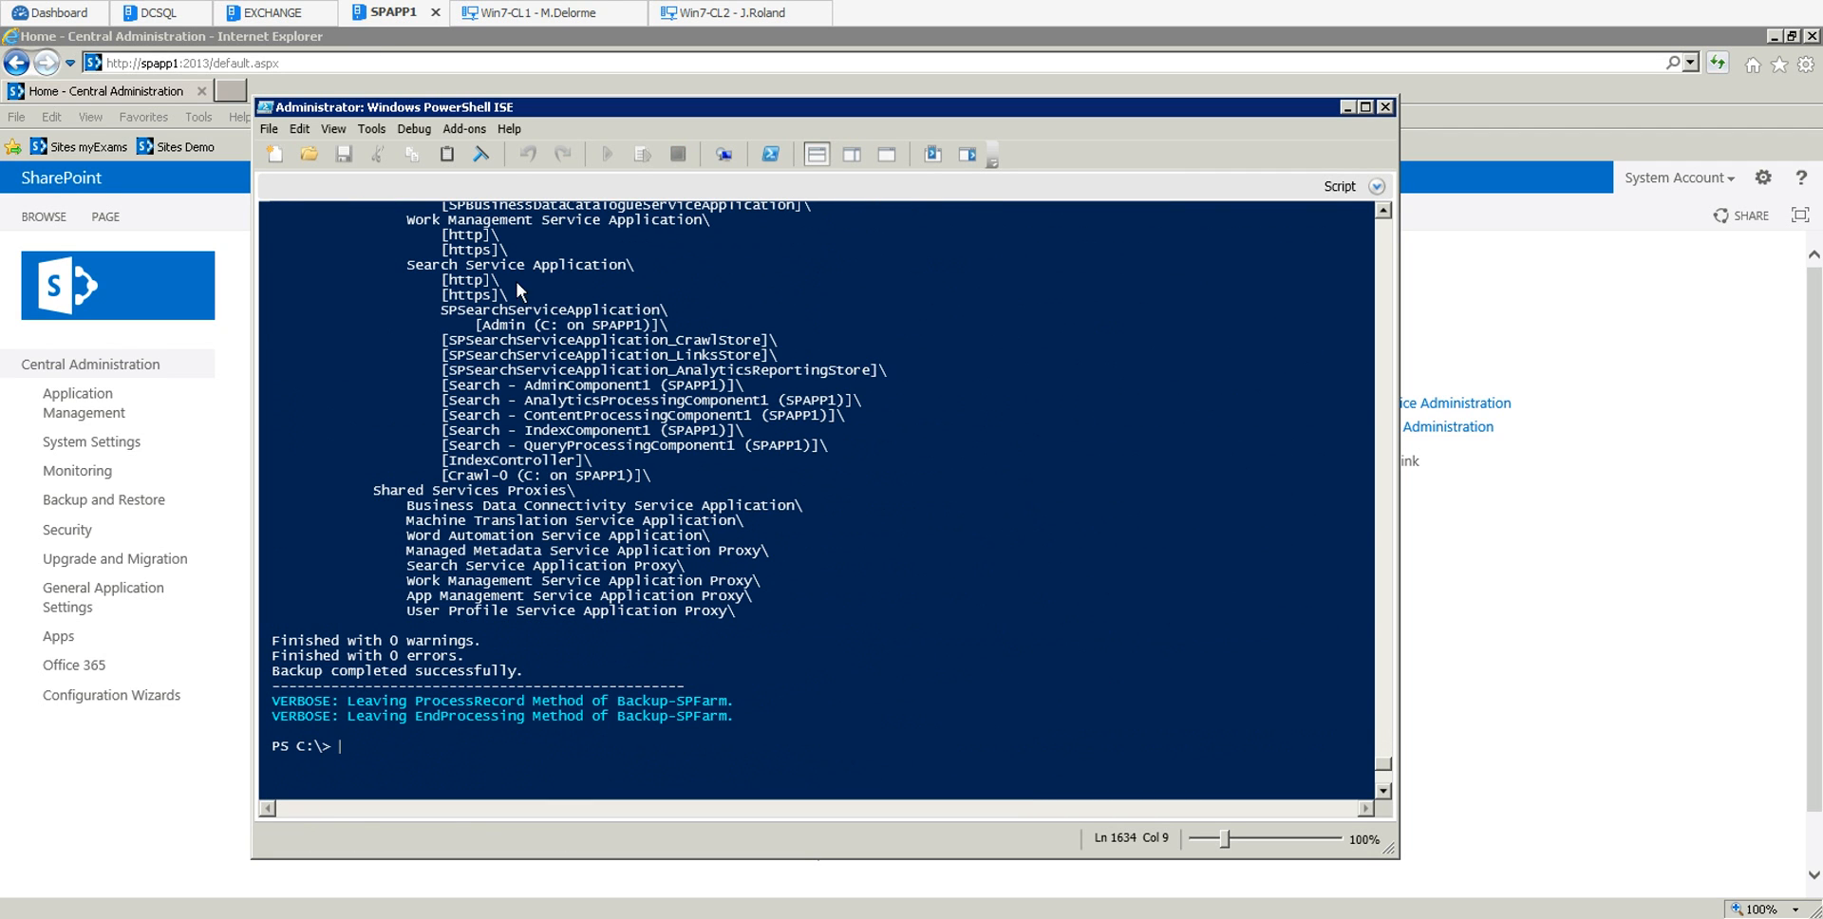
pyautogui.moveTo(925, 627)
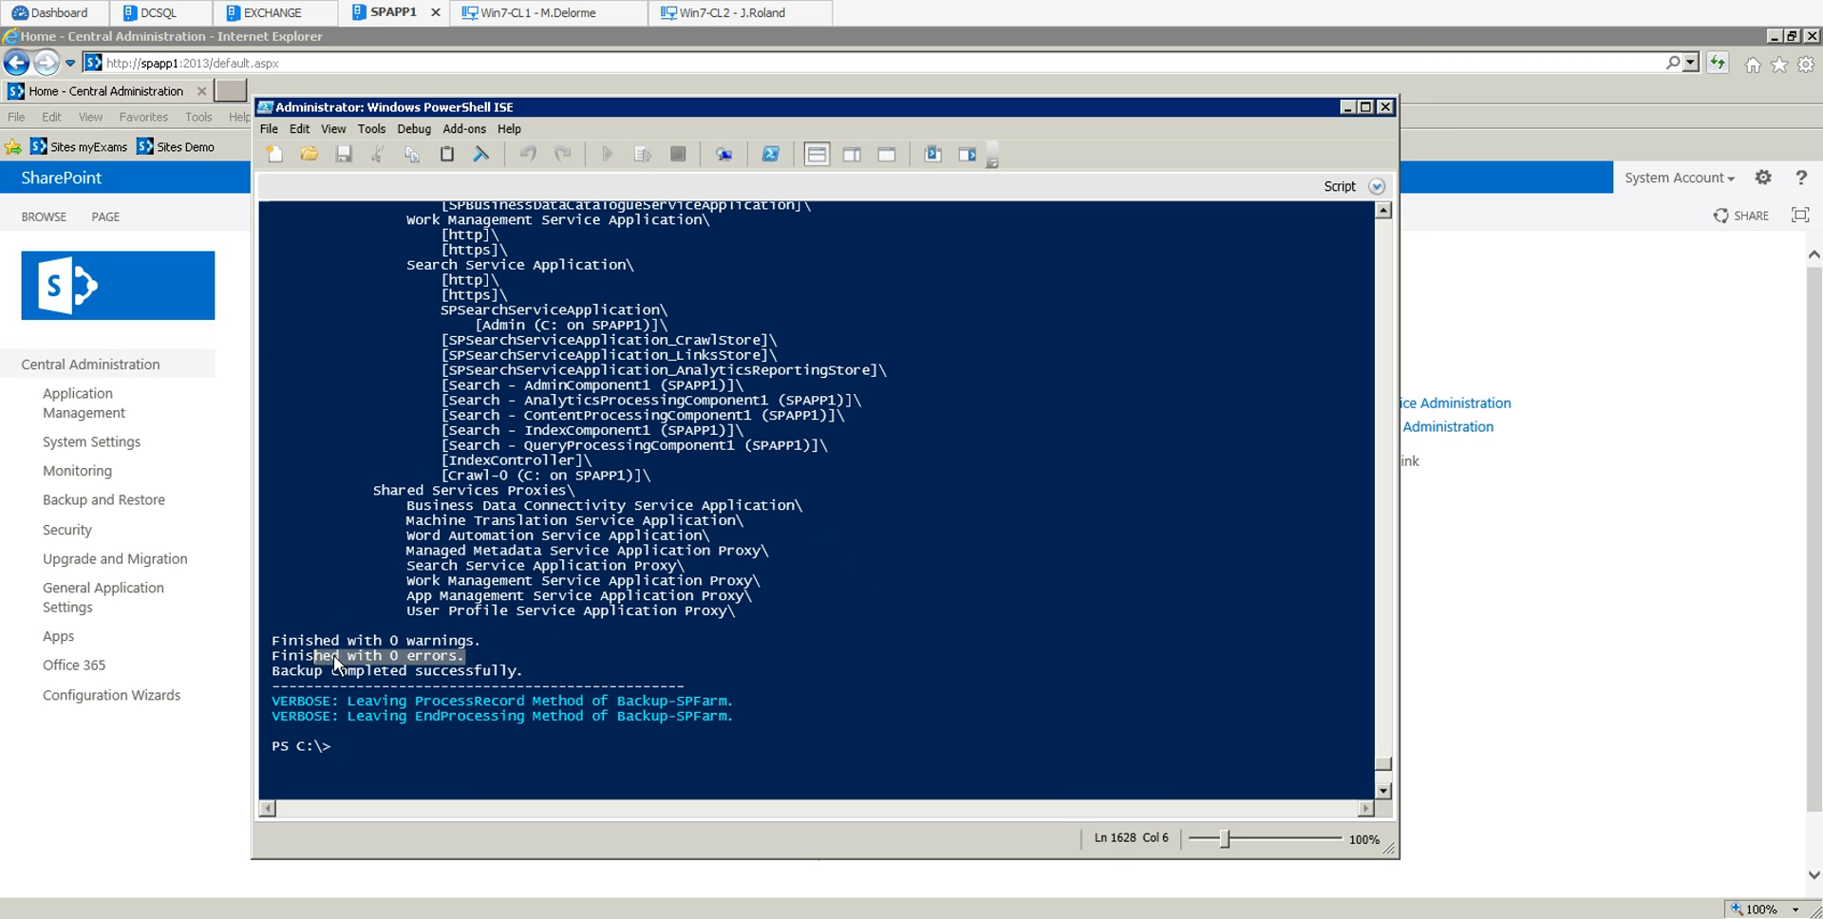
pyautogui.moveTo(509, 672)
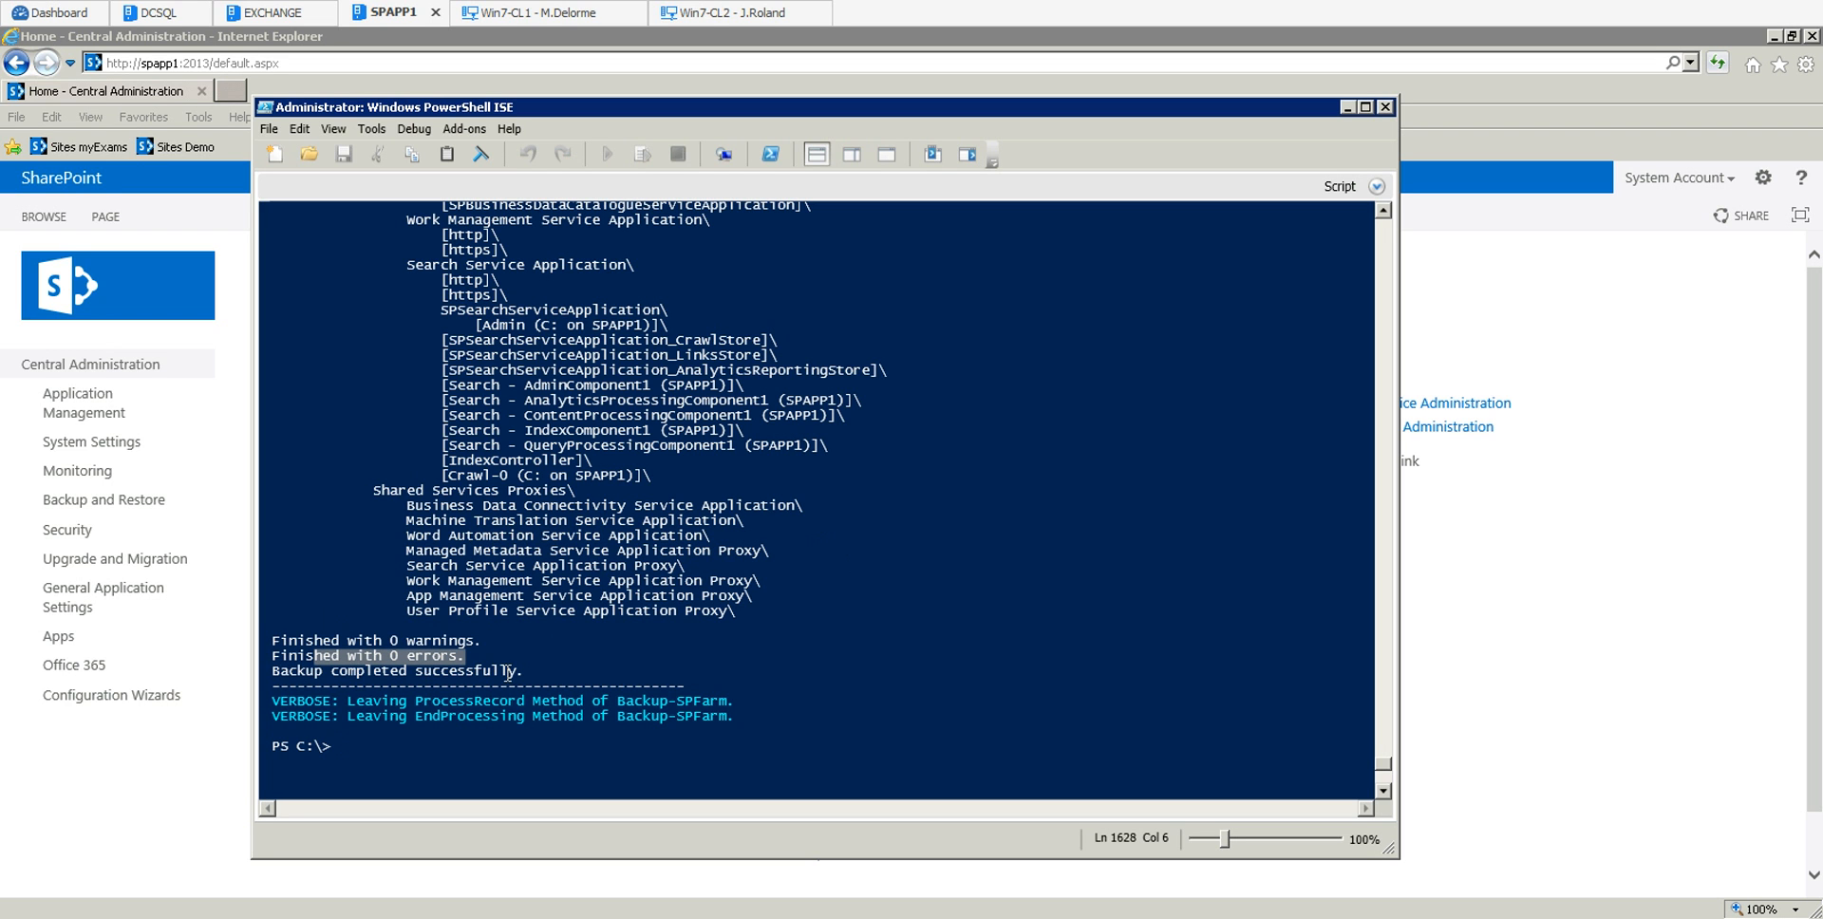
pyautogui.moveTo(844, 525)
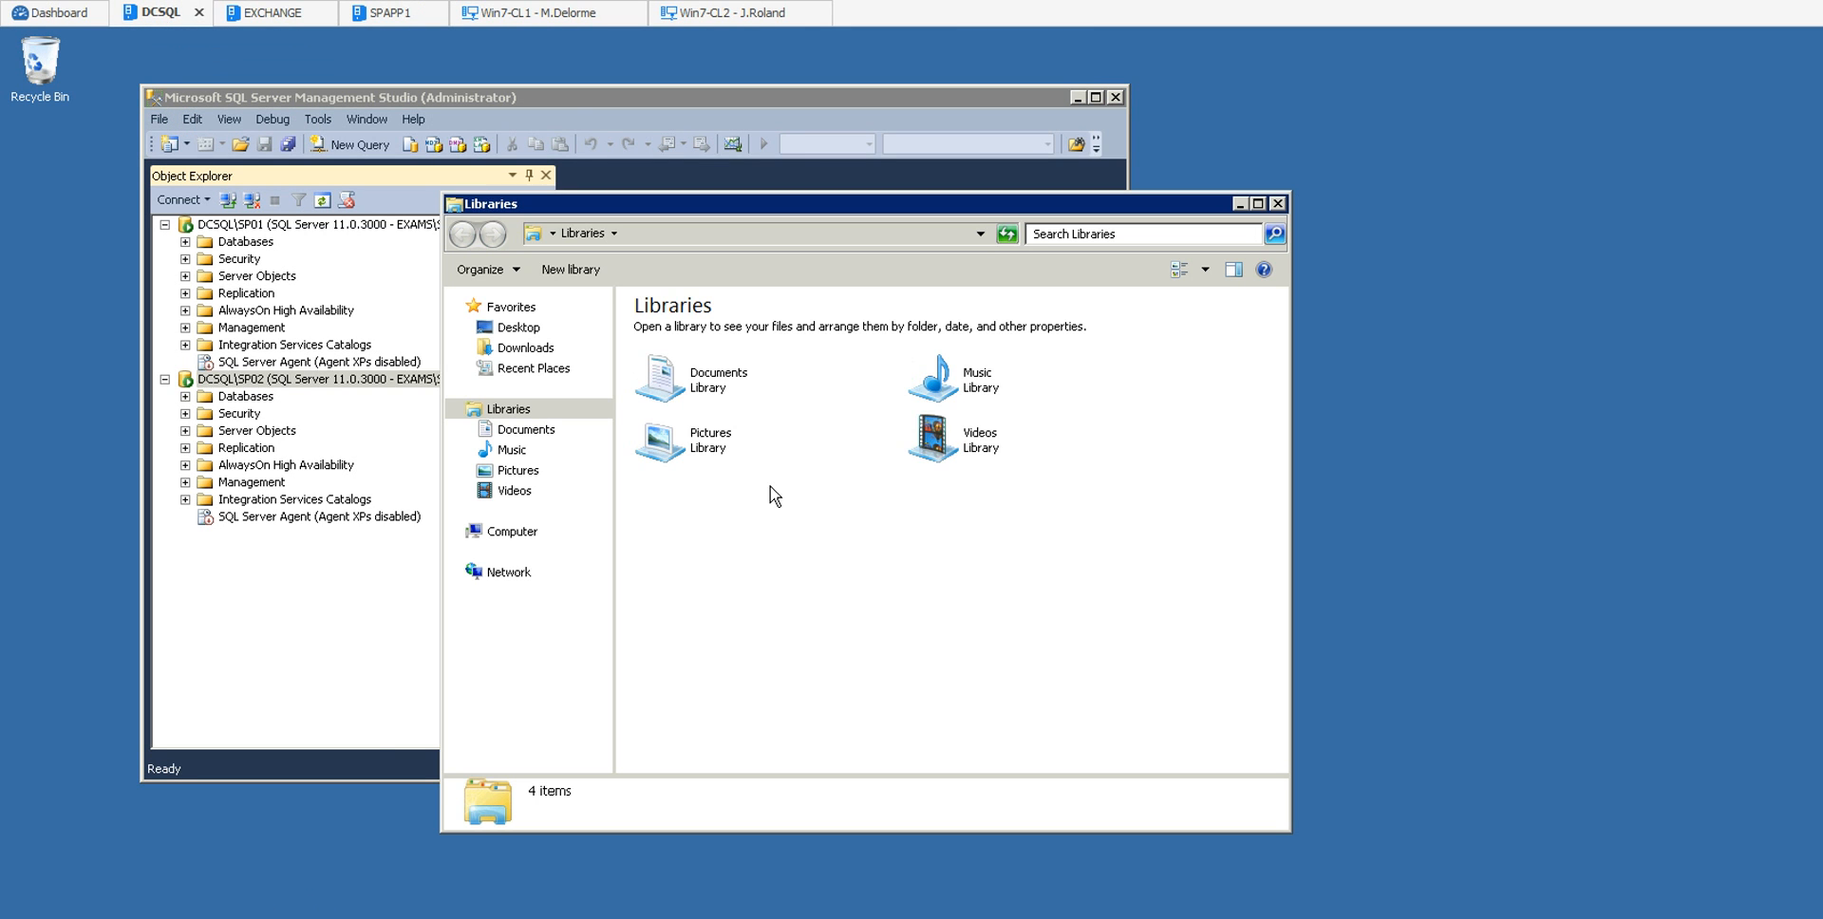
# Open Local Disk (C:) and the SP2013_Backups folder to view spbr0000 and spbrtoc.
pyautogui.click(512, 531)
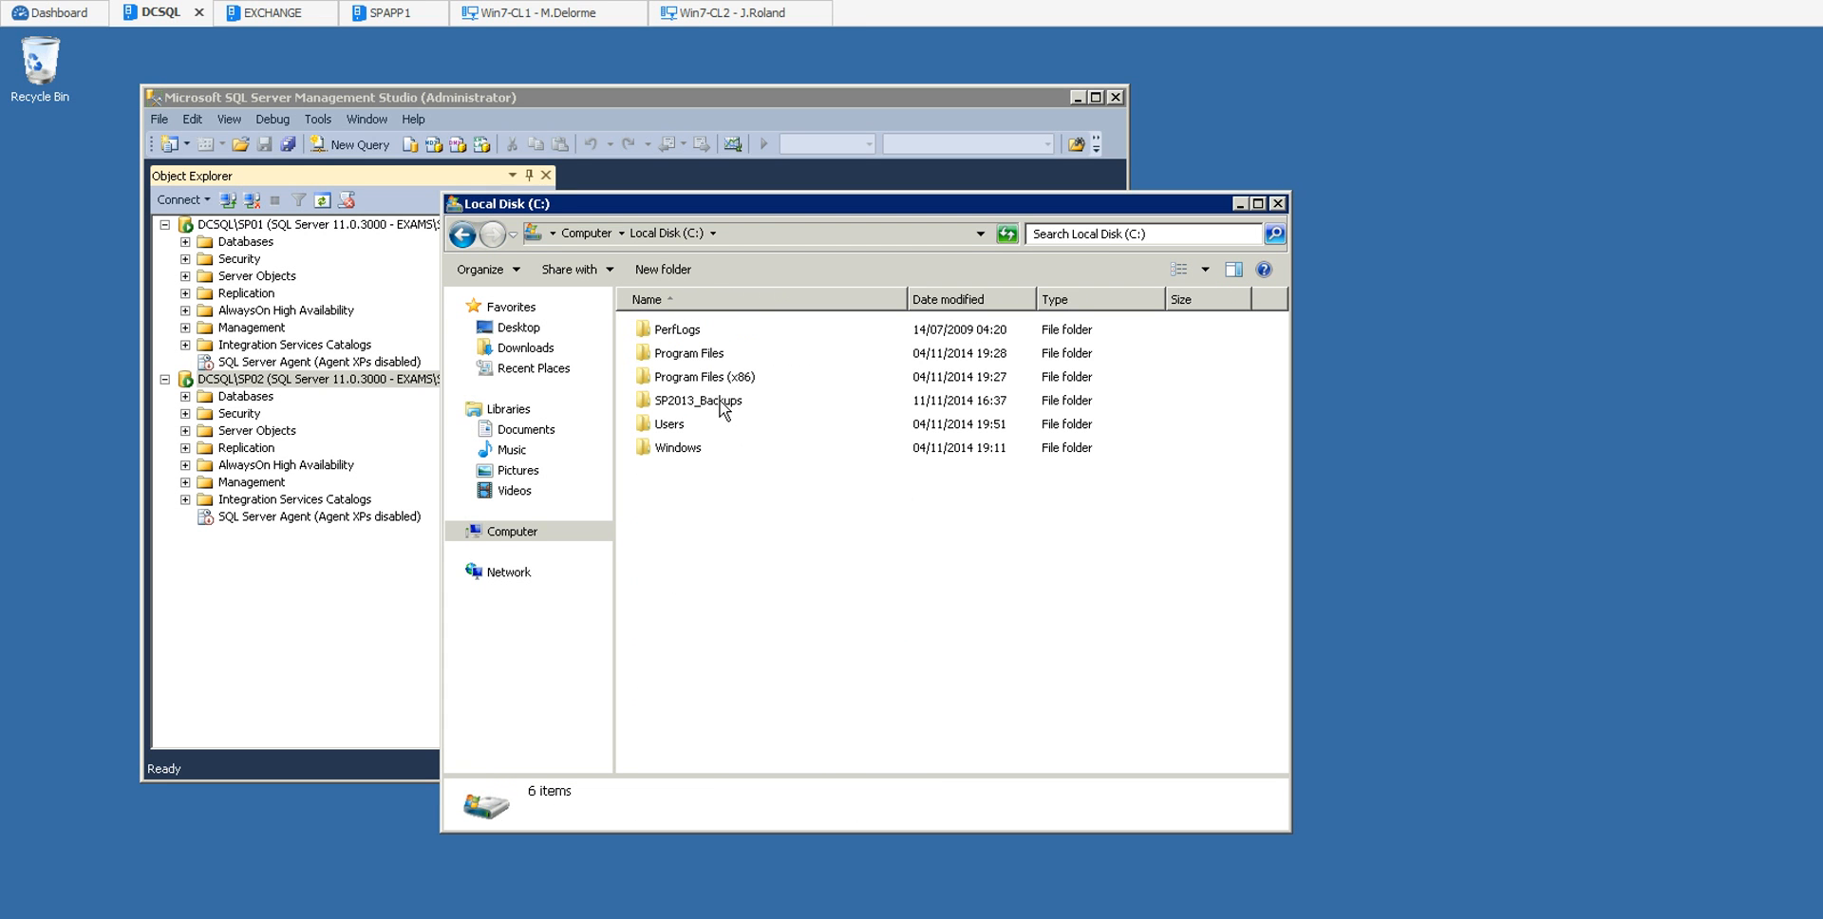
pyautogui.doubleClick(698, 400)
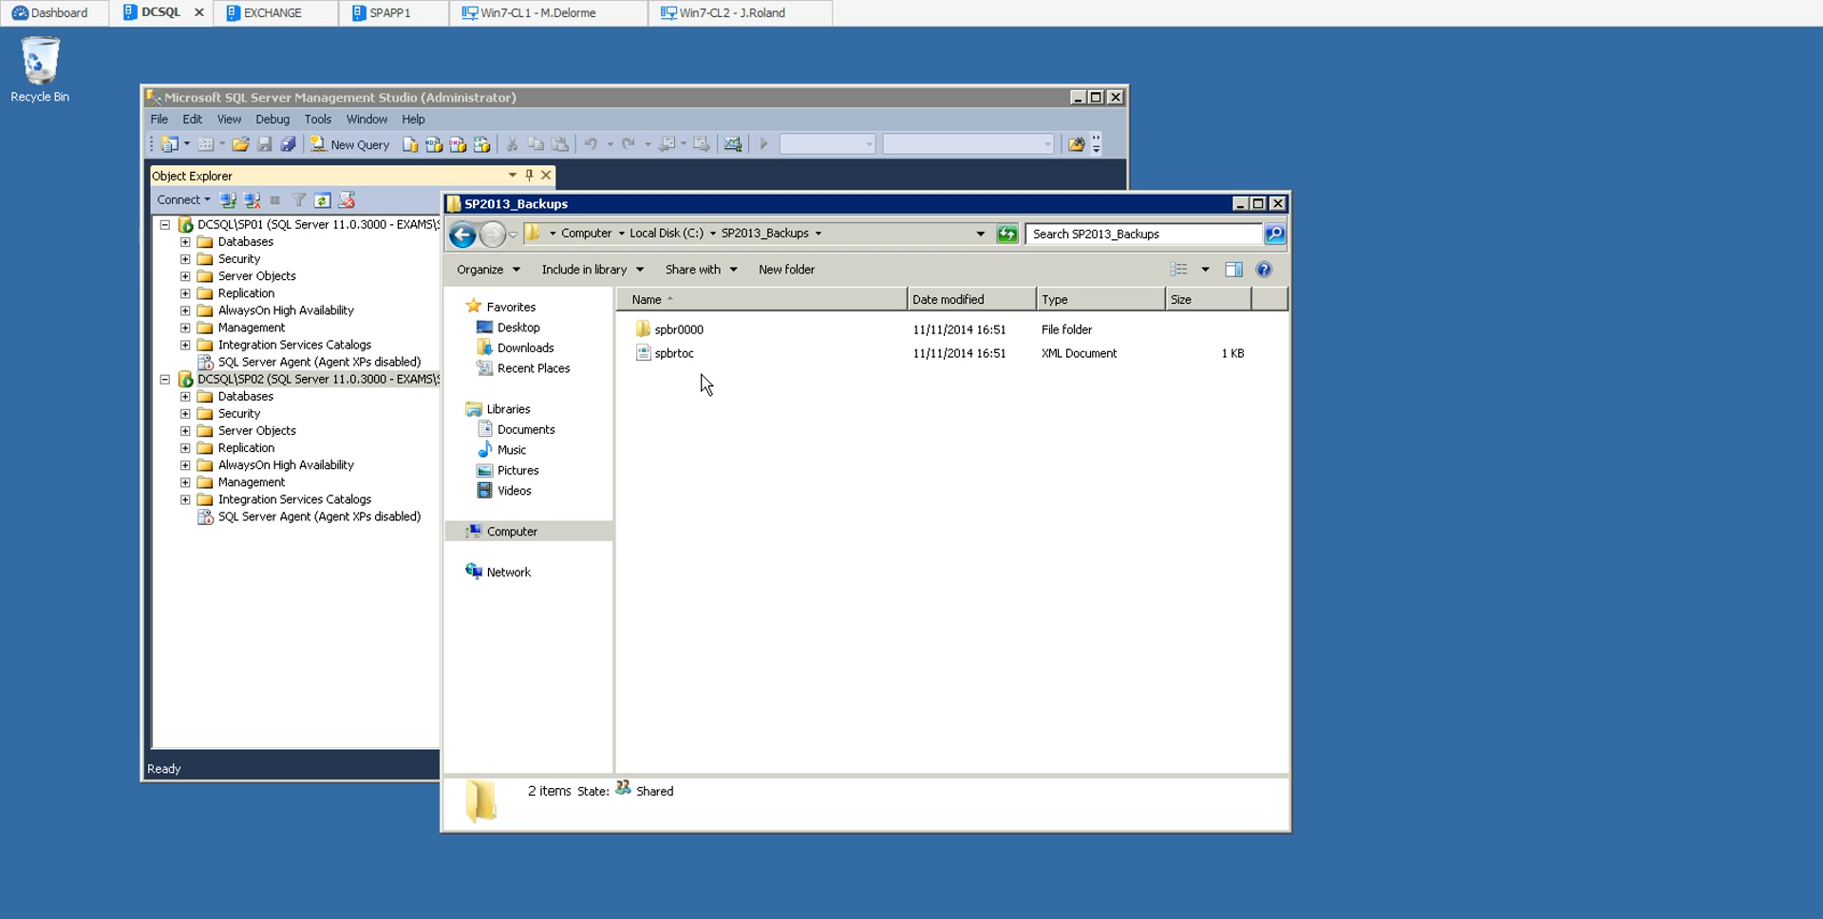
pyautogui.moveTo(679, 362)
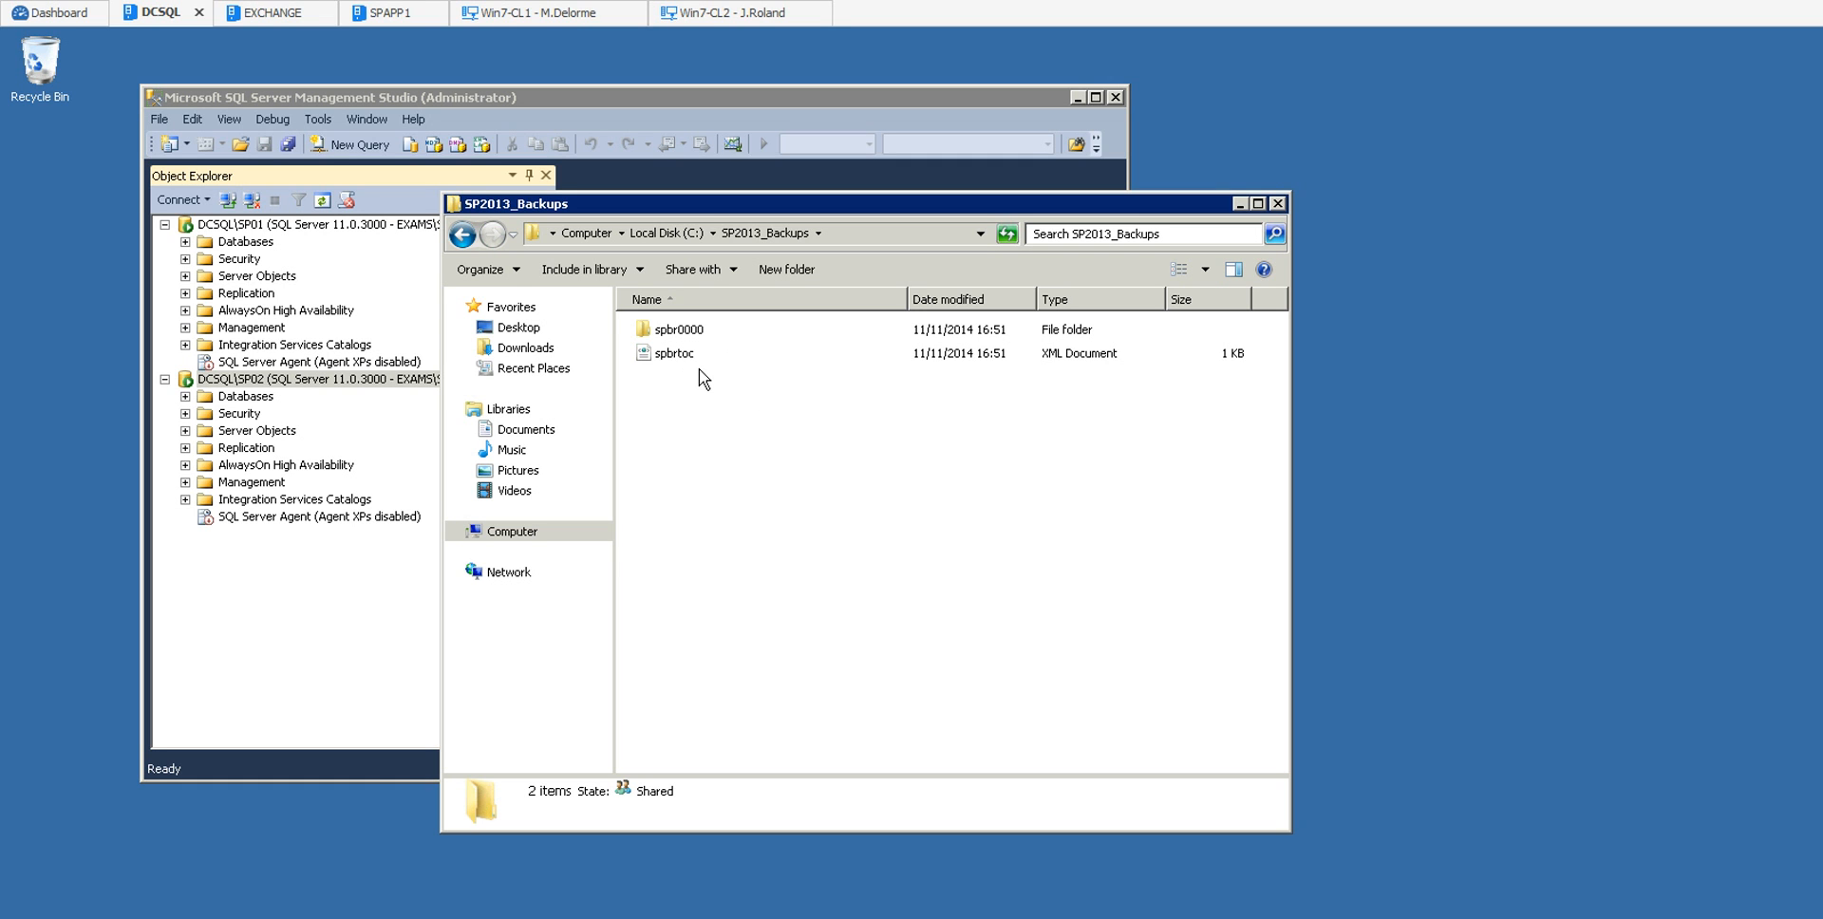
pyautogui.moveTo(790, 527)
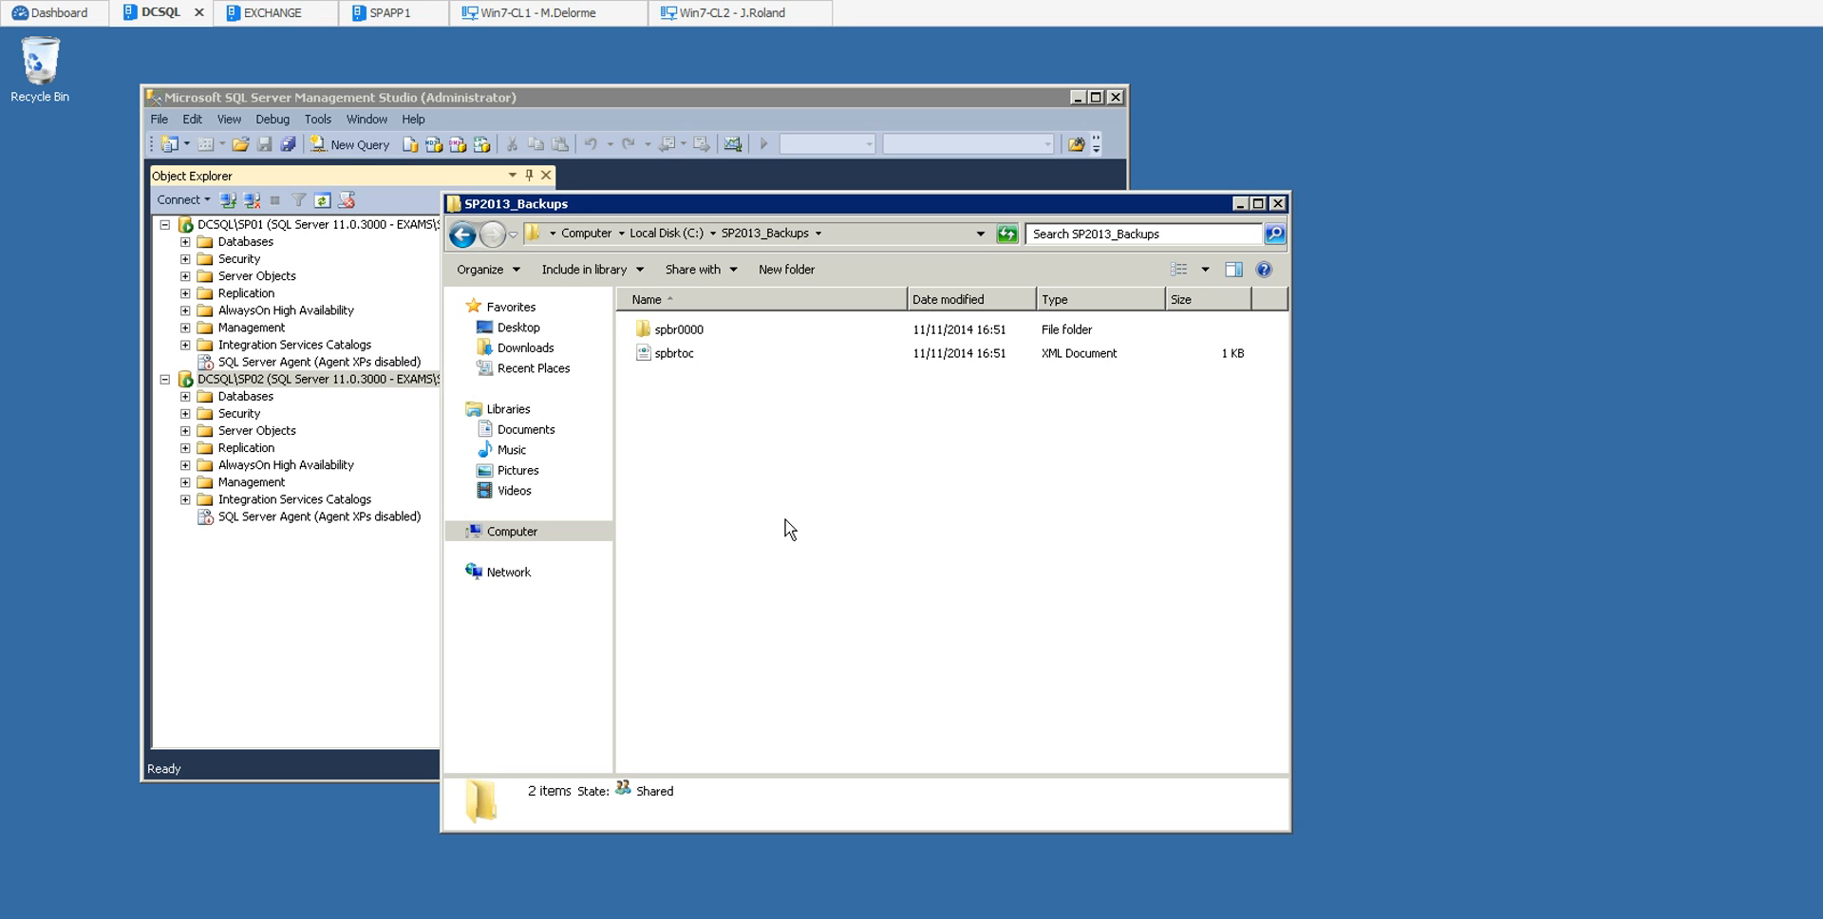
pyautogui.moveTo(771, 512)
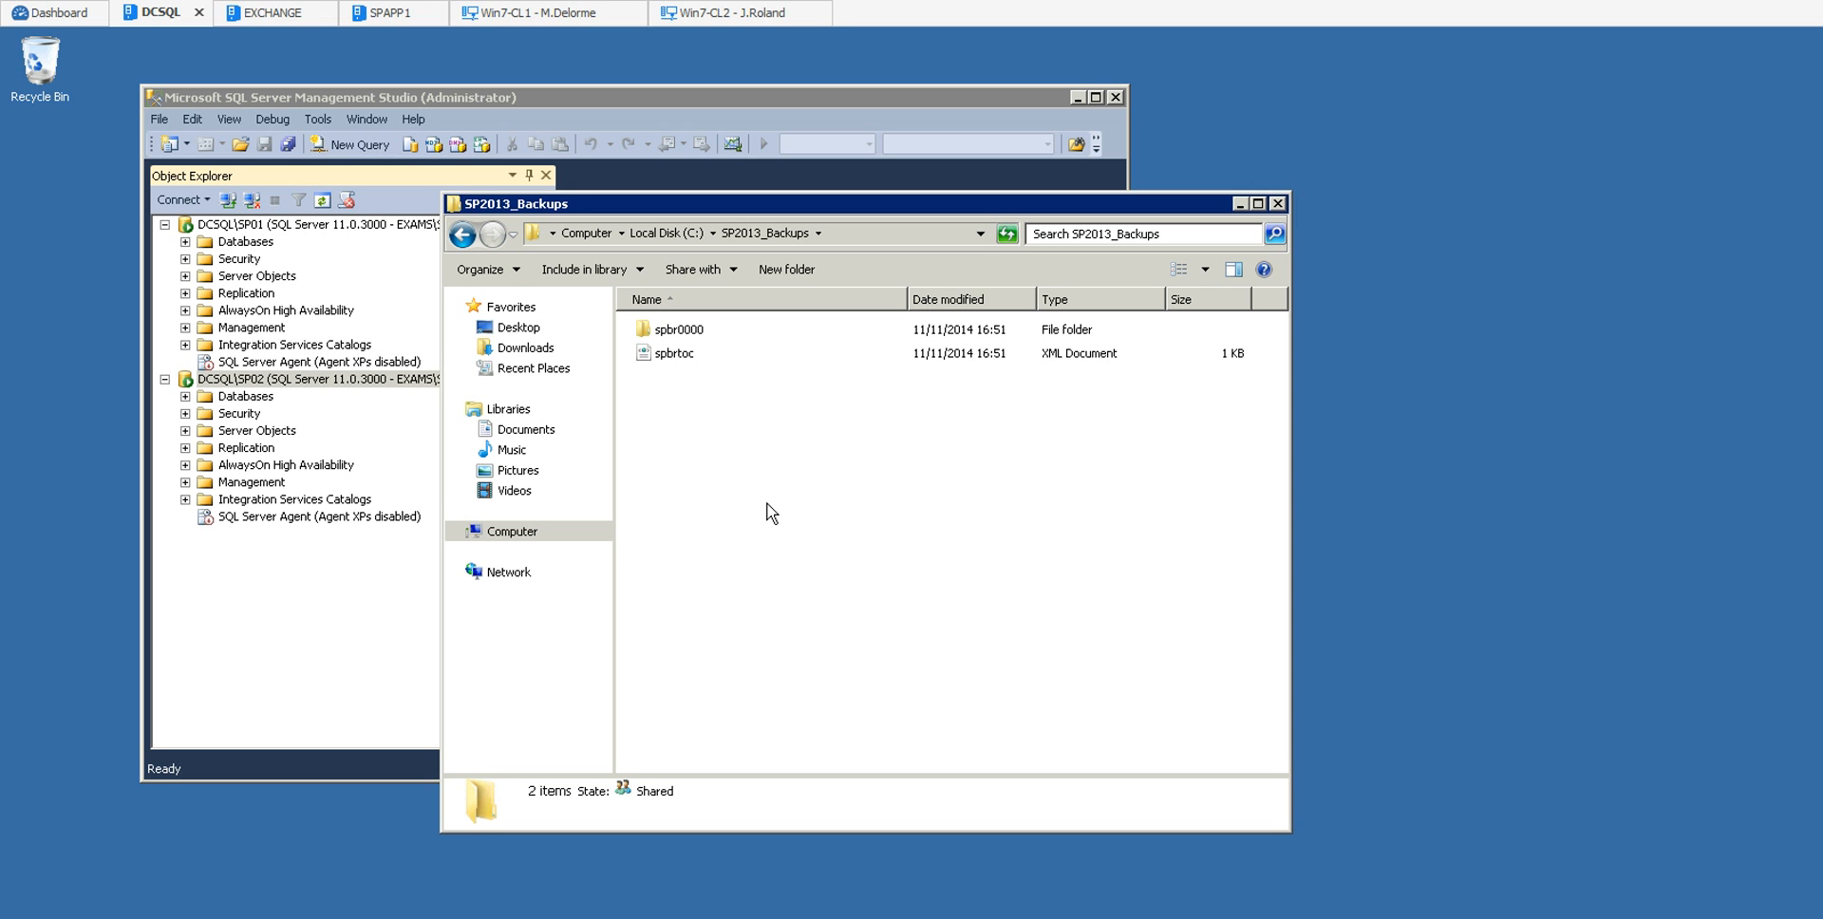
pyautogui.moveTo(710, 449)
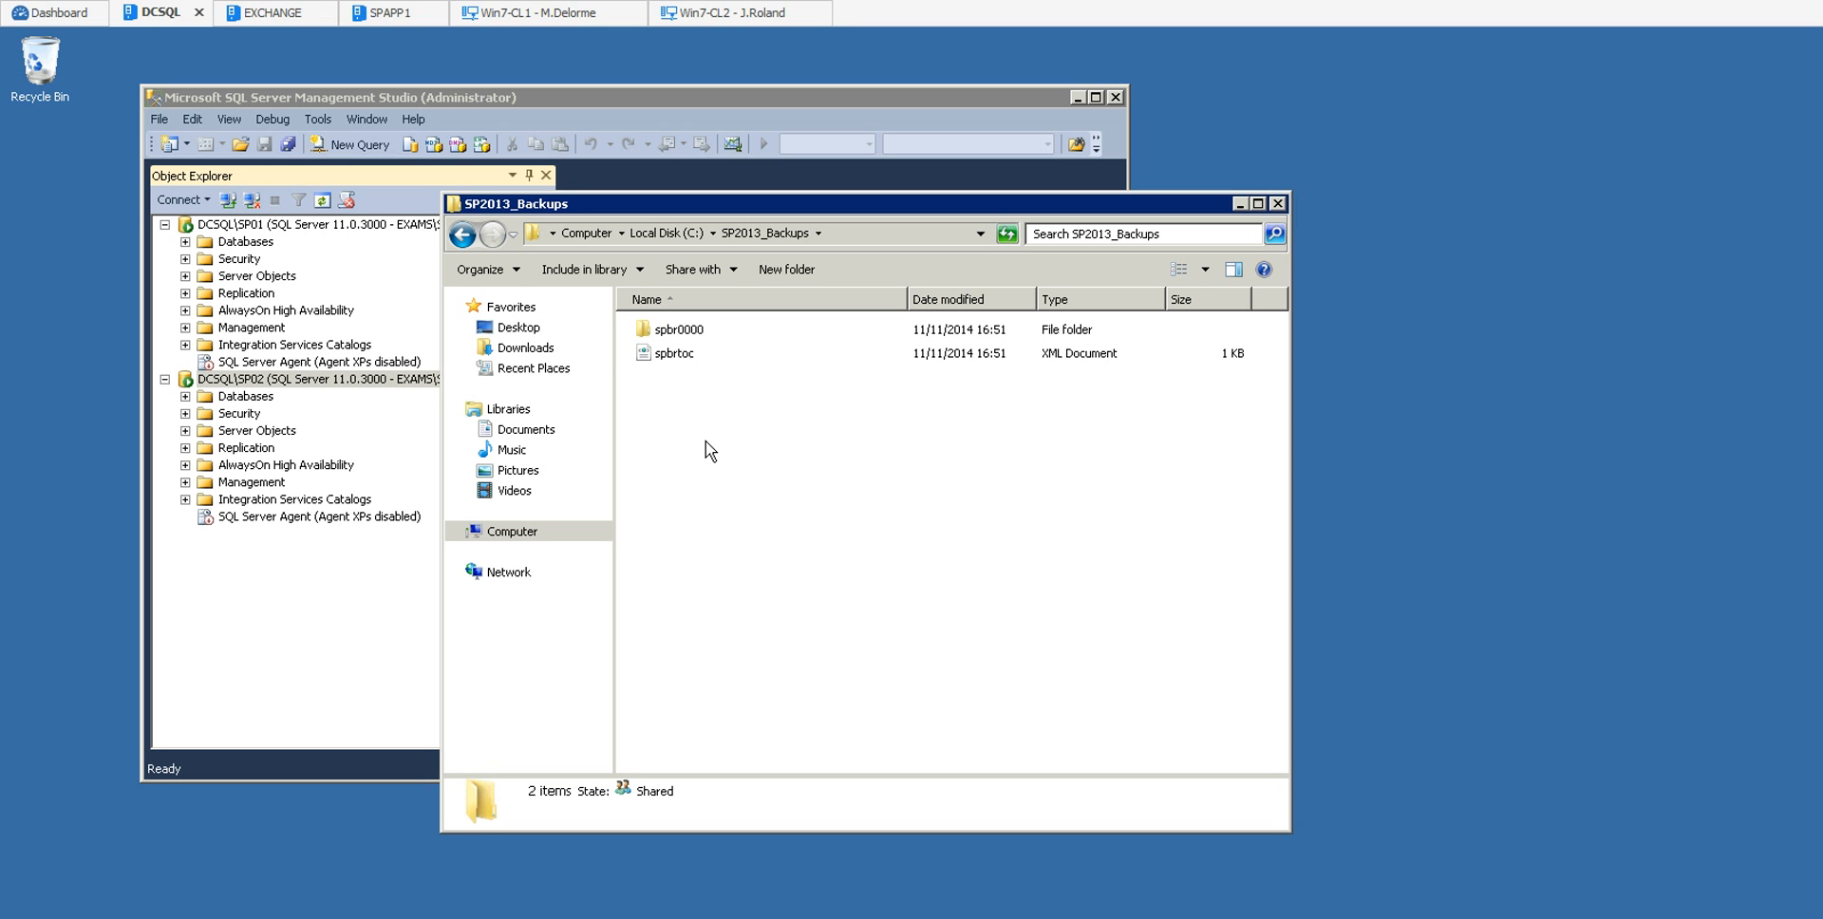